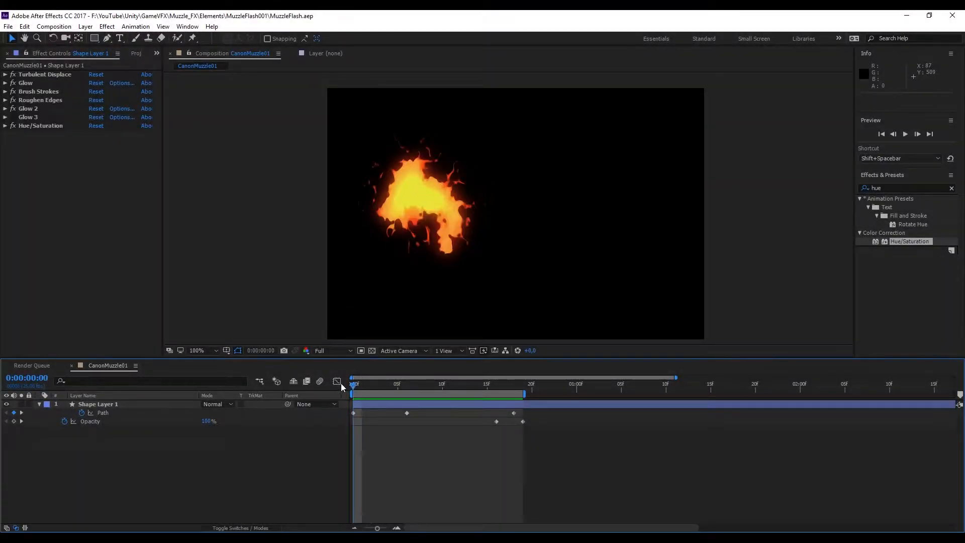
# Step: Create a new 750×500 composition named MuzzleCanon02 from the Project panel
pyautogui.click(904, 134)
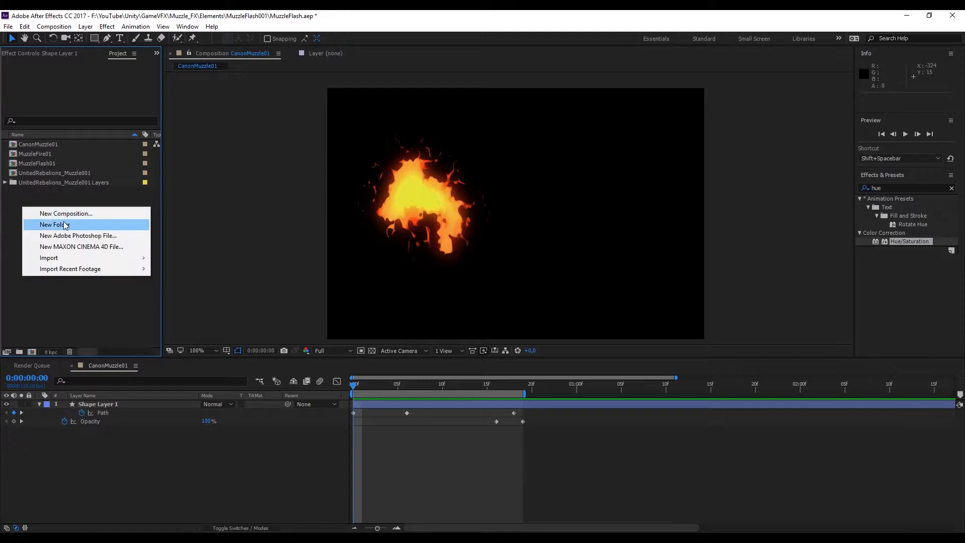
pyautogui.click(65, 214)
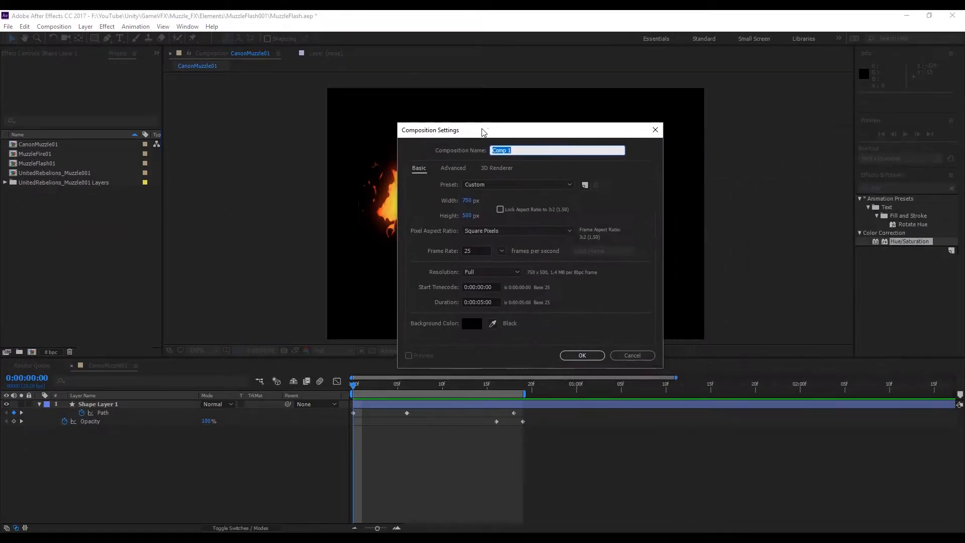
pyautogui.write('MuzzleCanon02')
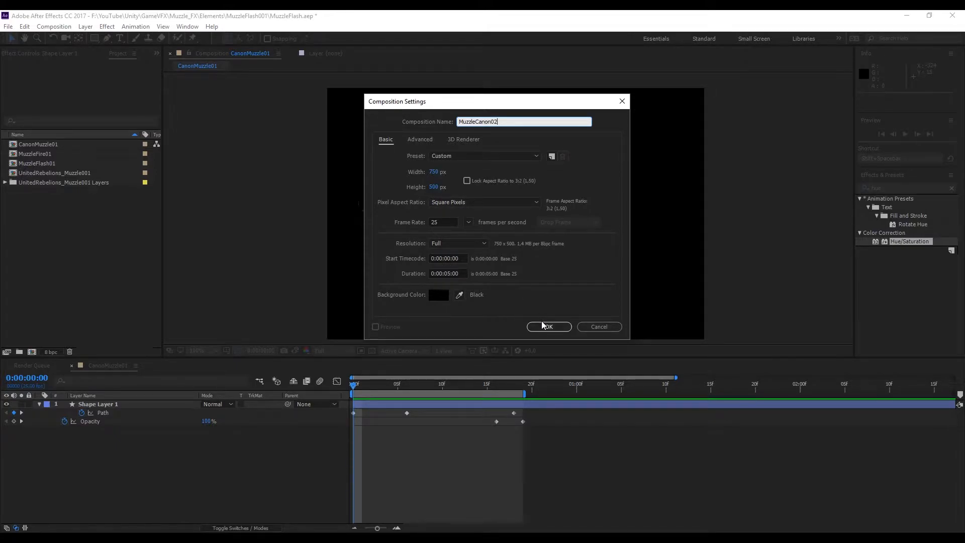
pyautogui.click(548, 326)
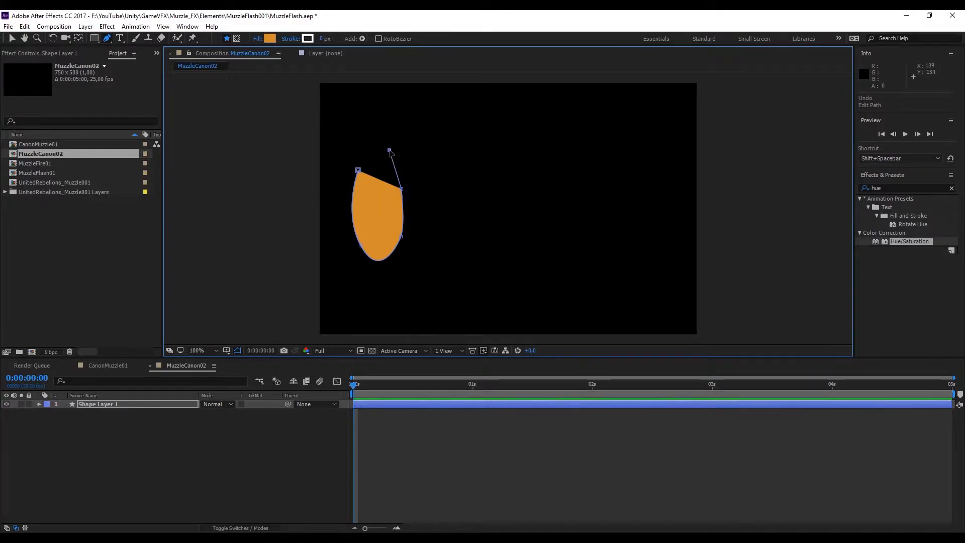
# Step: Curve the orange shape's upper edge and add a rounded point to its outline
pyautogui.moveTo(388, 151); pyautogui.dragTo(384, 144)
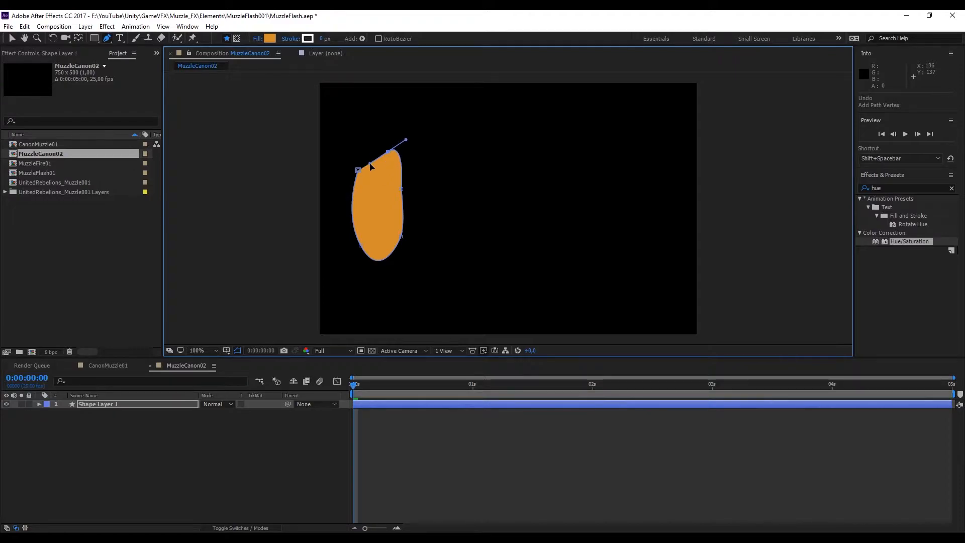
pyautogui.moveTo(370, 166); pyautogui.dragTo(349, 213)
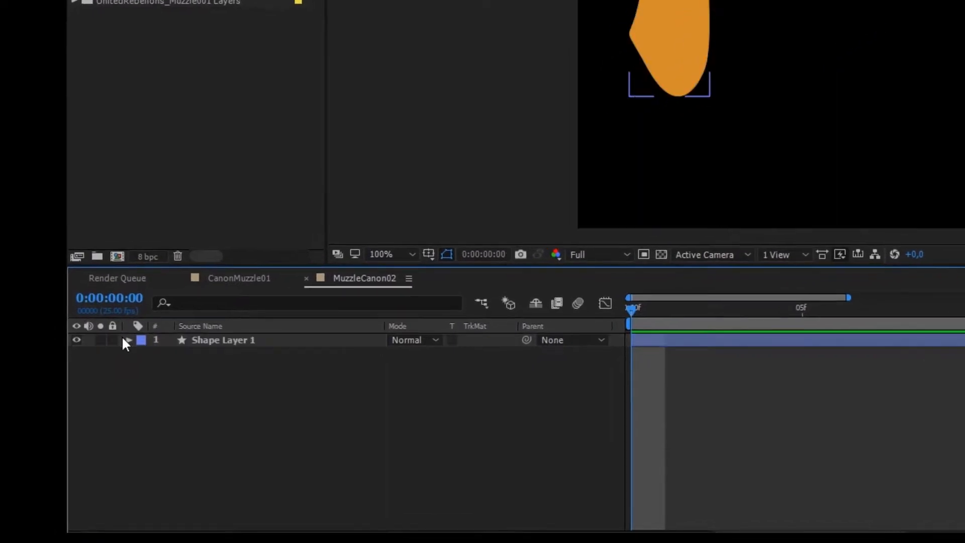
# Step: Twirl open Shape Layer 1 > Contents > Shape 1 to reveal the Path 1 property
pyautogui.click(129, 340)
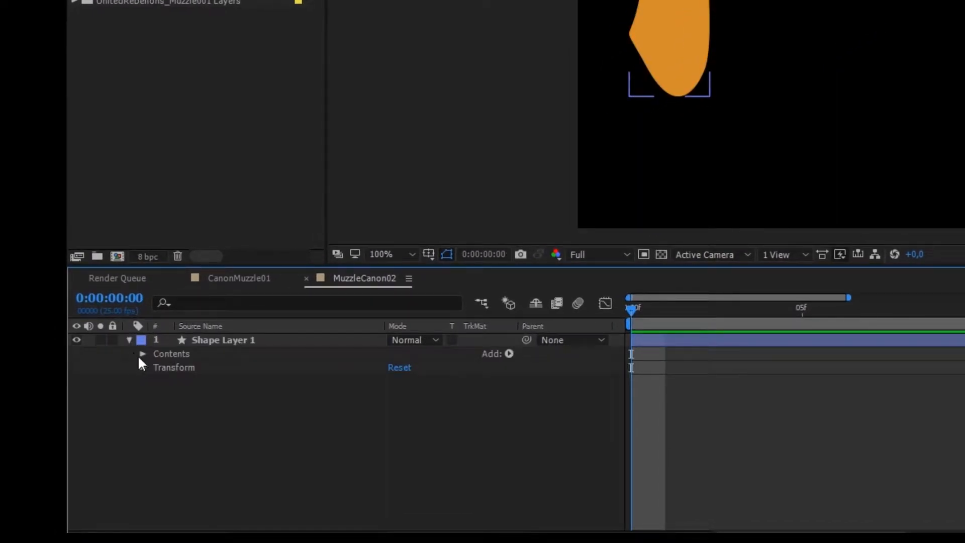
pyautogui.click(142, 354)
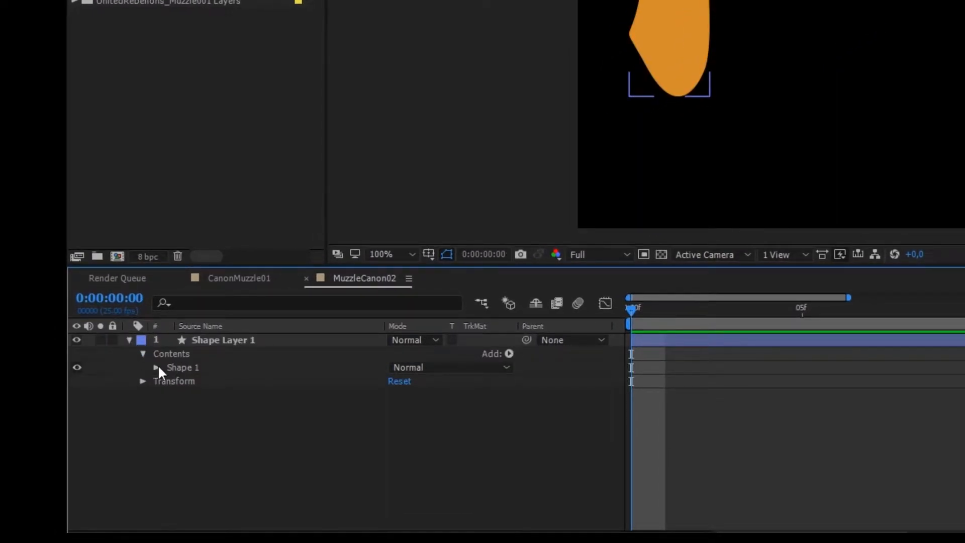
pyautogui.click(157, 367)
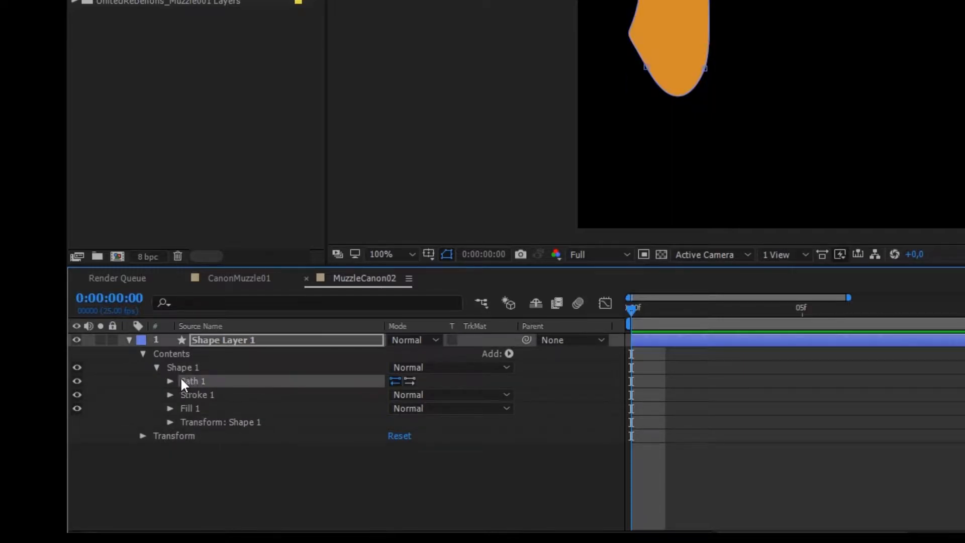
pyautogui.click(171, 381)
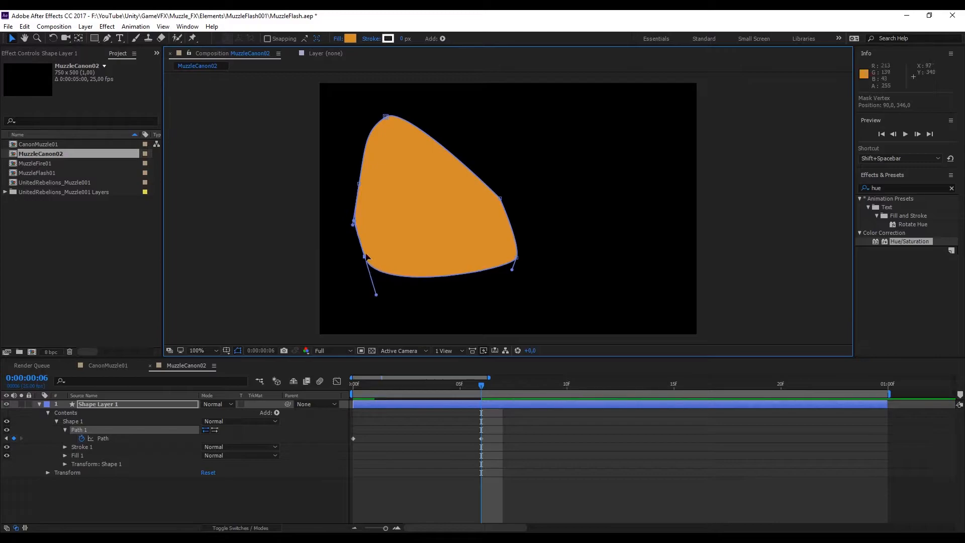
# Step: Keyframe the path: enlarge the shape at frame 6 and pull a wavy flame tip at frame 20
pyautogui.moveTo(513, 258); pyautogui.dragTo(563, 232)
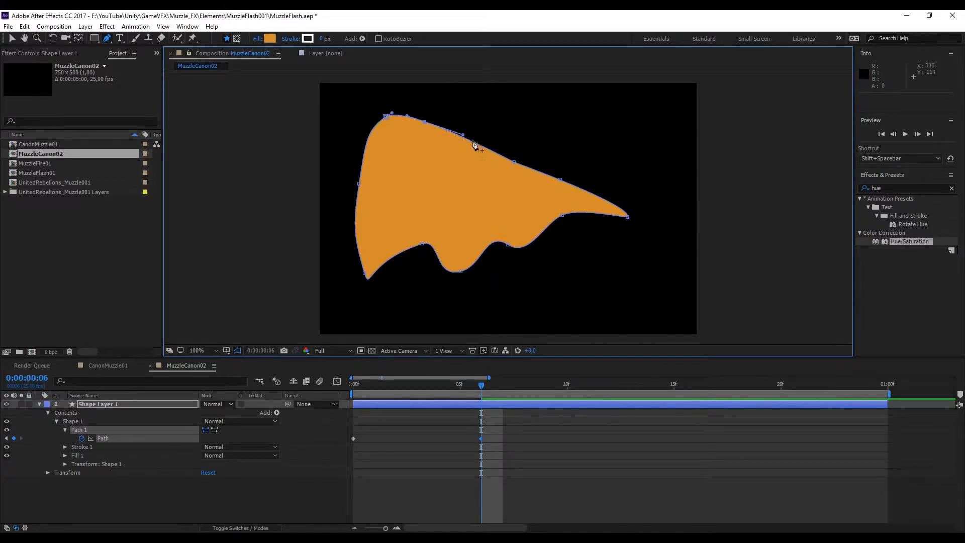
pyautogui.moveTo(474, 145); pyautogui.dragTo(446, 137)
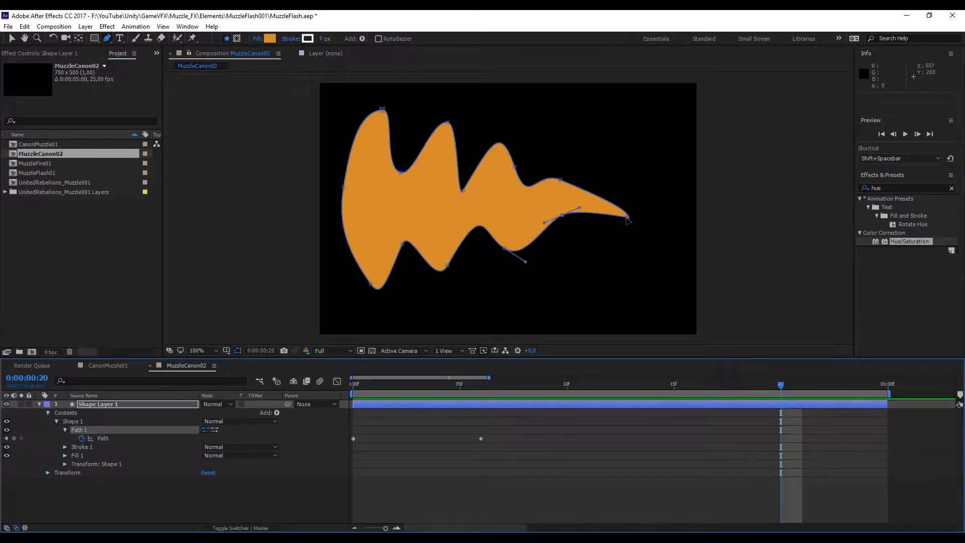
pyautogui.moveTo(626, 219); pyautogui.dragTo(615, 200)
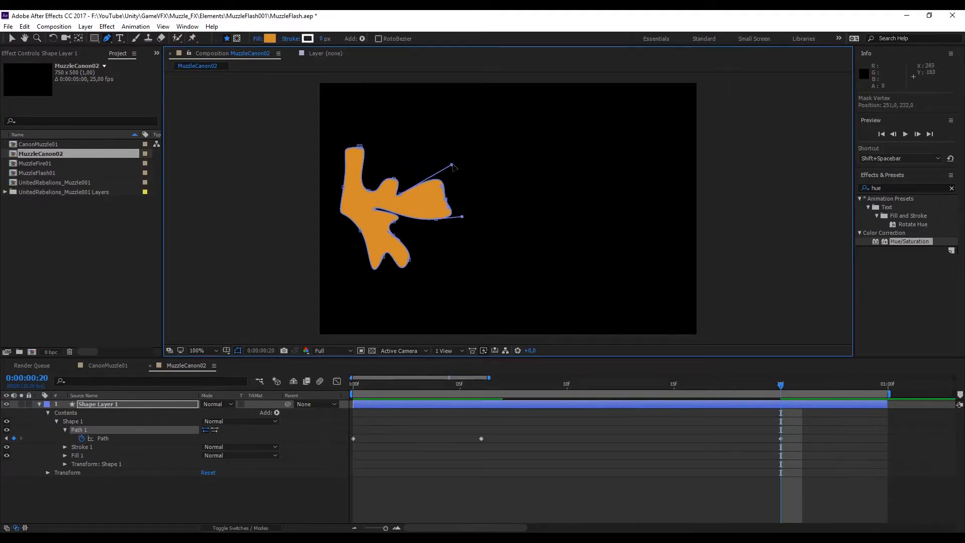
# Step: Reshape the first-frame path into a small spiky starburst
pyautogui.click(459, 383)
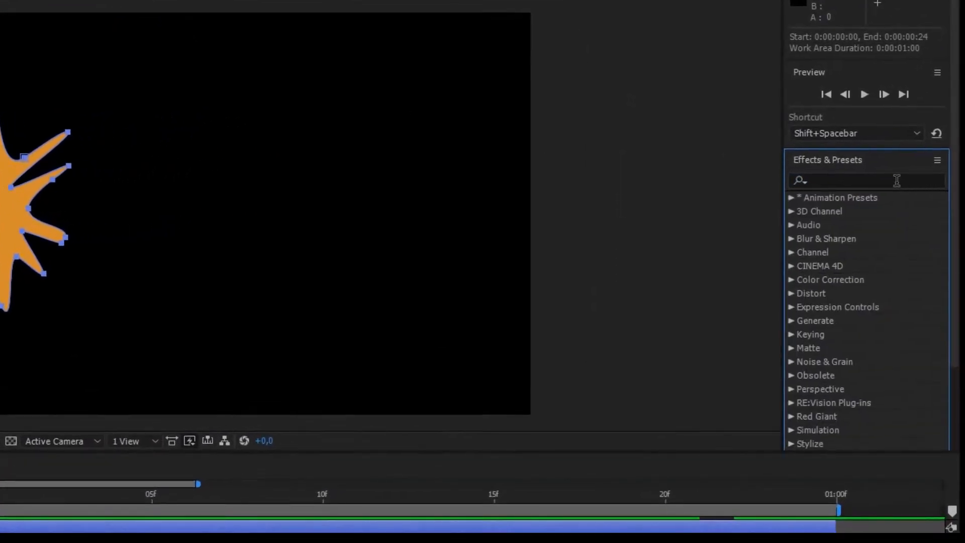
# Step: Apply Turbulent Displace to the flame layer with Amount 308 and Size 10
pyautogui.click(861, 180)
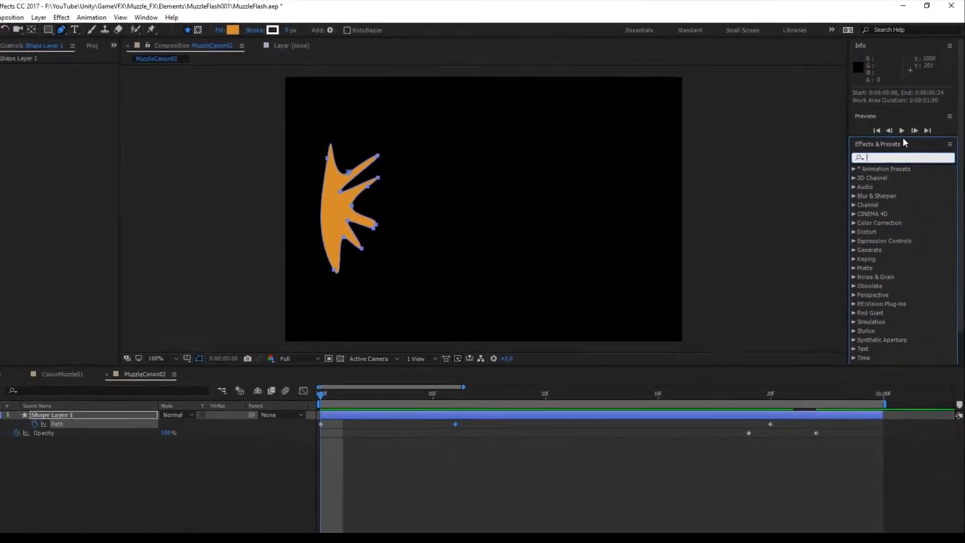
pyautogui.write('t')
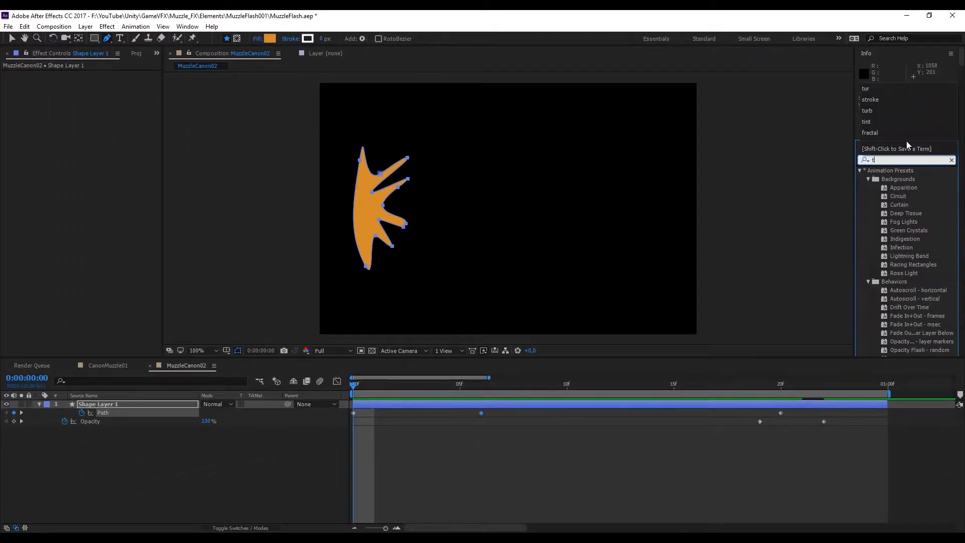
pyautogui.write('urb')
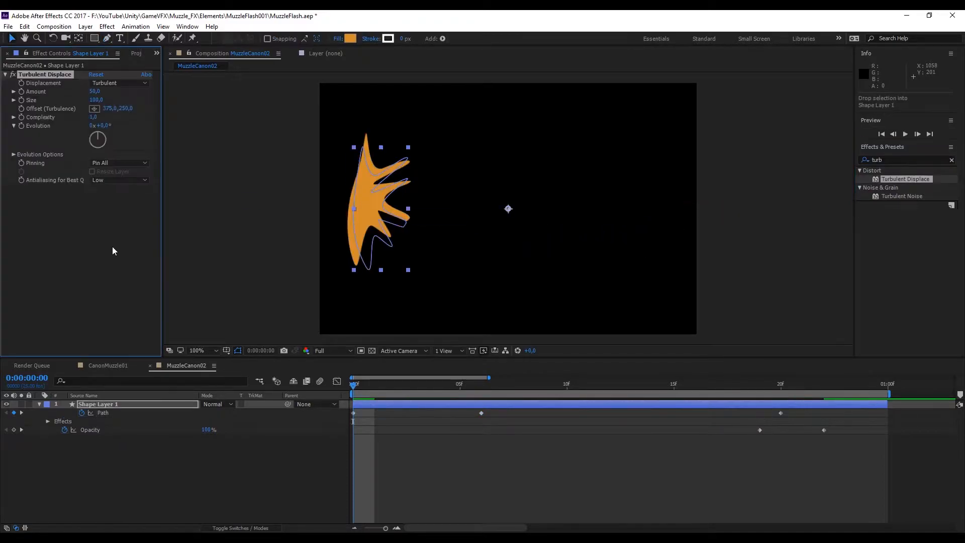
pyautogui.moveTo(411, 326)
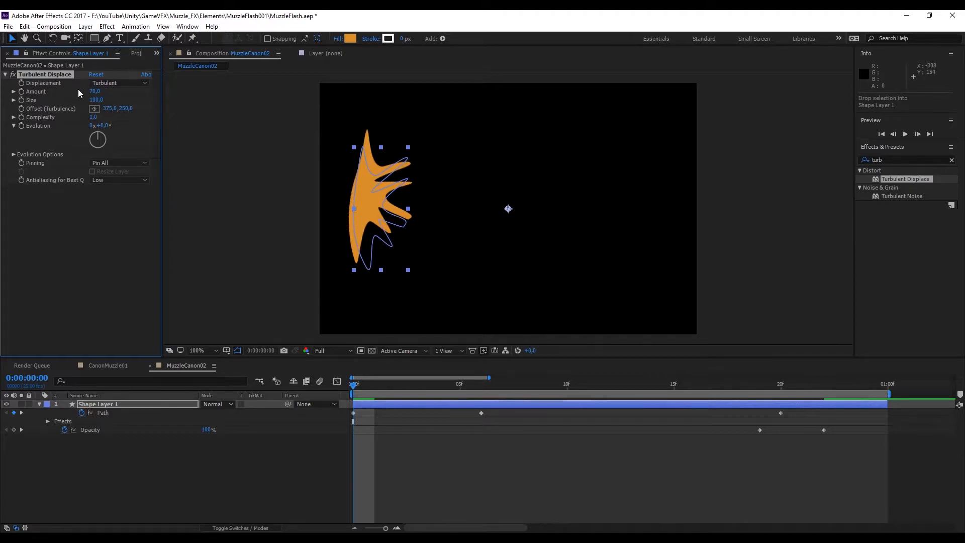
pyautogui.write('1658,0')
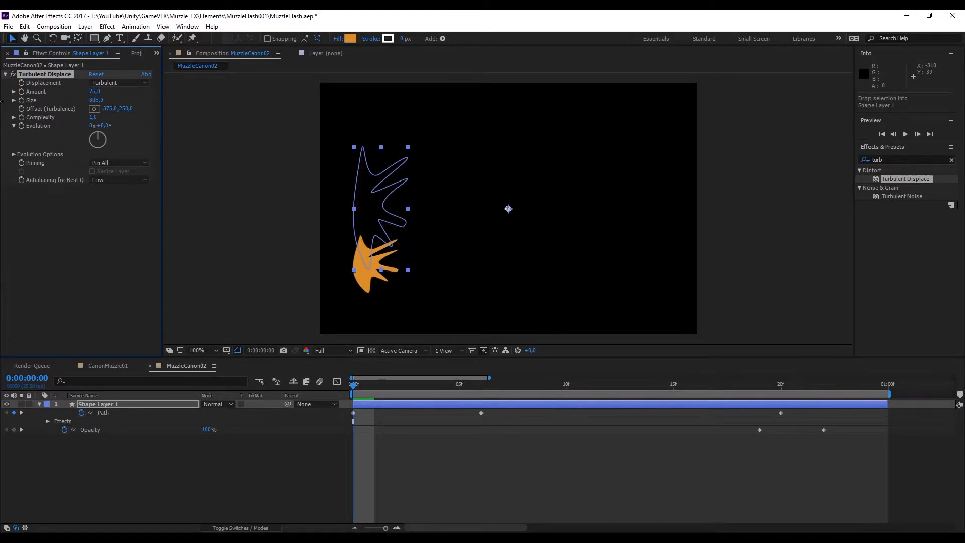
pyautogui.click(99, 100)
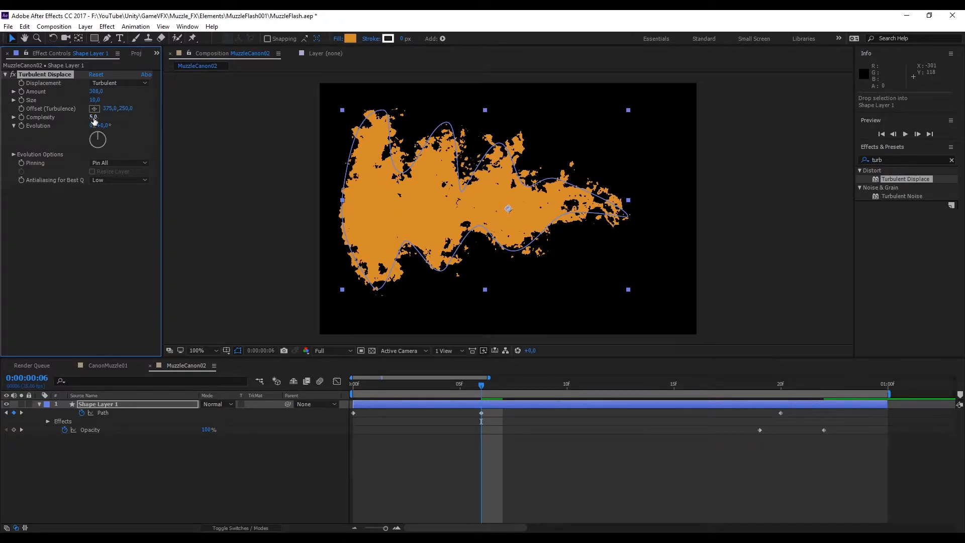
# Step: Set the turbulence Complexity and drive Evolution with the expression time*320
pyautogui.click(94, 117)
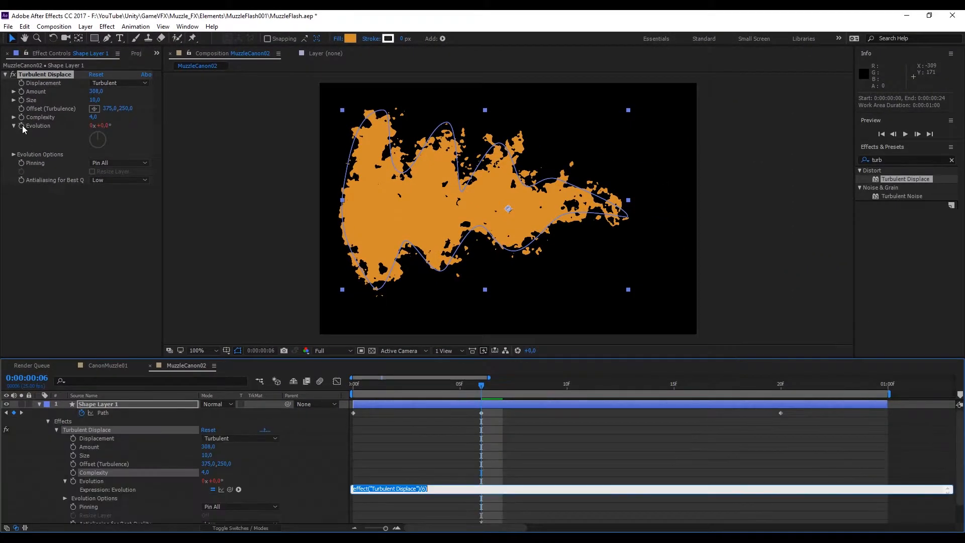
pyautogui.moveTo(454, 484)
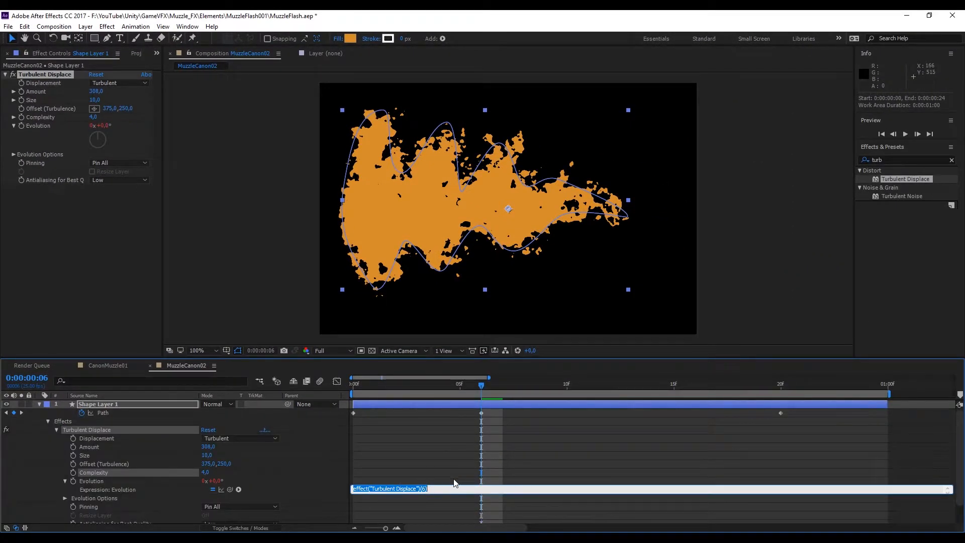
pyautogui.write('time*320')
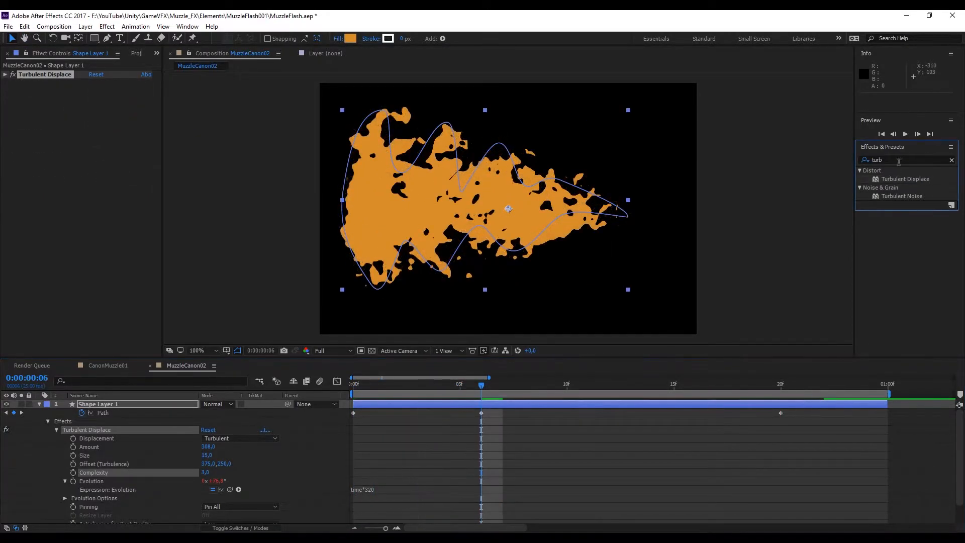
# Step: Apply Stylize > Glow to the flame layer, then search for the Brush Strokes effect
pyautogui.write('glow')
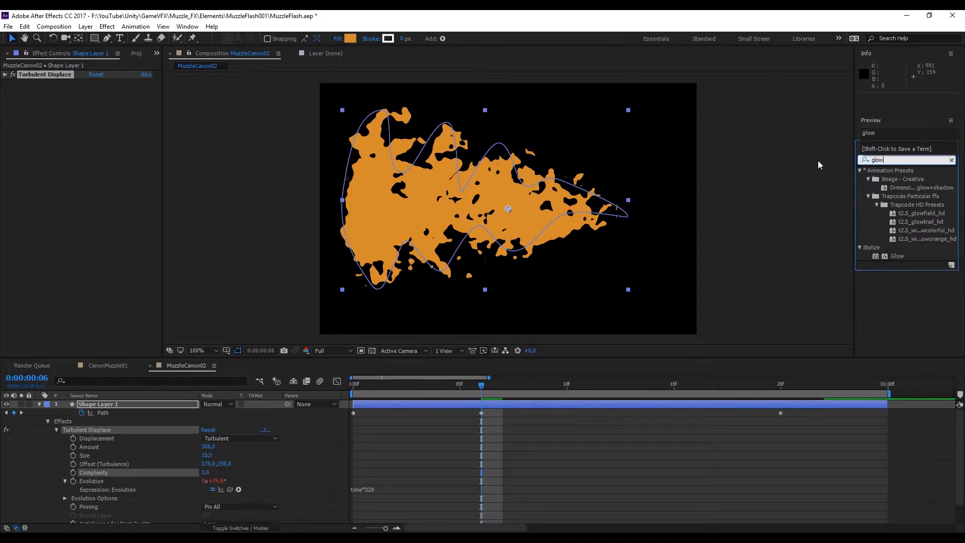
pyautogui.doubleClick(897, 256)
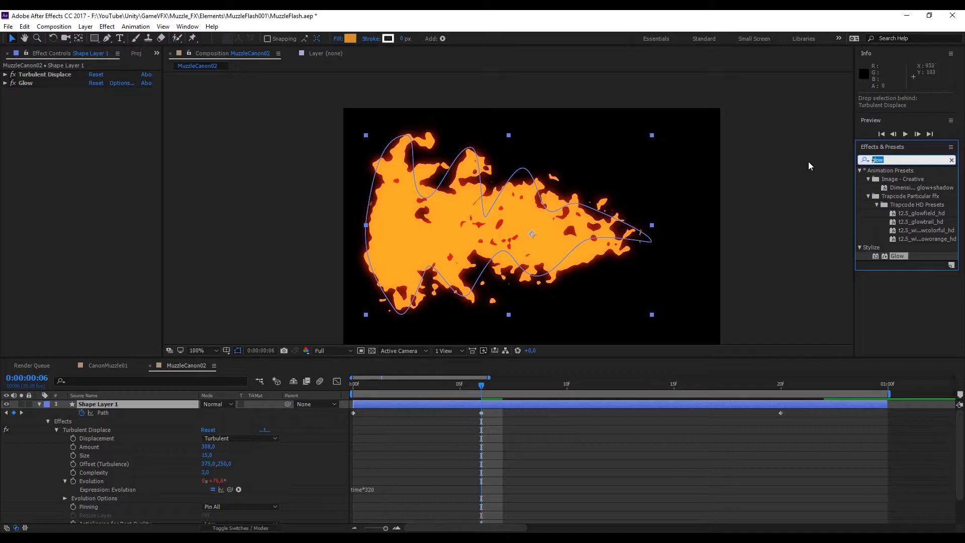
pyautogui.write('brush')
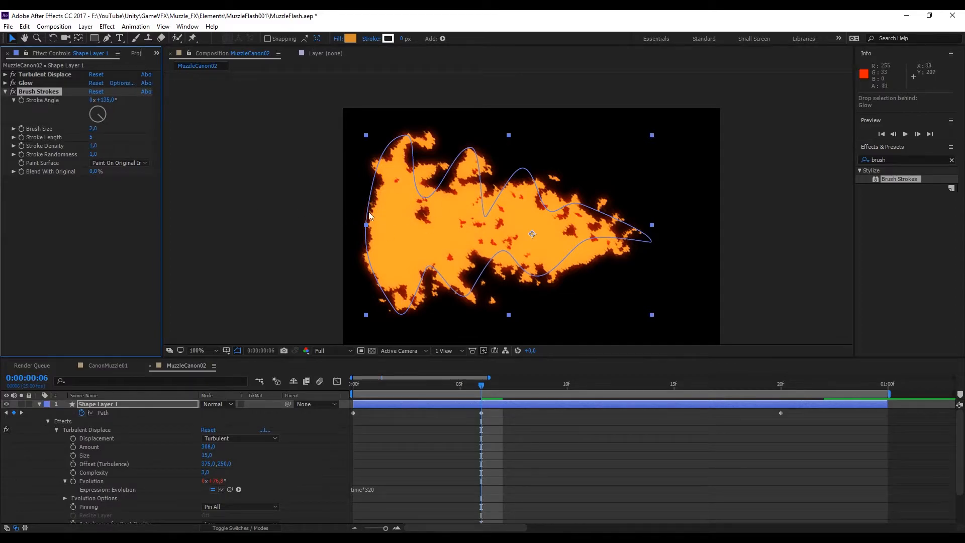
# Step: Tune Brush Strokes with larger brush size, stroke length 30 and lower Blend With Original
pyautogui.moveTo(94, 129); pyautogui.dragTo(105, 128)
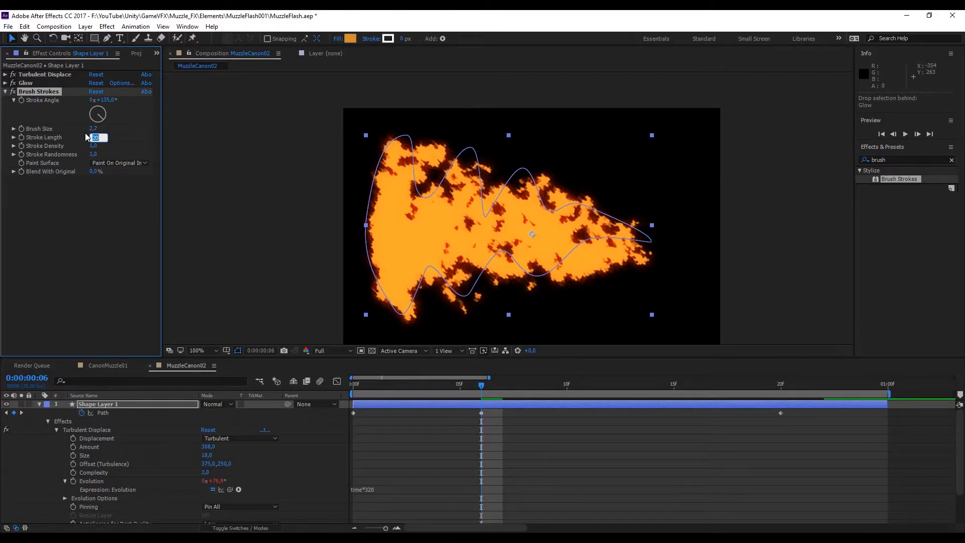
pyautogui.write('30')
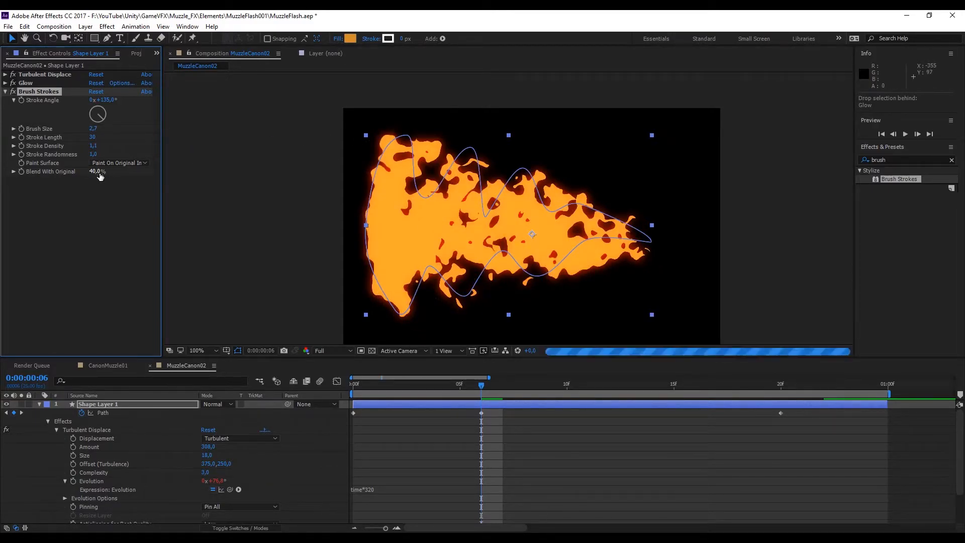
pyautogui.click(95, 172)
pyautogui.write('30')
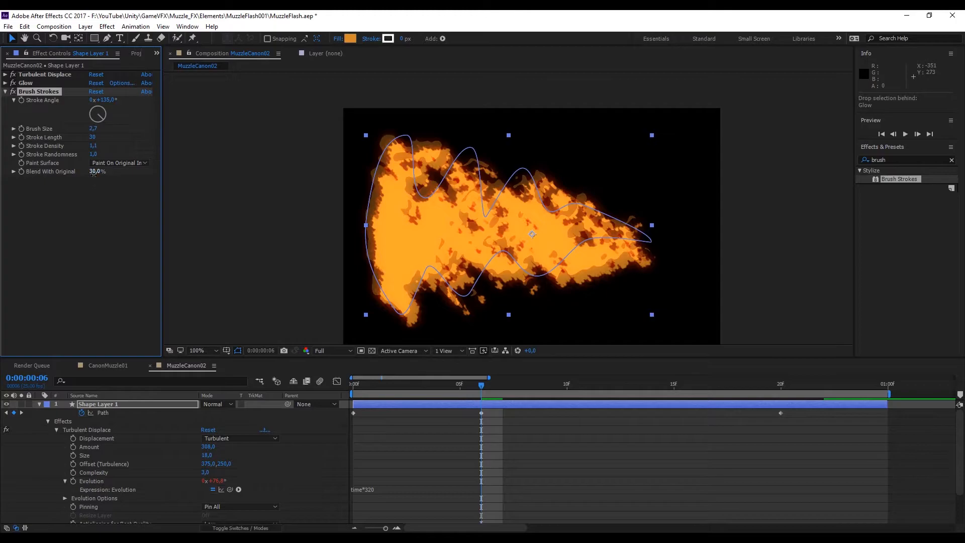
pyautogui.moveTo(97, 171); pyautogui.dragTo(92, 171)
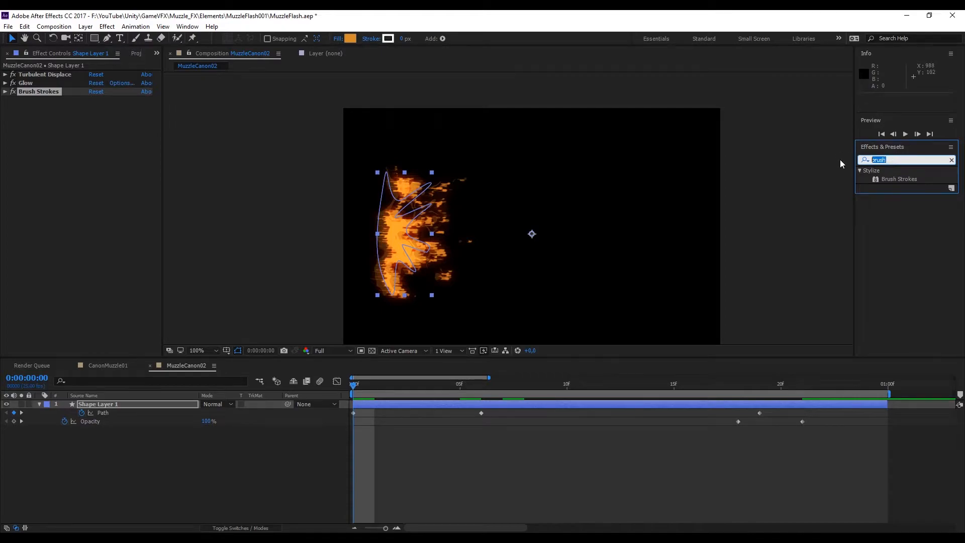
# Step: Apply Roughen Edges with Spiky edge type and adjust the border width
pyautogui.write('edges')
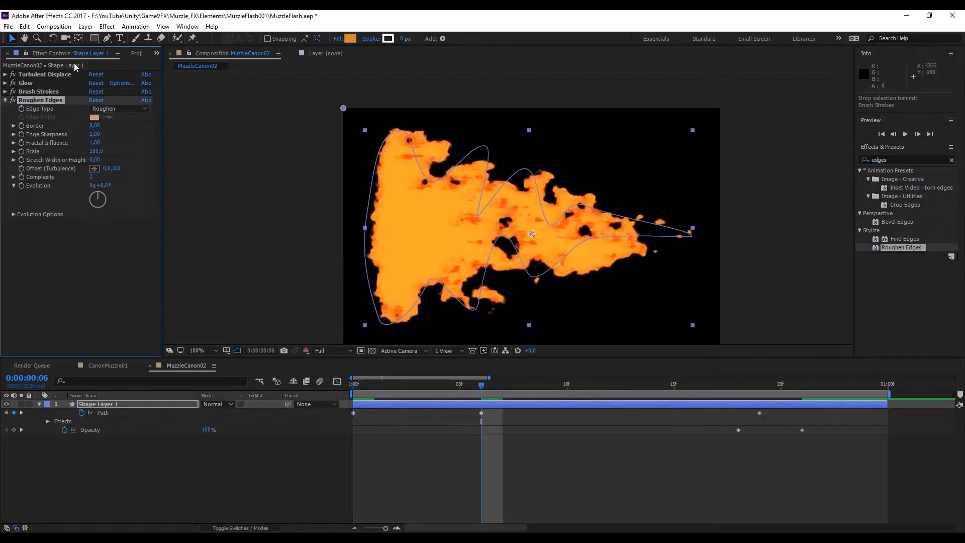
pyautogui.click(118, 109)
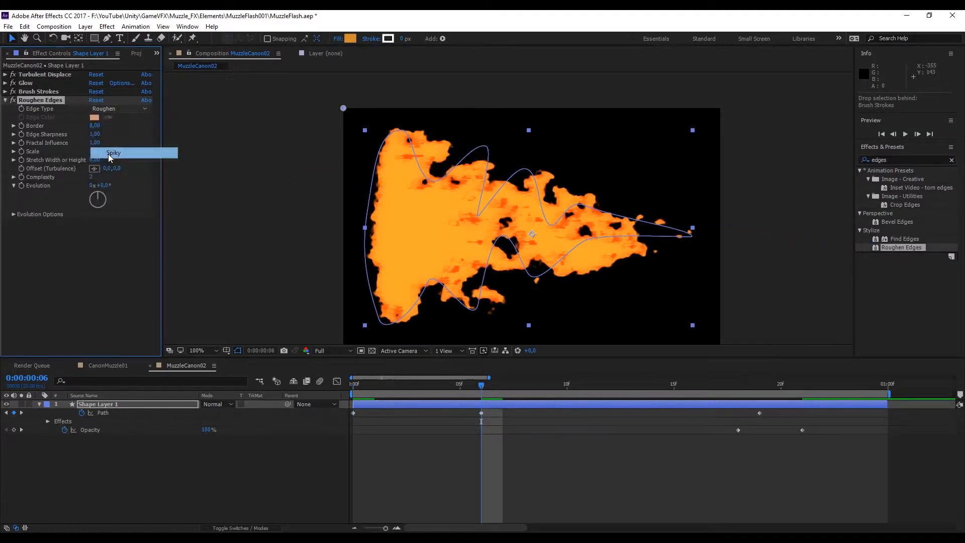
pyautogui.click(113, 152)
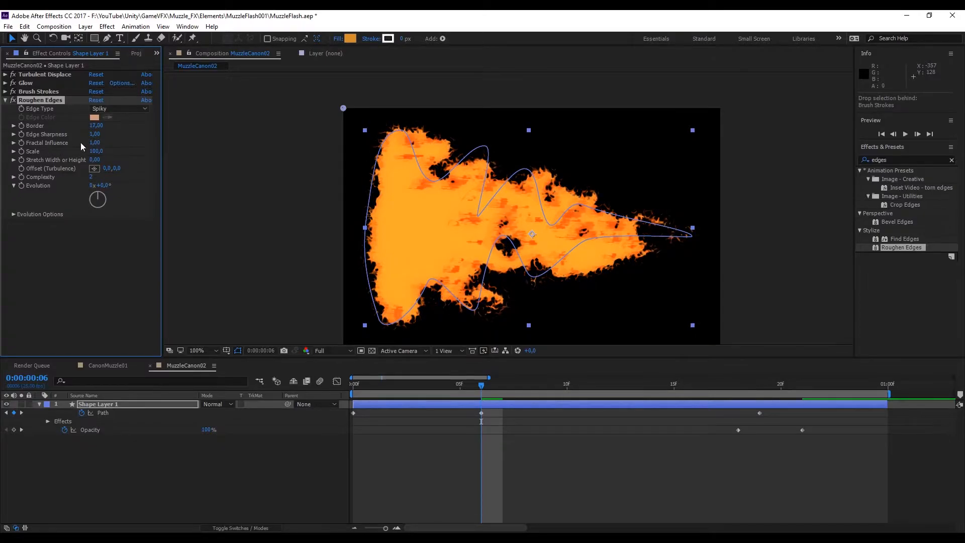
pyautogui.moveTo(96, 126); pyautogui.dragTo(94, 126)
pyautogui.write('glow')
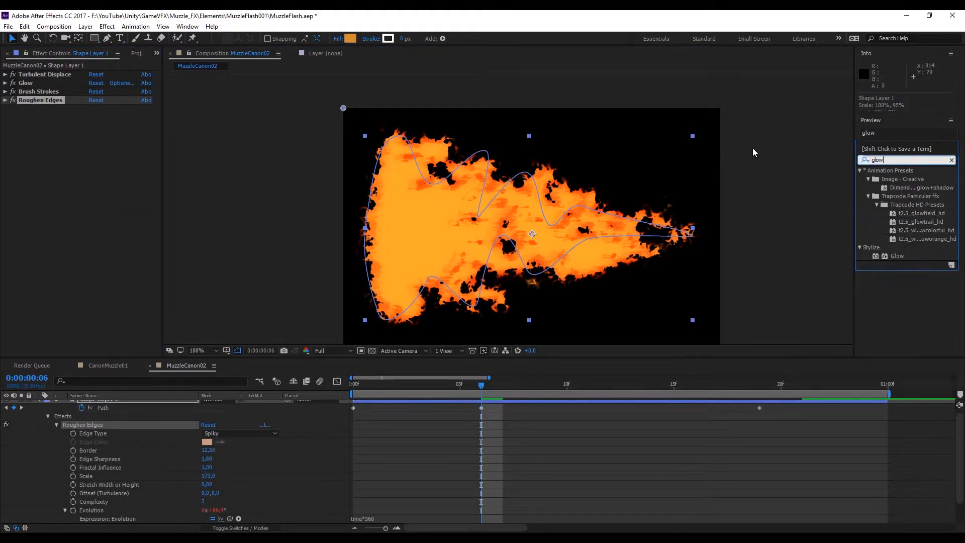
pyautogui.doubleClick(897, 255)
pyautogui.write('hue')
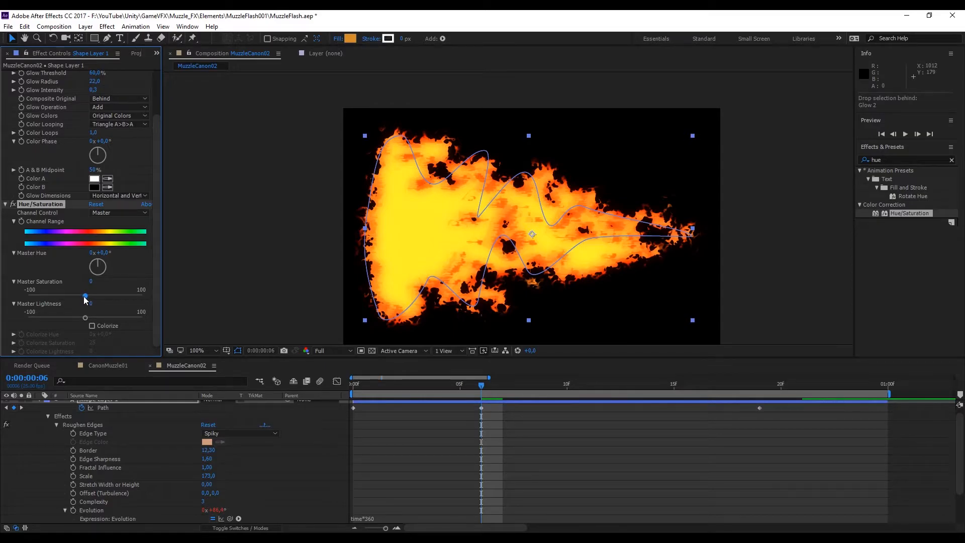
# Step: Settle the Hue/Saturation Master Saturation at about -13 after testing lower values
pyautogui.moveTo(85, 296); pyautogui.dragTo(66, 296)
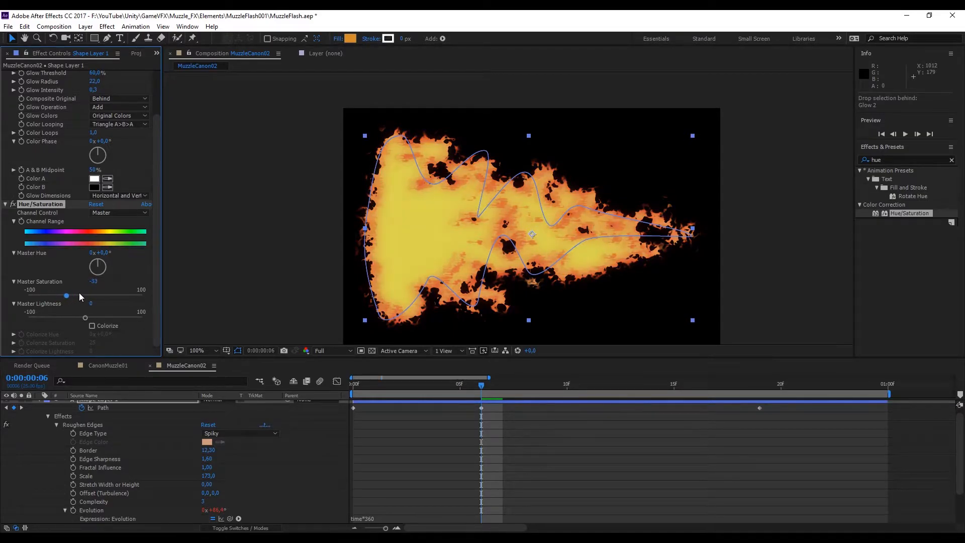
pyautogui.moveTo(66, 296); pyautogui.dragTo(76, 296)
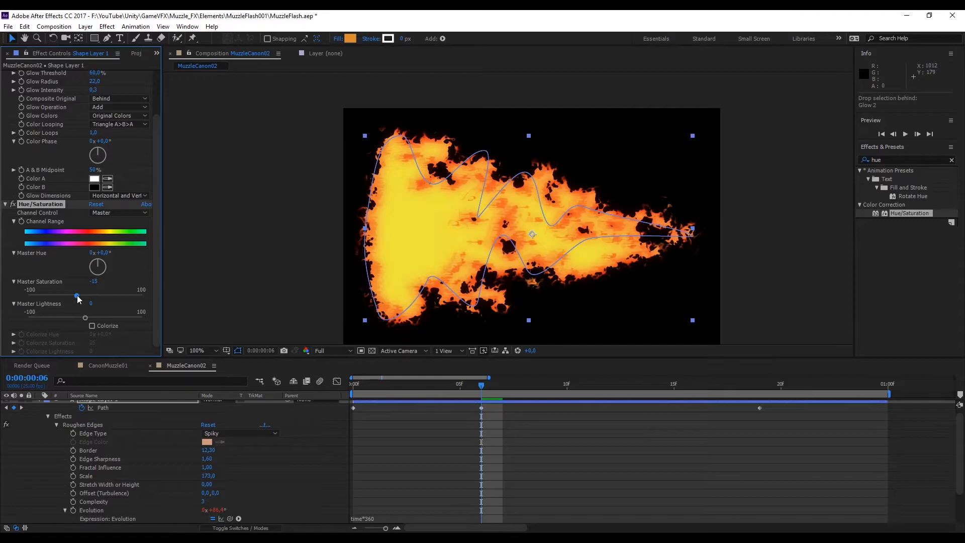
pyautogui.moveTo(76, 296); pyautogui.dragTo(80, 296)
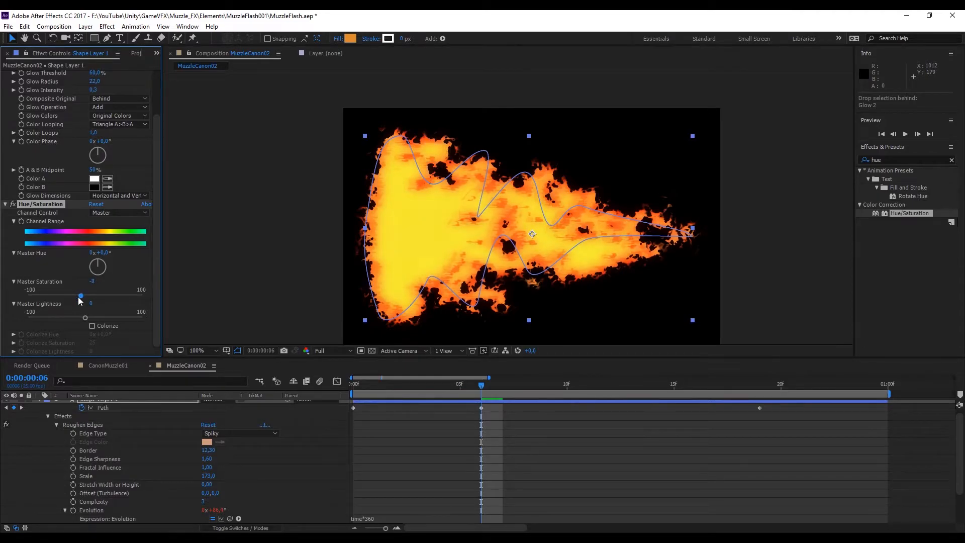
# Step: Preview a blue hue rotation, then return Master Hue to about -2° near the original orange
pyautogui.moveTo(96, 261); pyautogui.dragTo(96, 258)
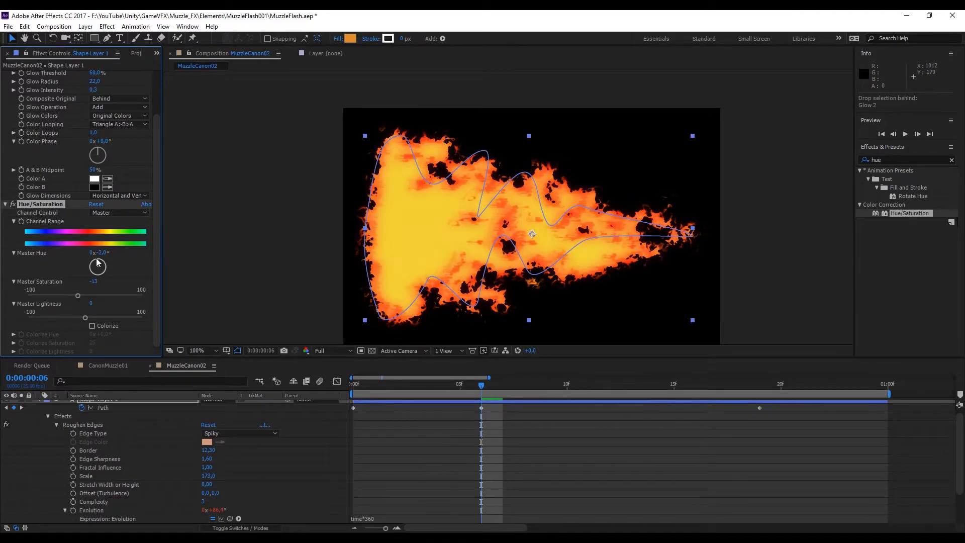
pyautogui.moveTo(97, 265); pyautogui.dragTo(97, 271)
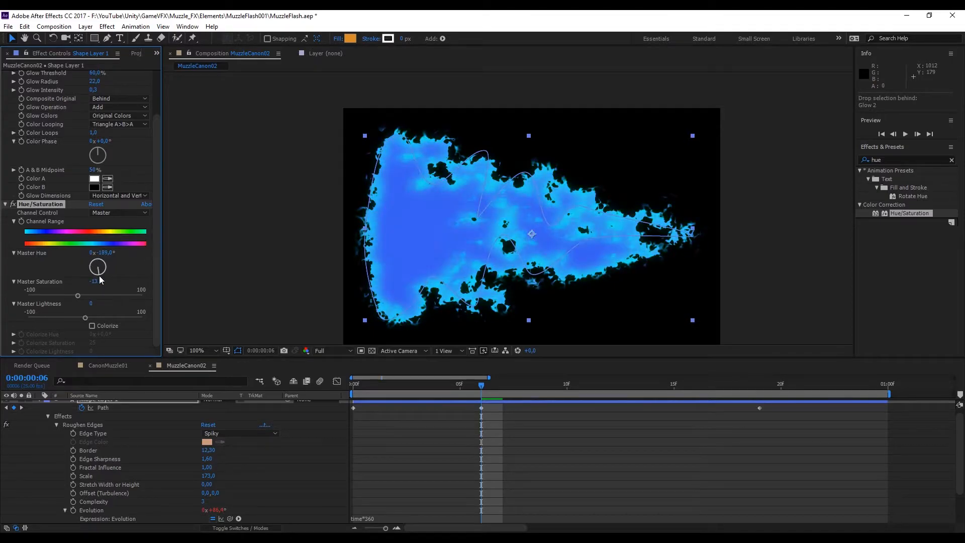
pyautogui.moveTo(97, 268); pyautogui.dragTo(104, 270)
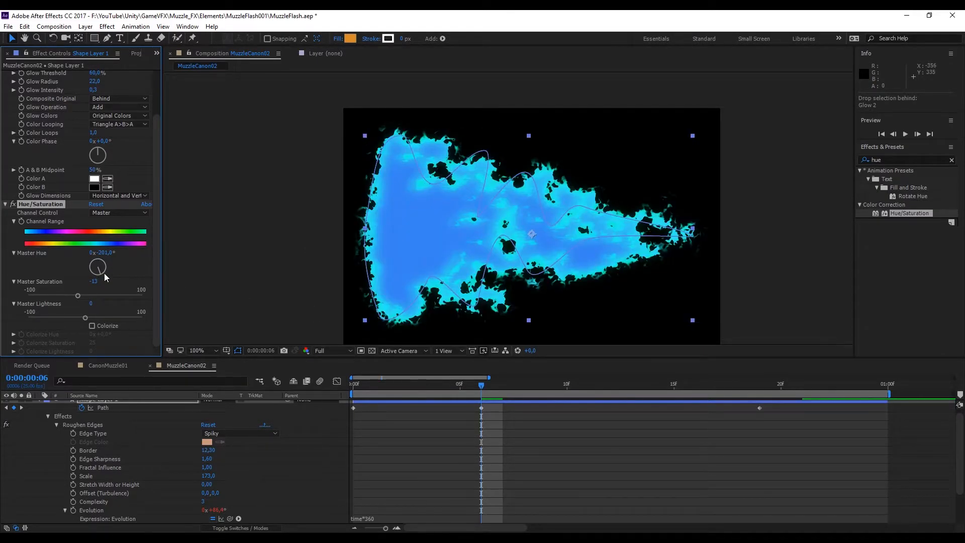
pyautogui.moveTo(104, 277); pyautogui.dragTo(97, 259)
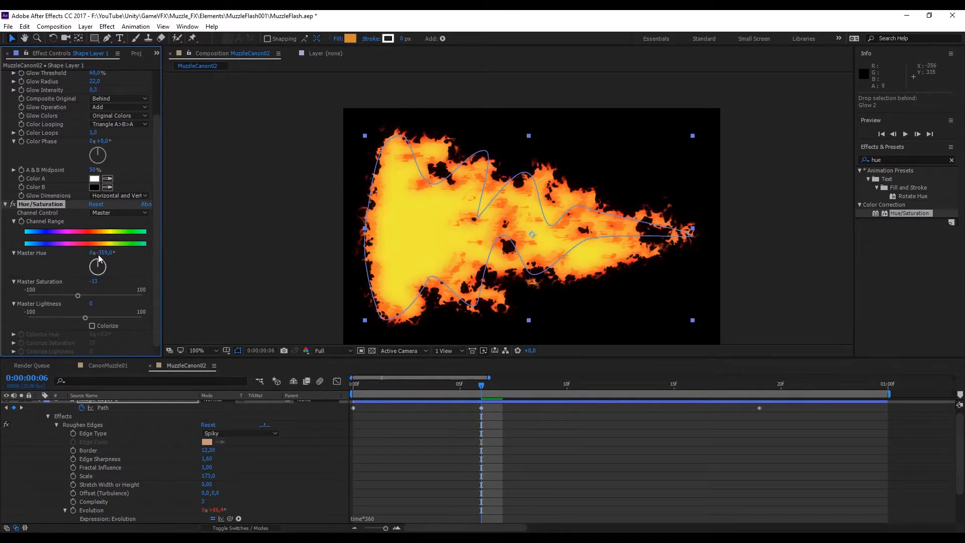
pyautogui.click(101, 253)
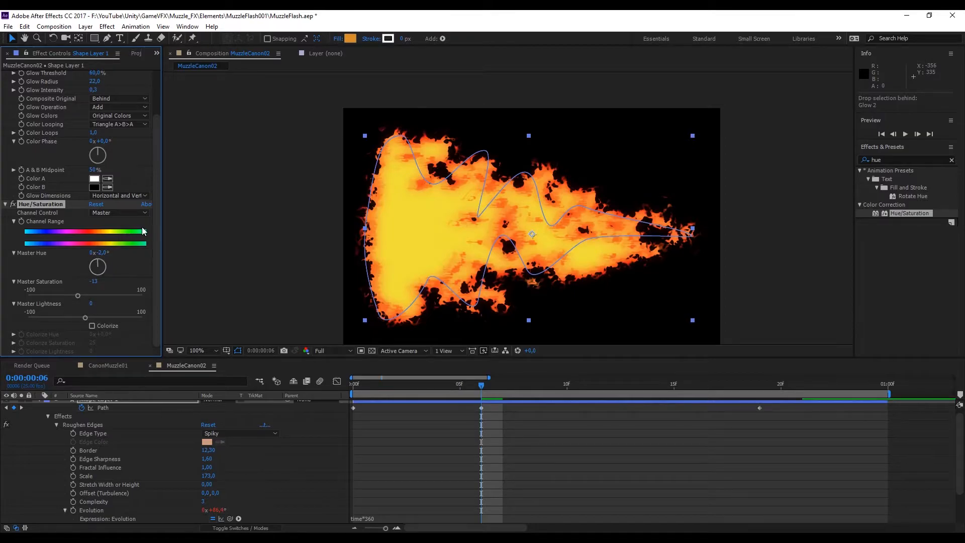
# Step: Add the flame composition to the Render Queue and bring up its Output Module settings
pyautogui.click(8, 26)
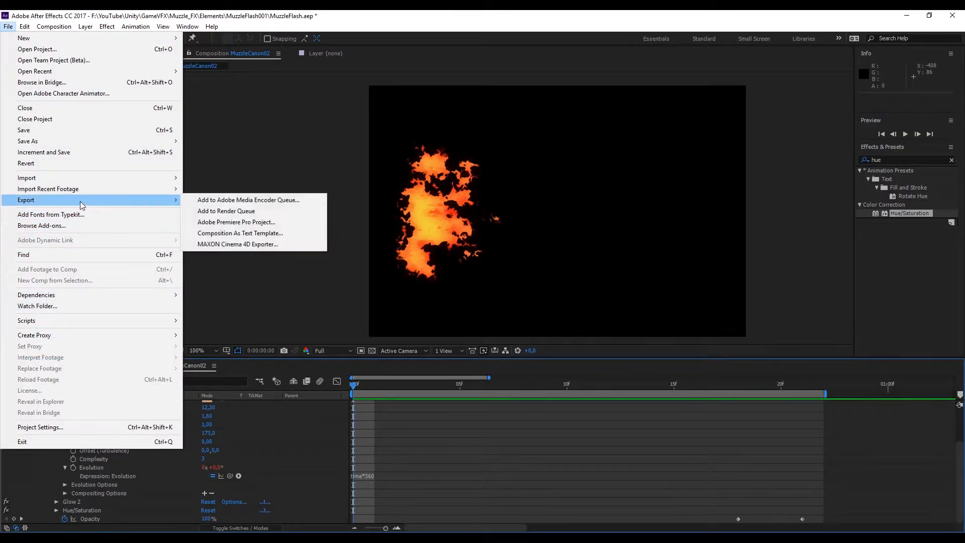
pyautogui.moveTo(226, 210)
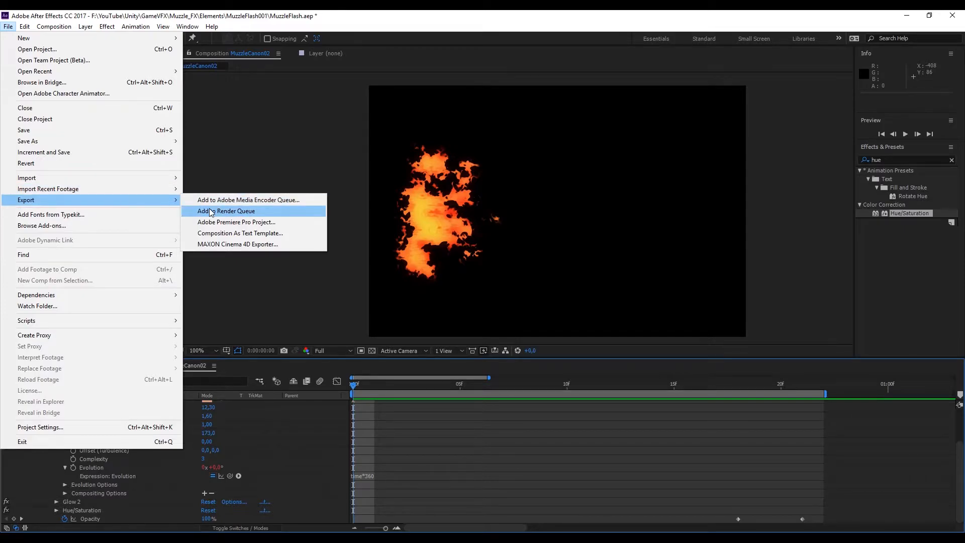
pyautogui.click(226, 211)
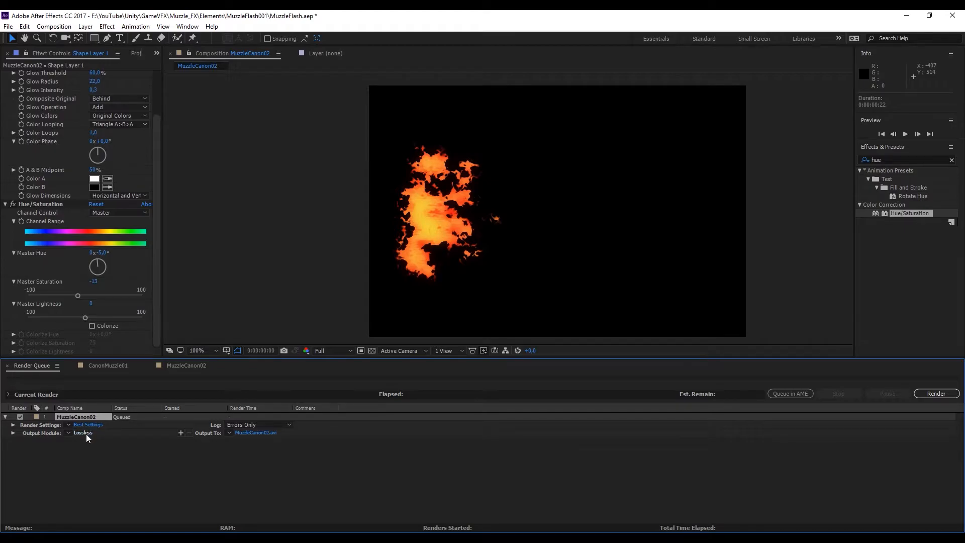
pyautogui.click(82, 432)
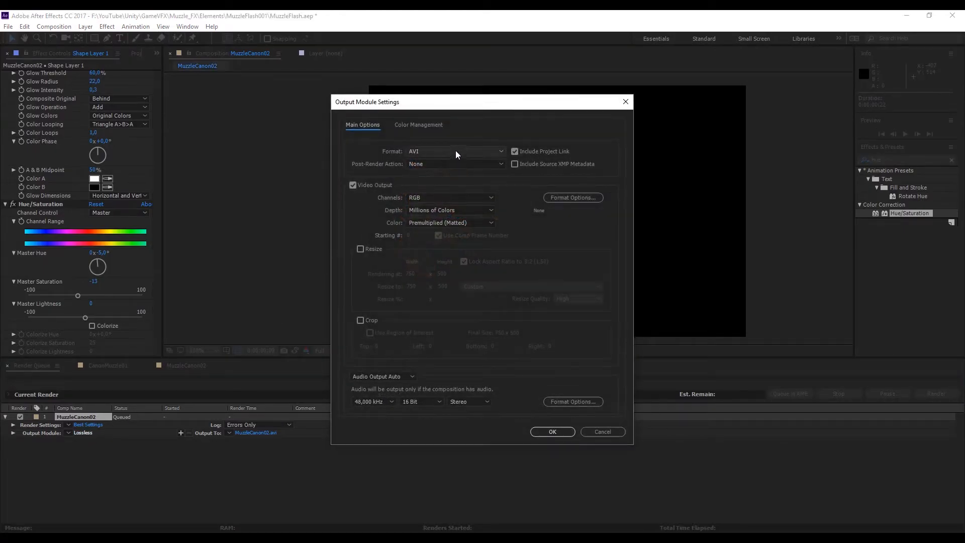
# Step: Set the output module to PNG Sequence with RGB + Alpha channels and confirm
pyautogui.click(455, 151)
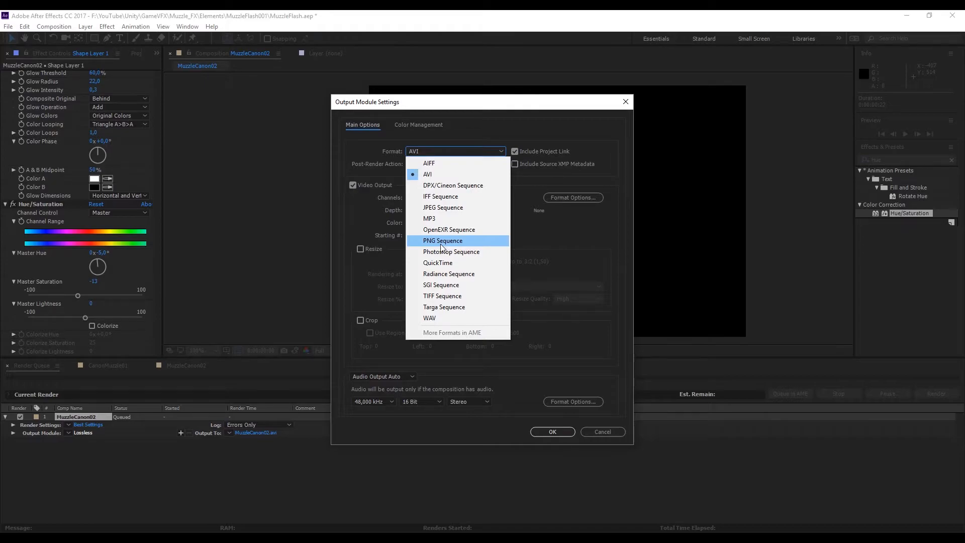
pyautogui.click(442, 240)
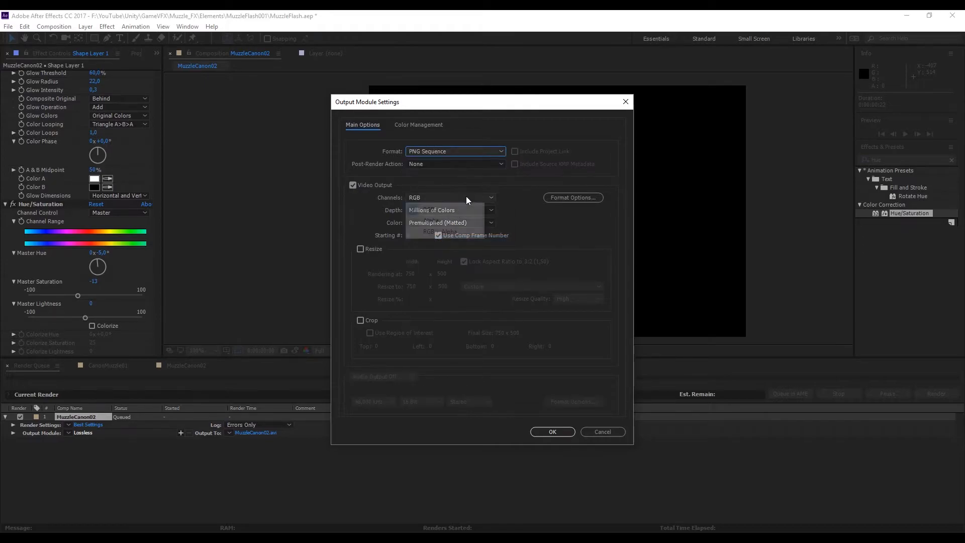
pyautogui.click(449, 197)
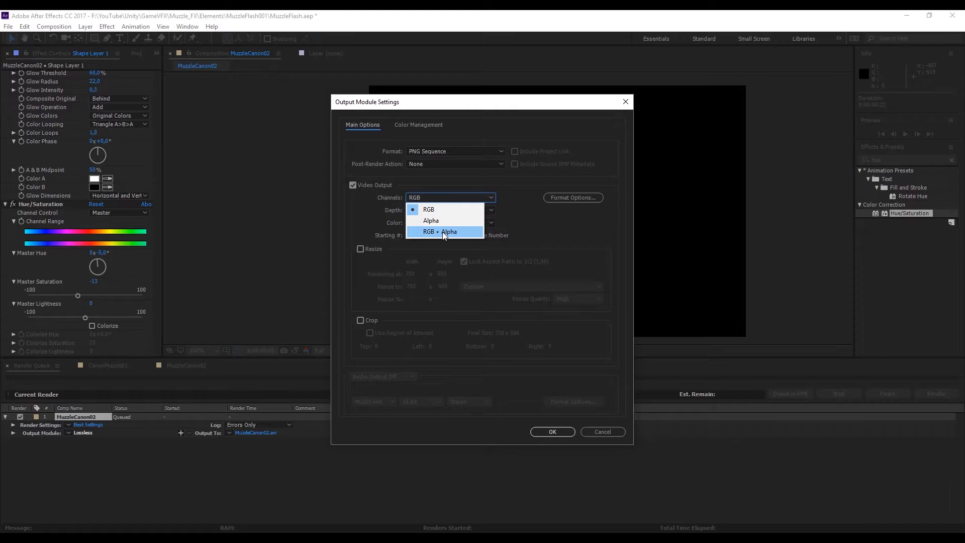
pyautogui.click(438, 232)
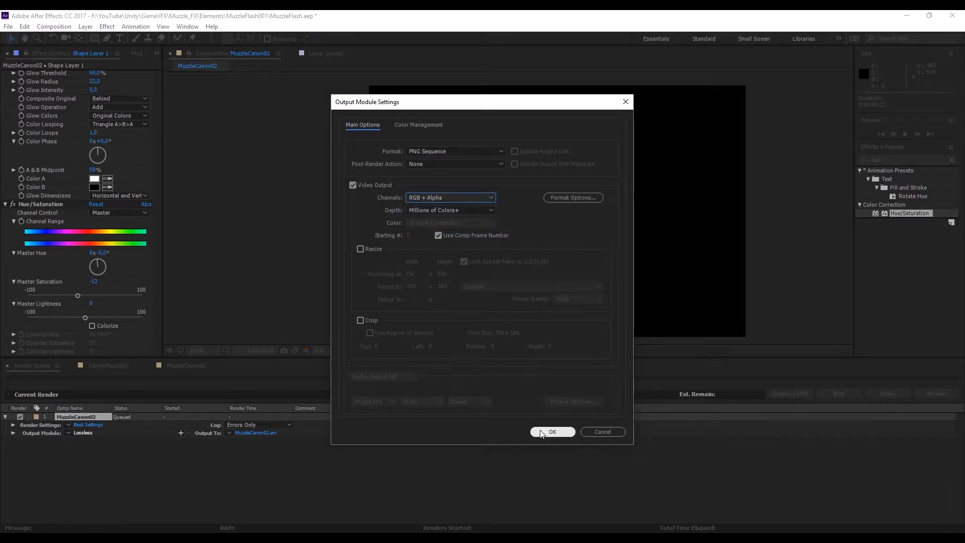
pyautogui.click(551, 431)
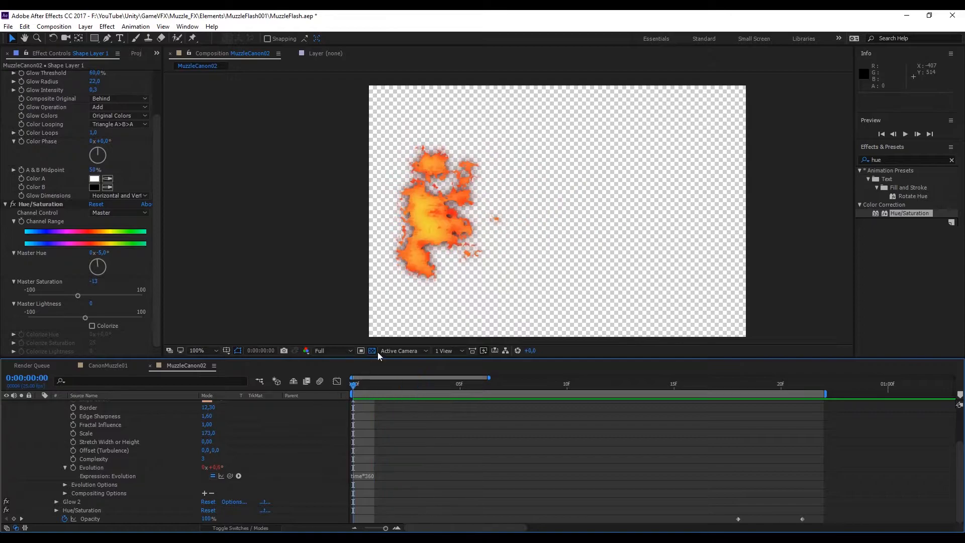
# Step: Hide the transparency grid and target the render output to a MuzzleCanon02 subfolder in Elements
pyautogui.click(371, 350)
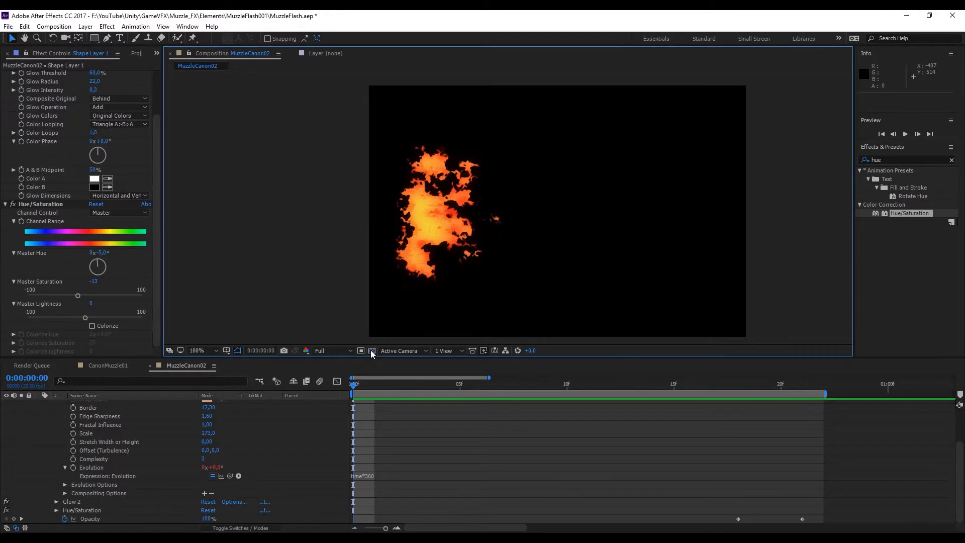
pyautogui.click(32, 365)
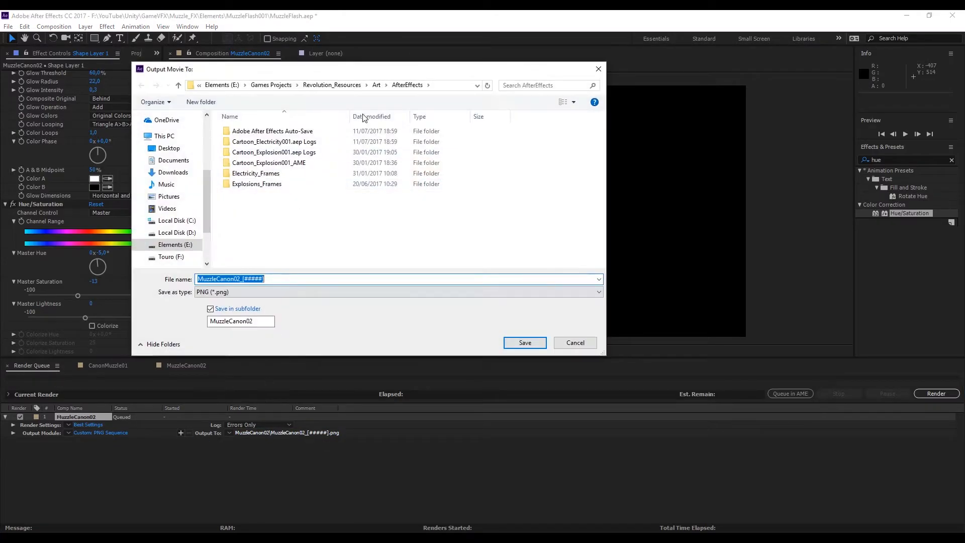
pyautogui.click(175, 245)
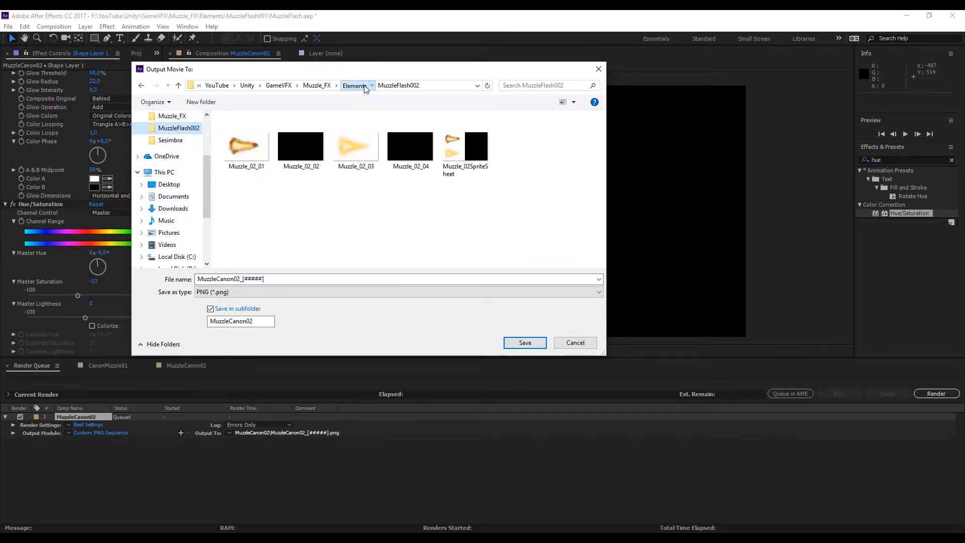
pyautogui.click(354, 85)
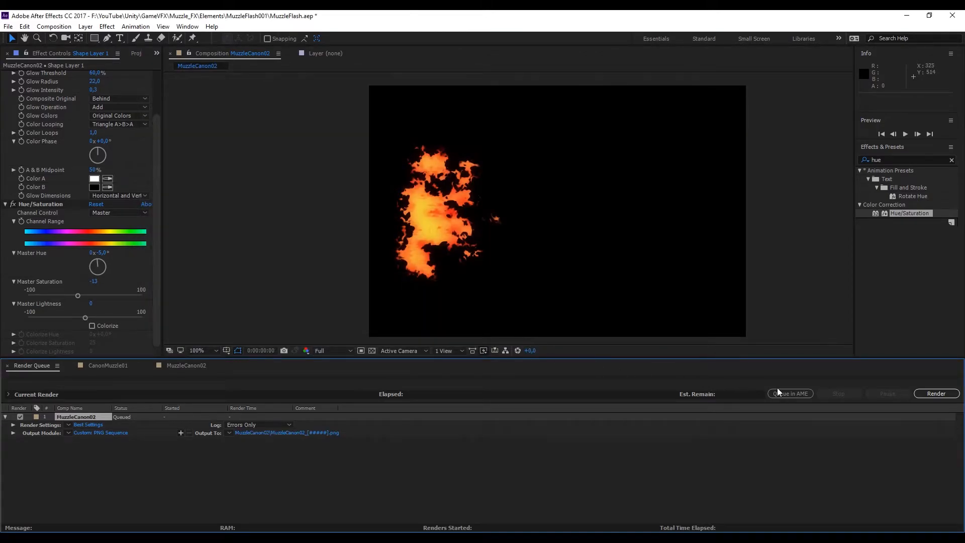
pyautogui.click(935, 393)
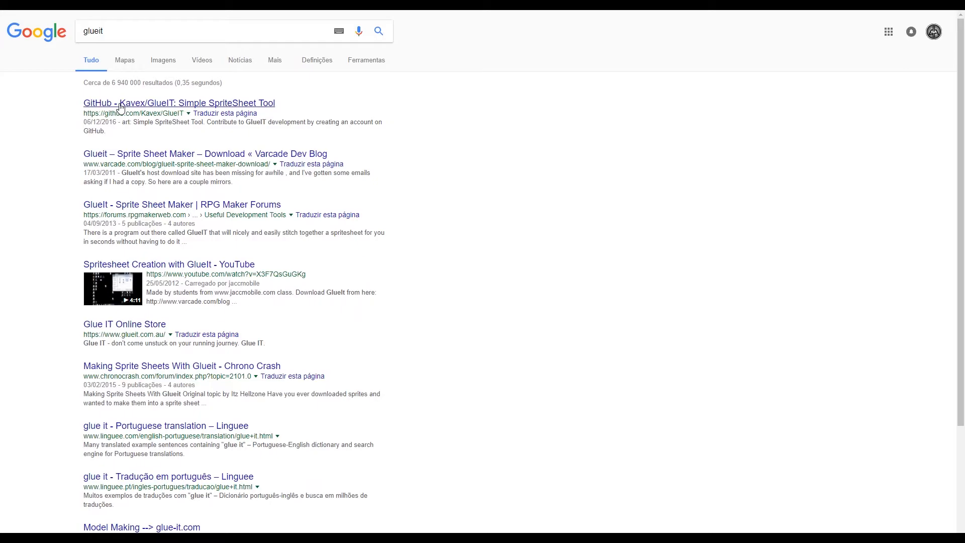
# Step: Open the GlueIT GitHub repository from the search results and show its Clone or download options
pyautogui.click(178, 102)
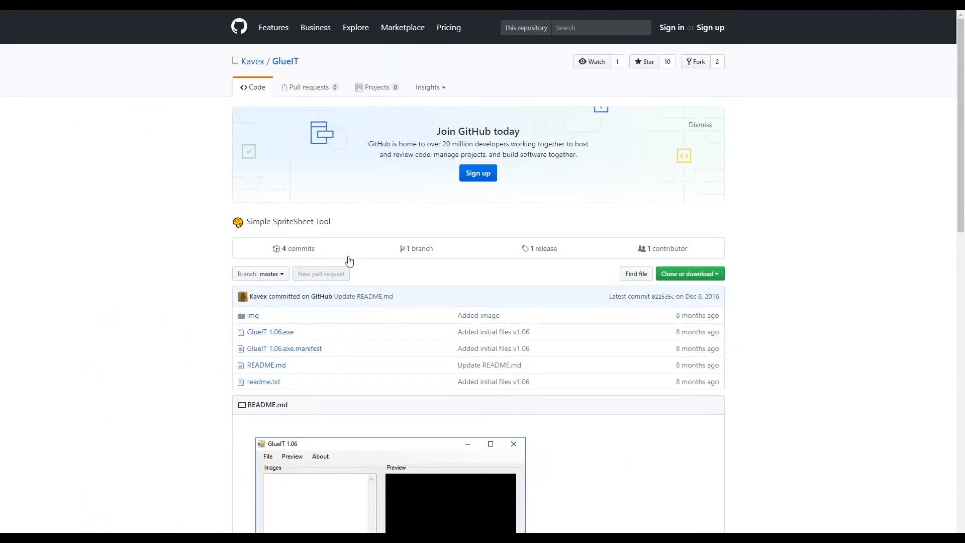
pyautogui.click(687, 172)
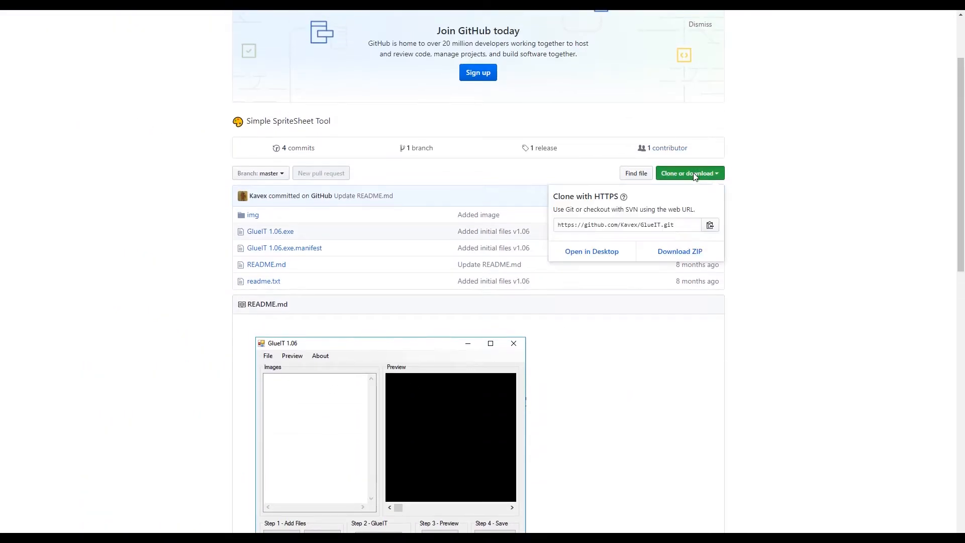
pyautogui.moveTo(680, 251)
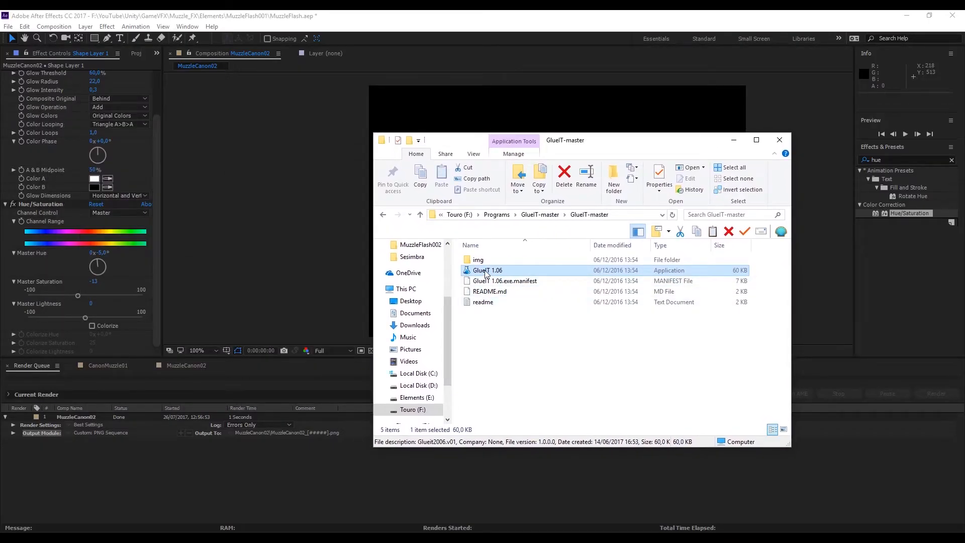
# Step: Launch GlueIT and load all the rendered MuzzleCanon02 PNG frames
pyautogui.doubleClick(488, 270)
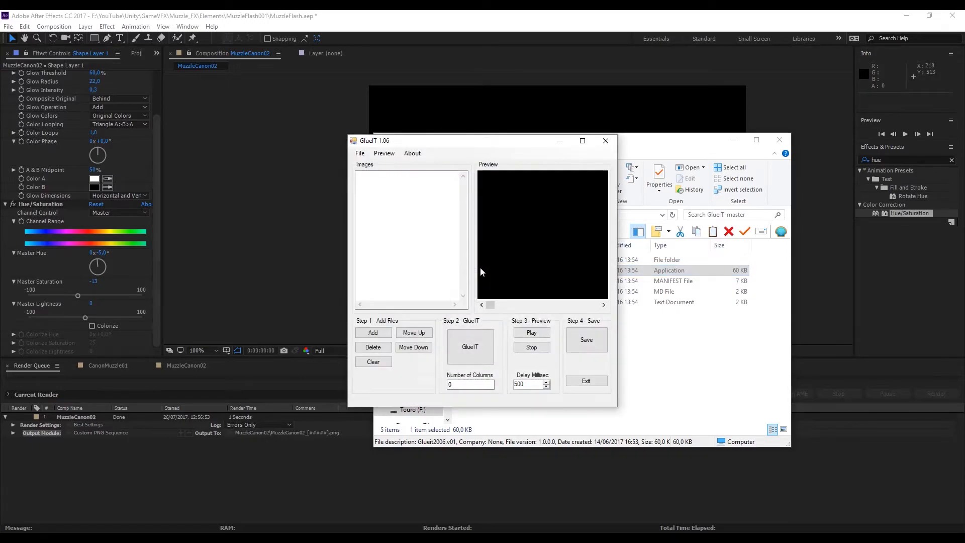
pyautogui.click(373, 332)
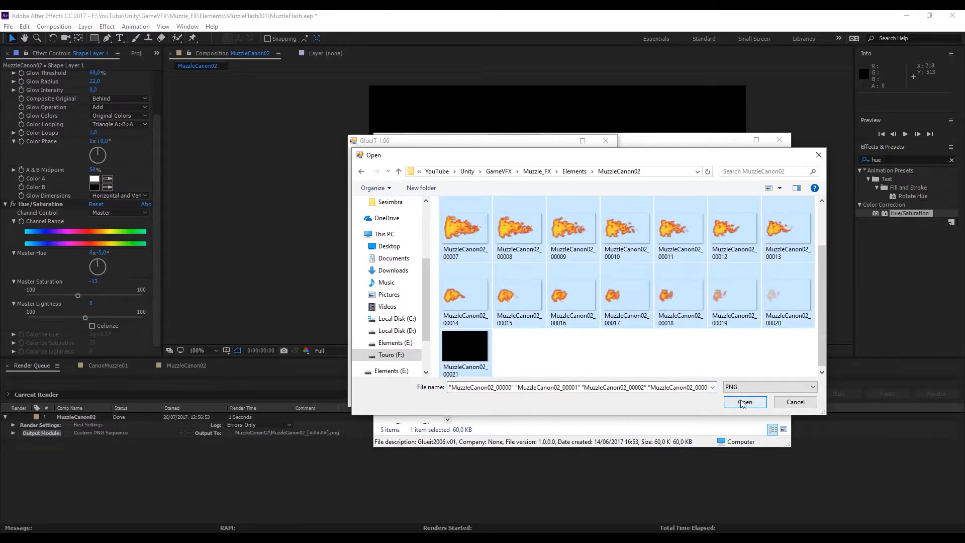
pyautogui.click(744, 403)
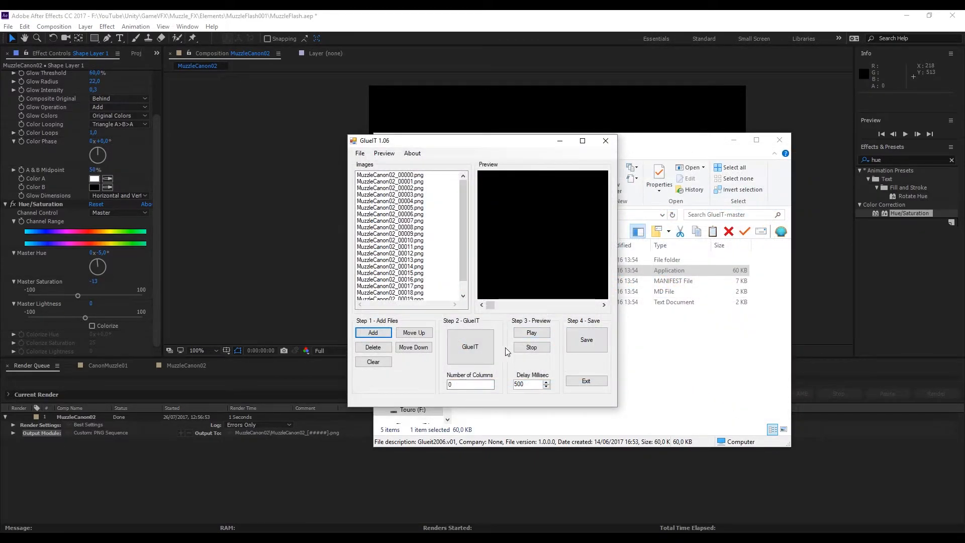
# Step: Glue the frames into a 4-column sprite sheet and exit GlueIT
pyautogui.click(469, 384)
pyautogui.write('4')
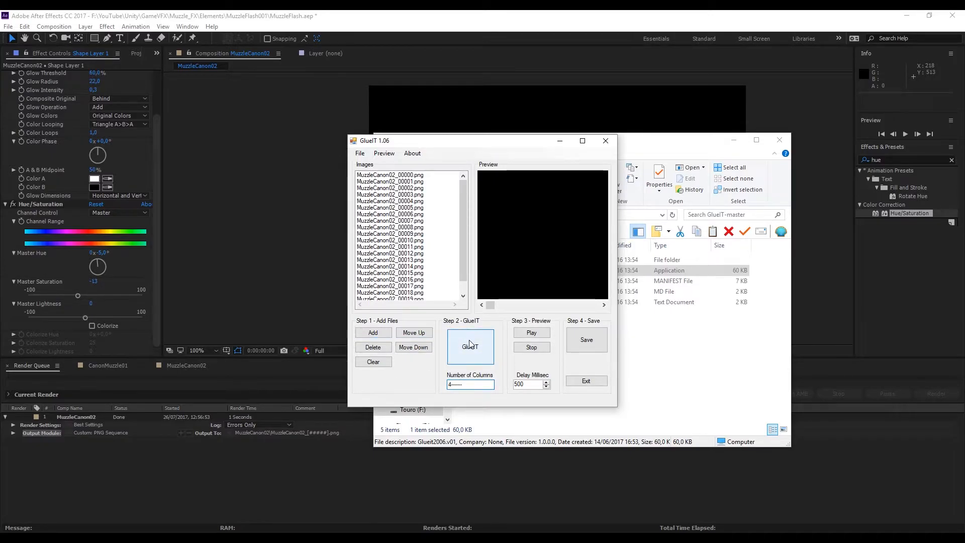
pyautogui.click(531, 332)
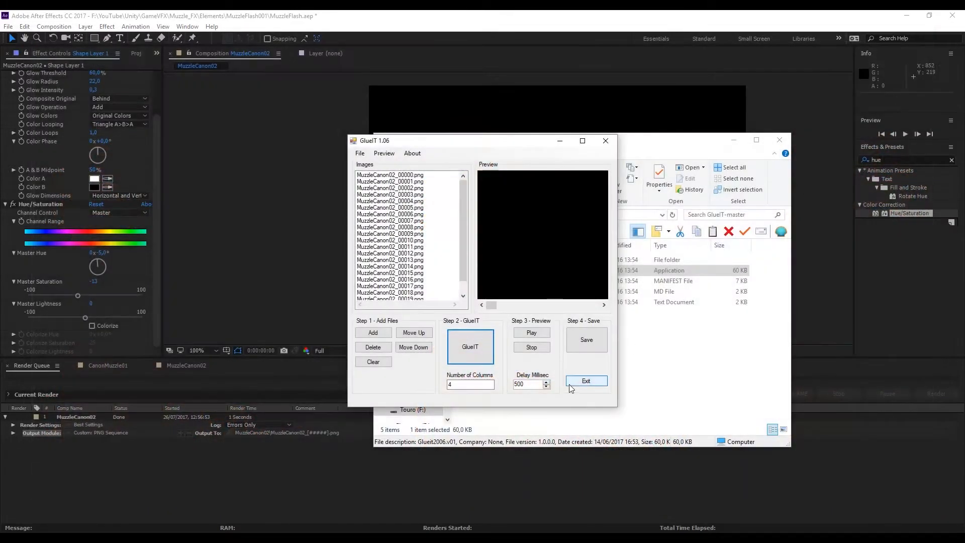
pyautogui.click(585, 339)
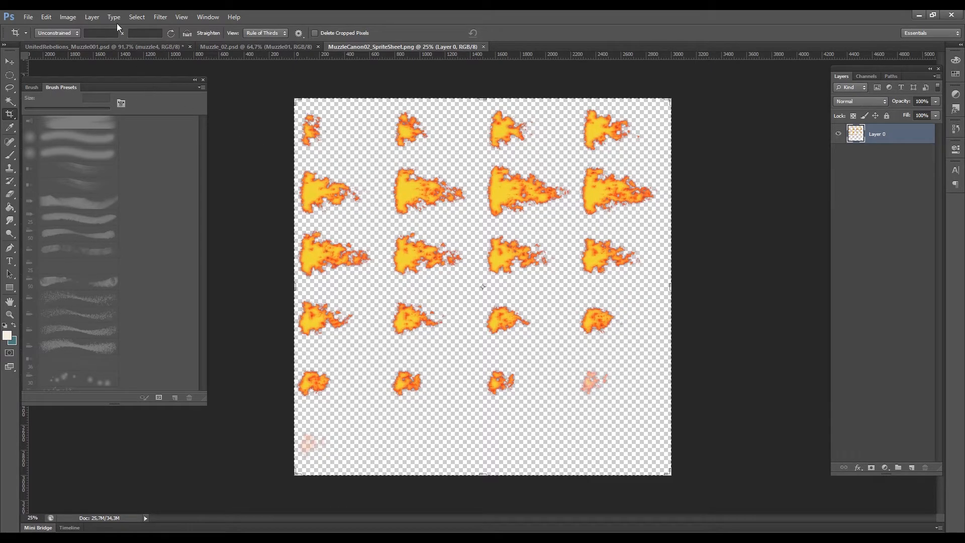
# Step: Halve the 3000-pixel sprite sheet to 1500×1500 via Image Size and save it as a copy
pyautogui.click(68, 17)
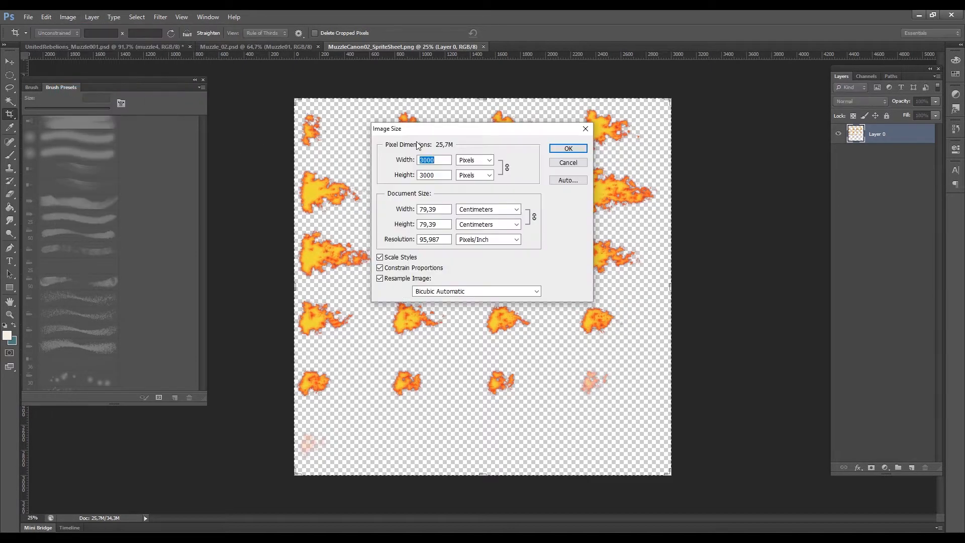
pyautogui.click(567, 149)
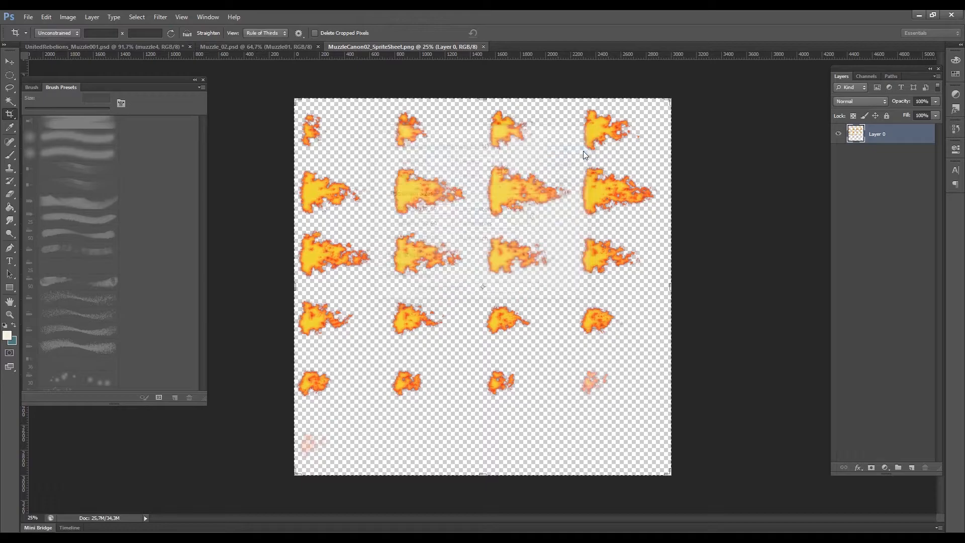
pyautogui.press('ctrl+shift+s')
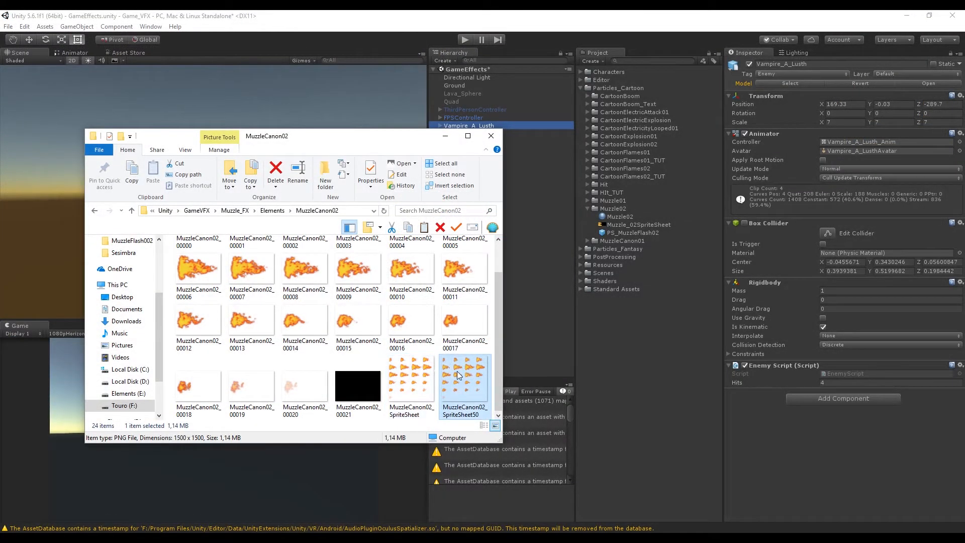
# Step: Select both MuzzleCanon02 sprite sheets and set their Texture Type to Sprite (2D and UI)
pyautogui.click(411, 375)
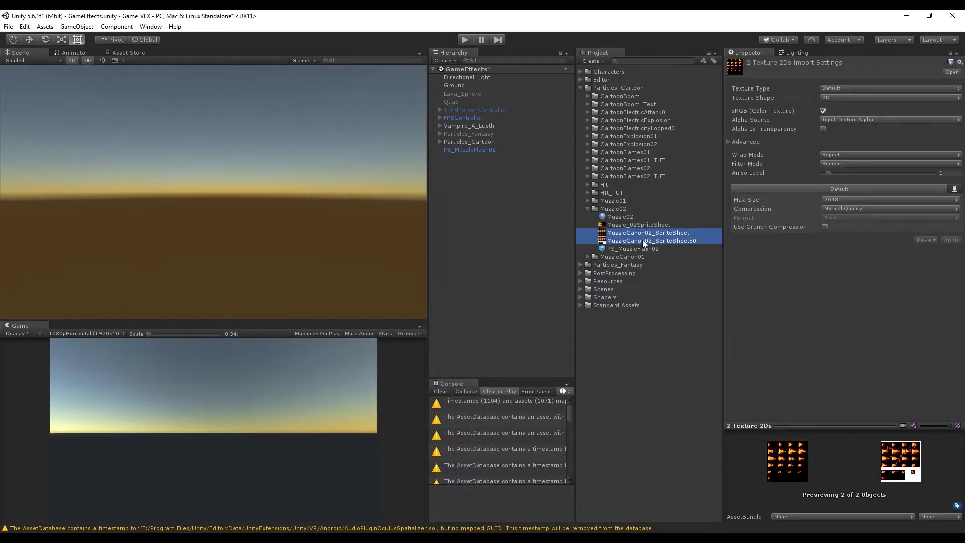
pyautogui.click(887, 88)
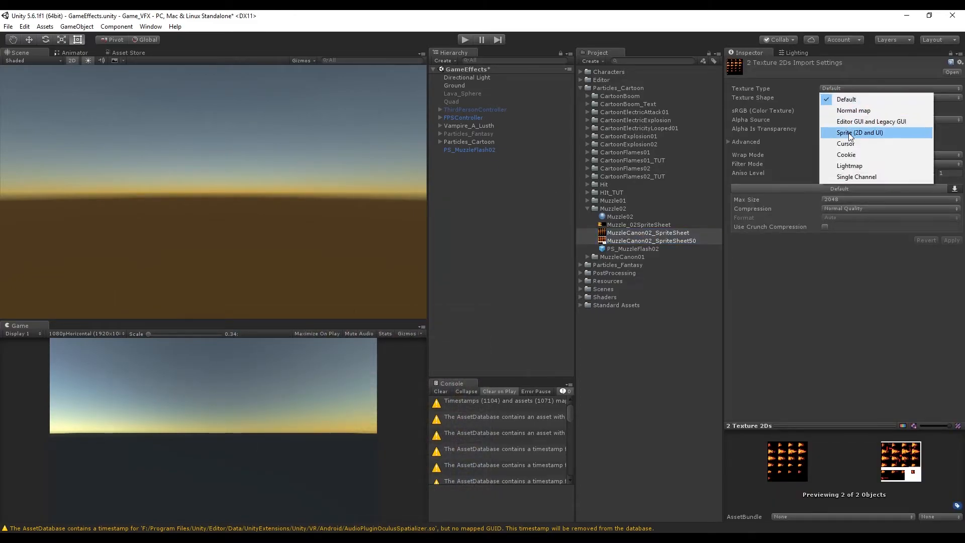
pyautogui.click(860, 133)
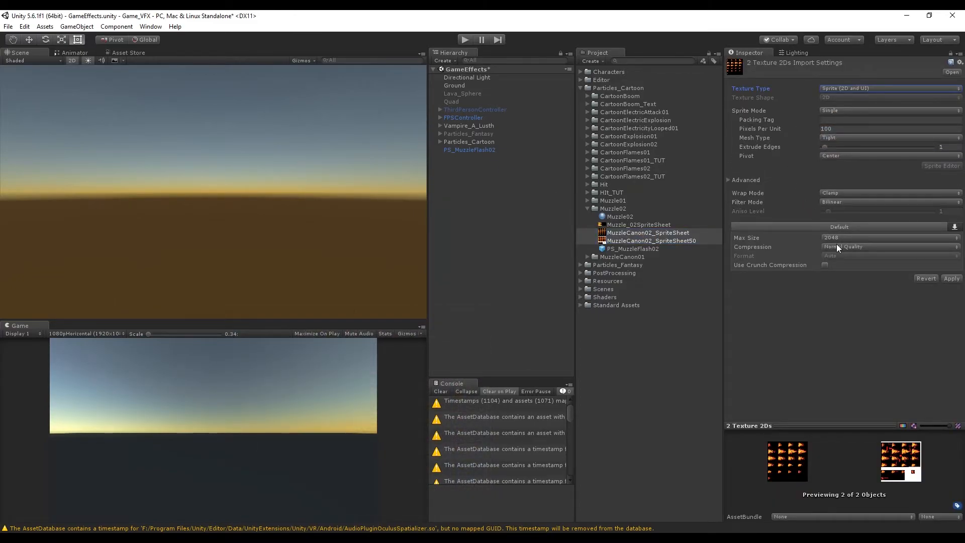
# Step: Enable crunch compression at quality 100 and apply the import settings
pyautogui.click(825, 266)
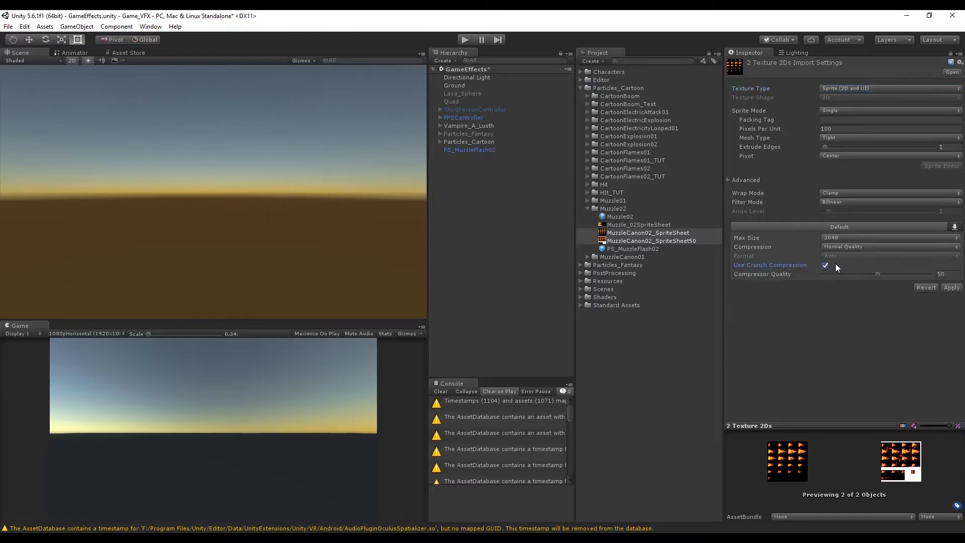
pyautogui.click(942, 274)
pyautogui.write('100')
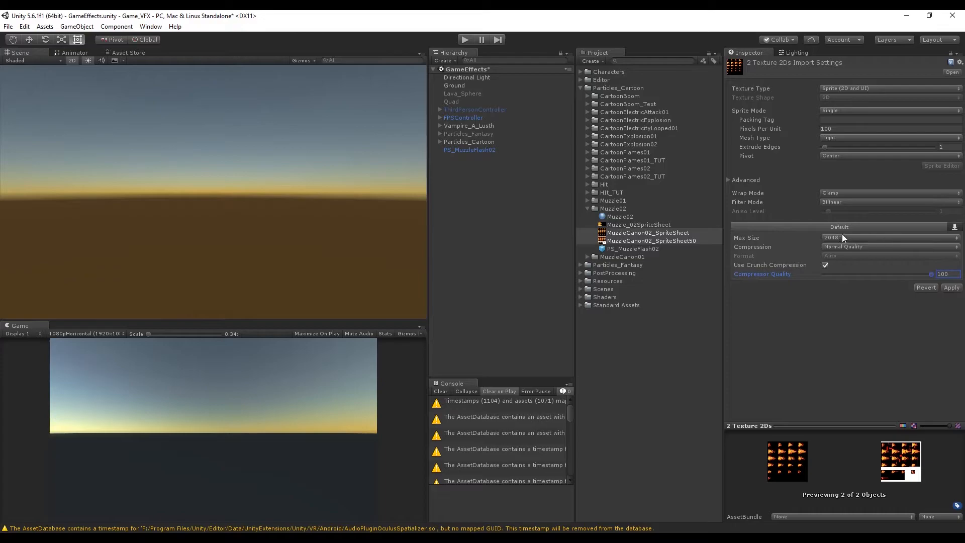
pyautogui.click(951, 287)
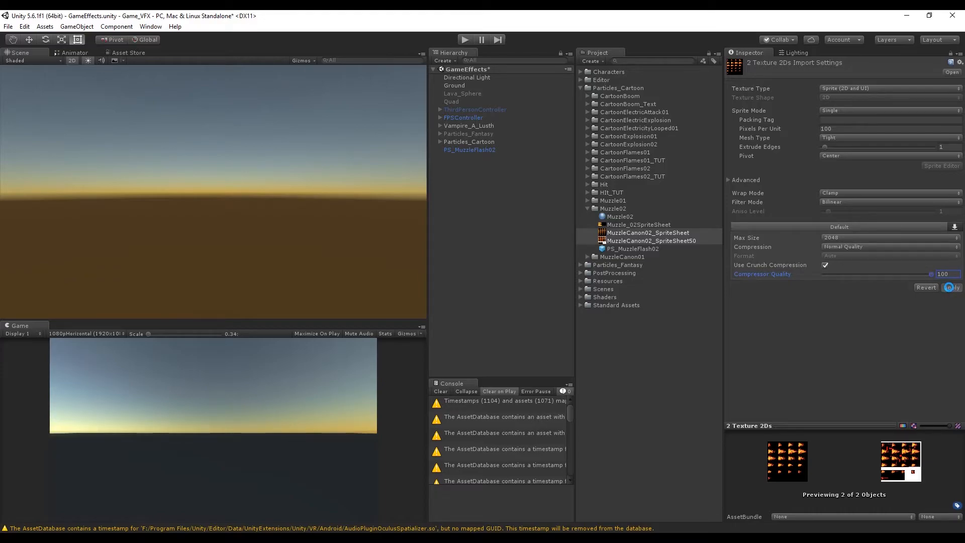
pyautogui.click(951, 287)
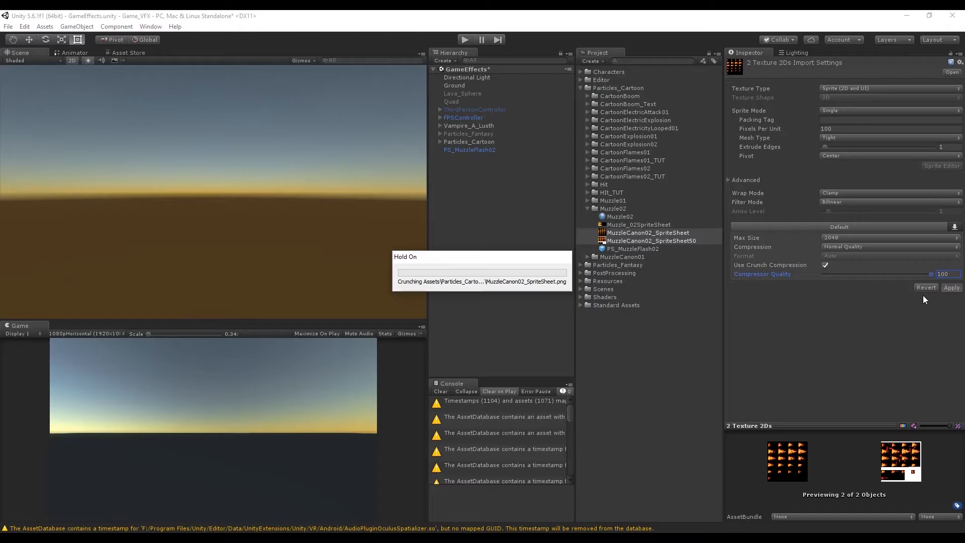
pyautogui.moveTo(663, 363)
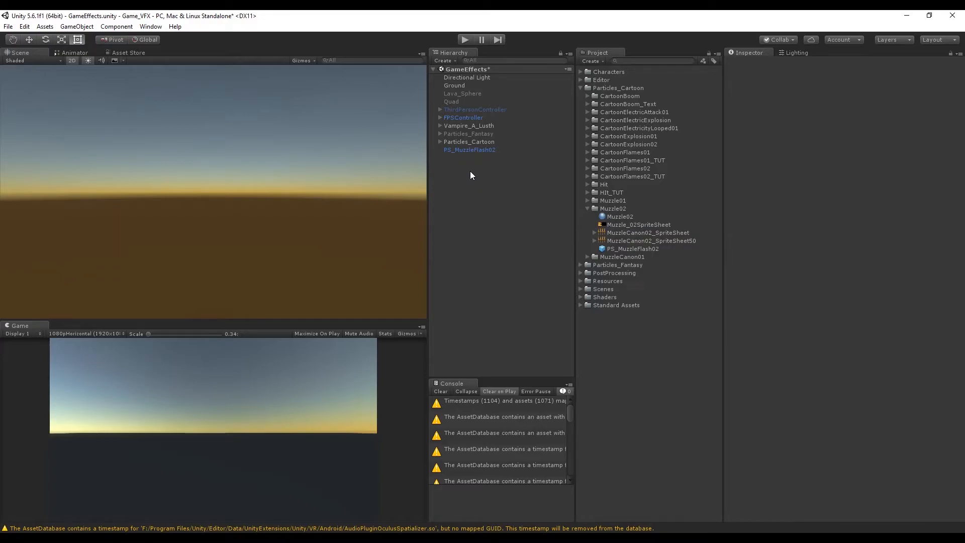
# Step: Create the PS_MuzzleCanon02 particle system and a Muzzle02 material using Particles/Alpha Blended
pyautogui.click(469, 150)
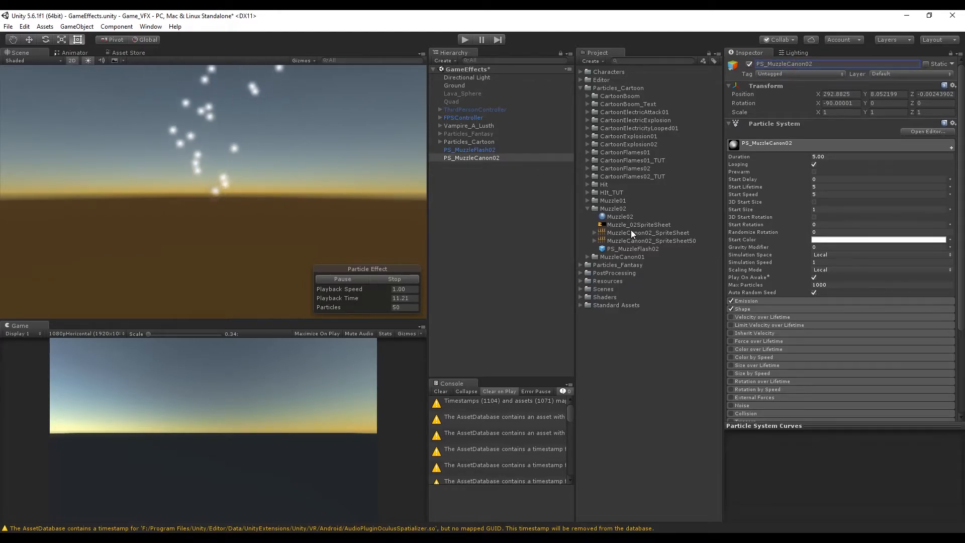
pyautogui.rightClick(612, 208)
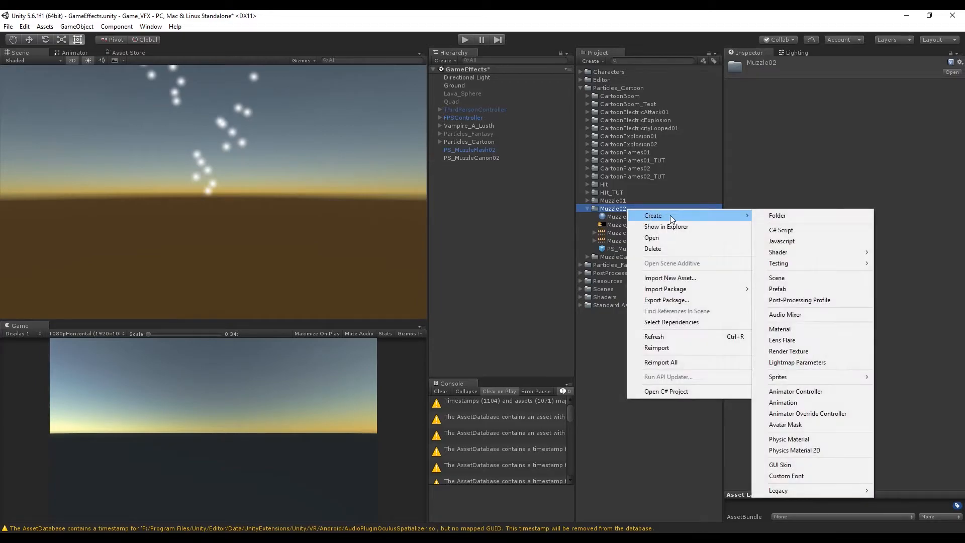
pyautogui.moveTo(800, 300)
pyautogui.write('Mu')
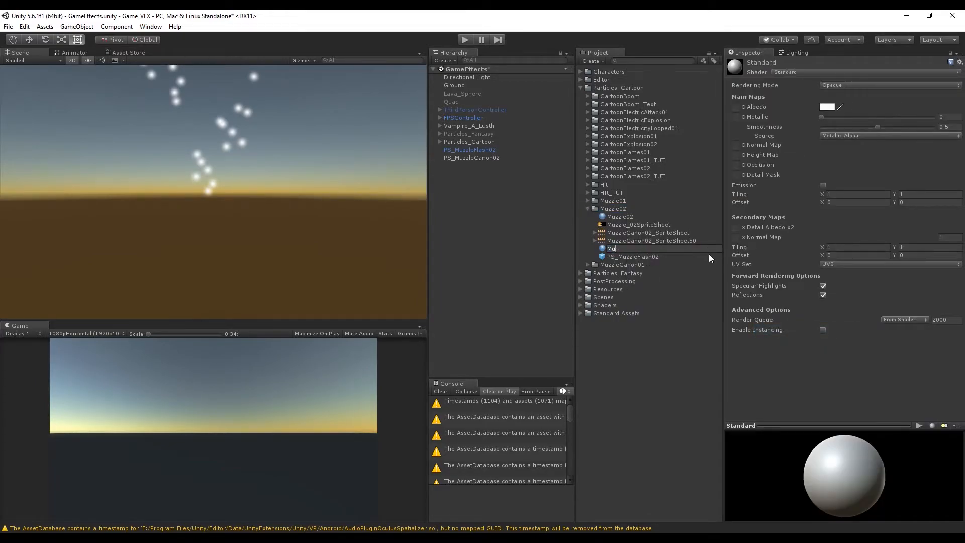
pyautogui.click(628, 233)
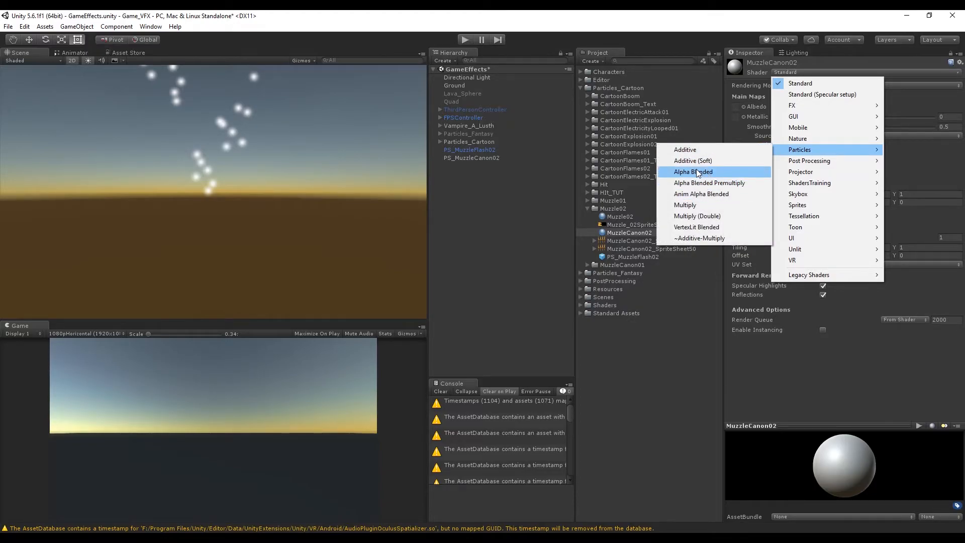
pyautogui.click(693, 172)
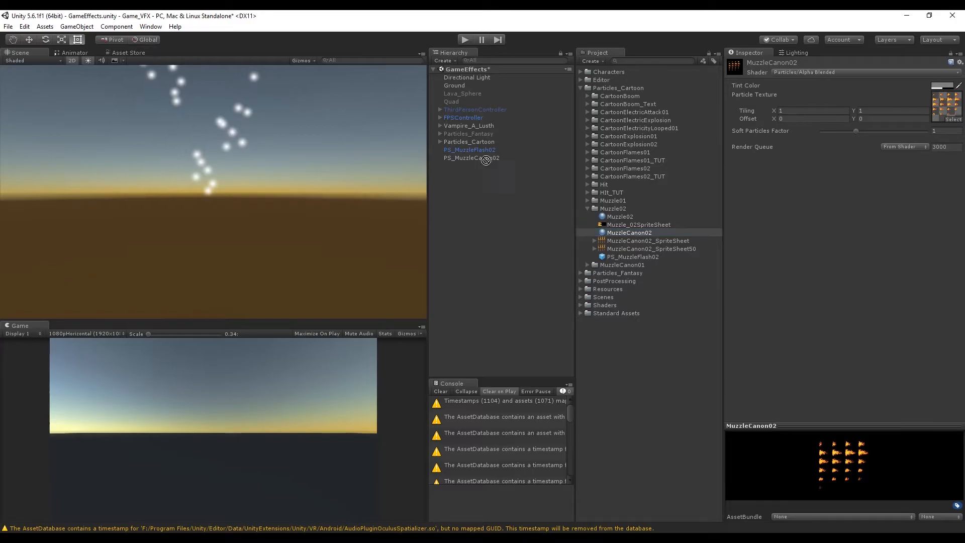
# Step: Make PS_MuzzleCanon02 emit one stationary particle with Max Particles 1 and Shape off
pyautogui.click(471, 158)
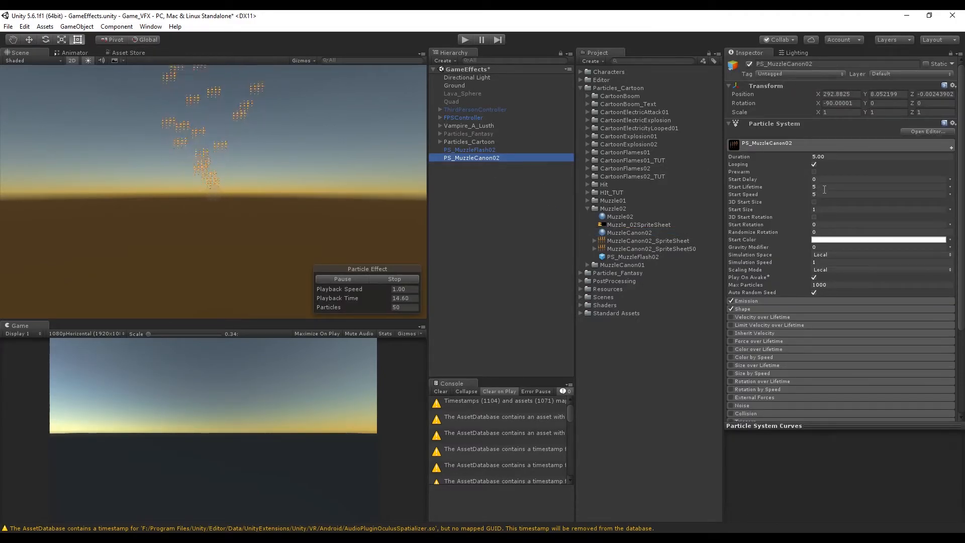
pyautogui.click(880, 194)
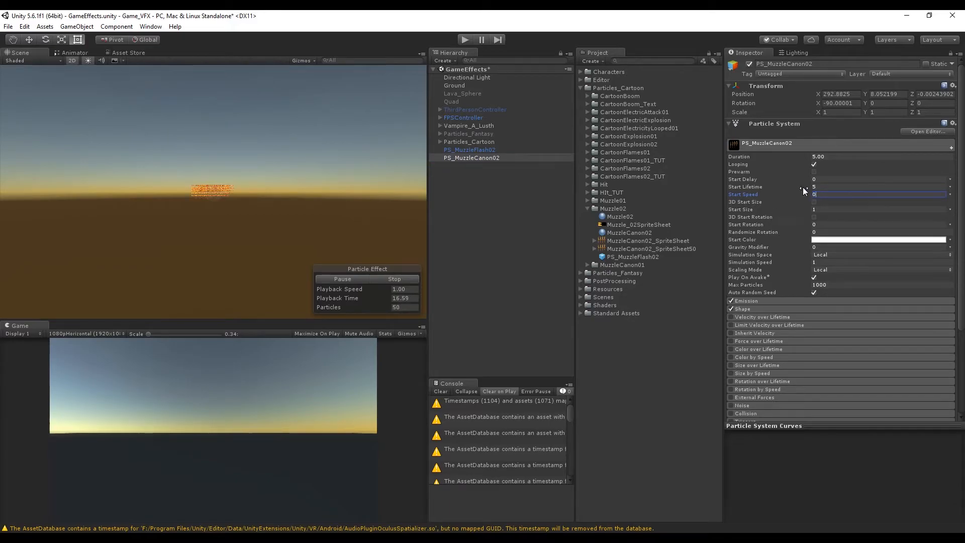
pyautogui.click(880, 284)
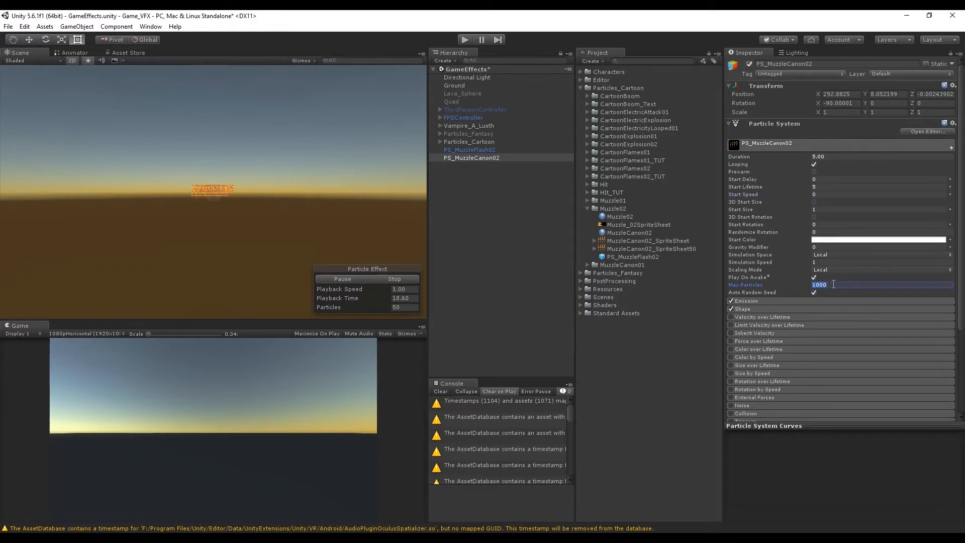
pyautogui.write('1')
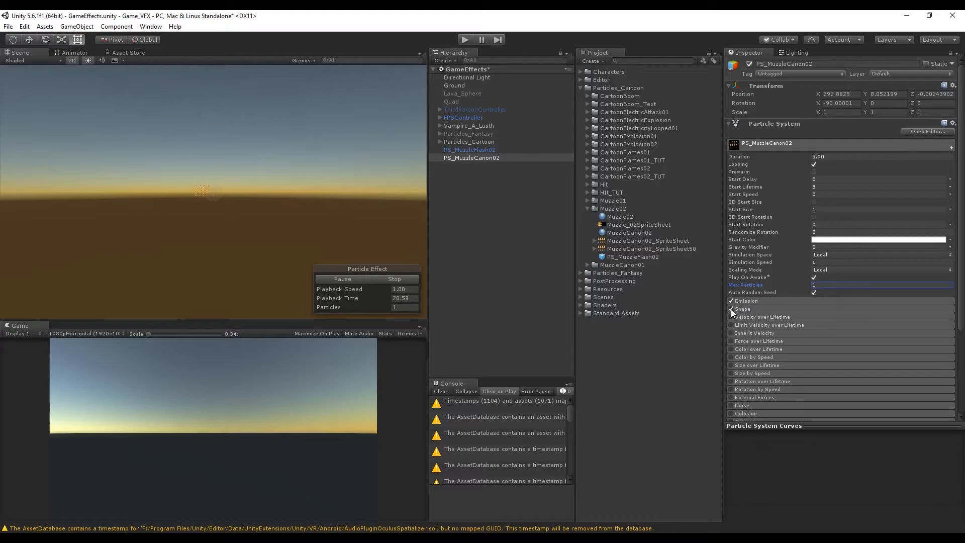
pyautogui.click(732, 309)
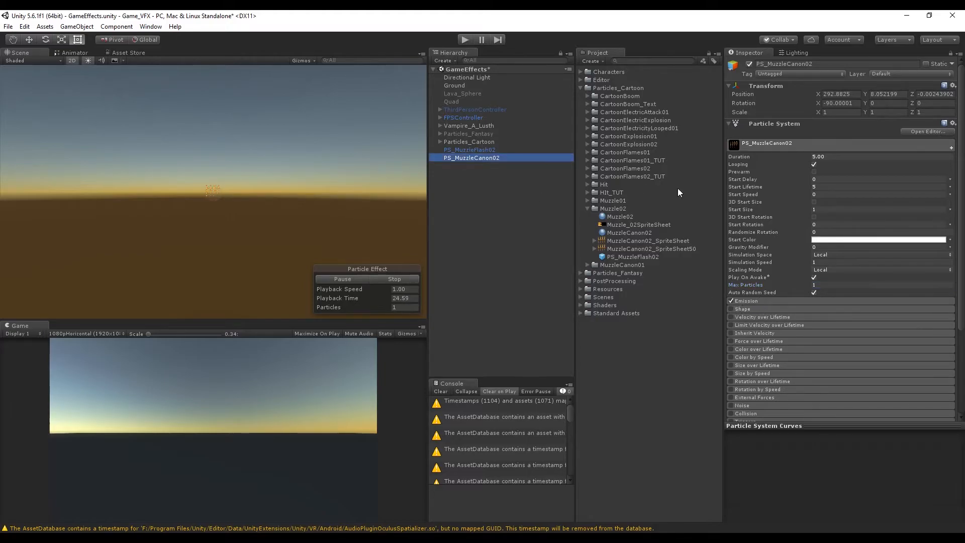
# Step: Enable 3D Start Size and set it to Random Between Two Constants
pyautogui.click(814, 203)
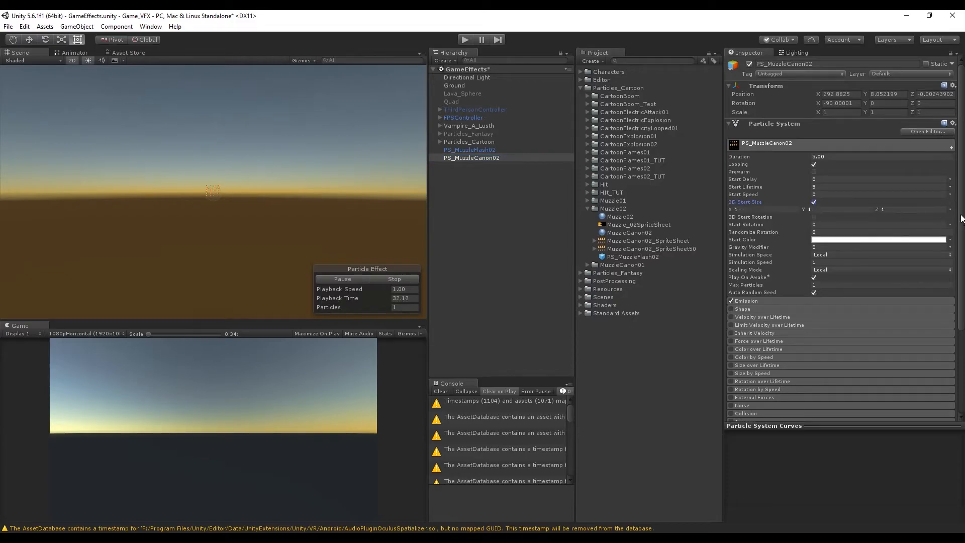
pyautogui.click(951, 209)
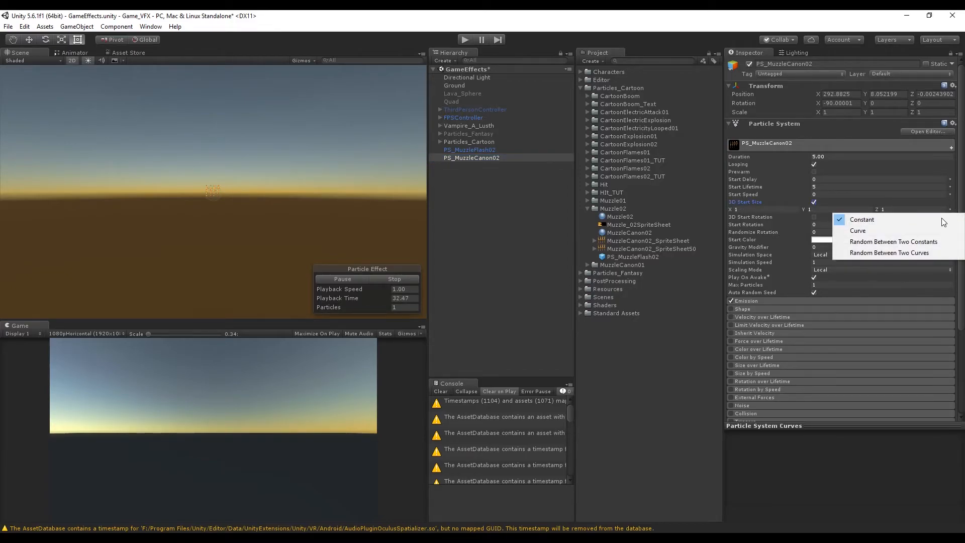
pyautogui.moveTo(862, 220)
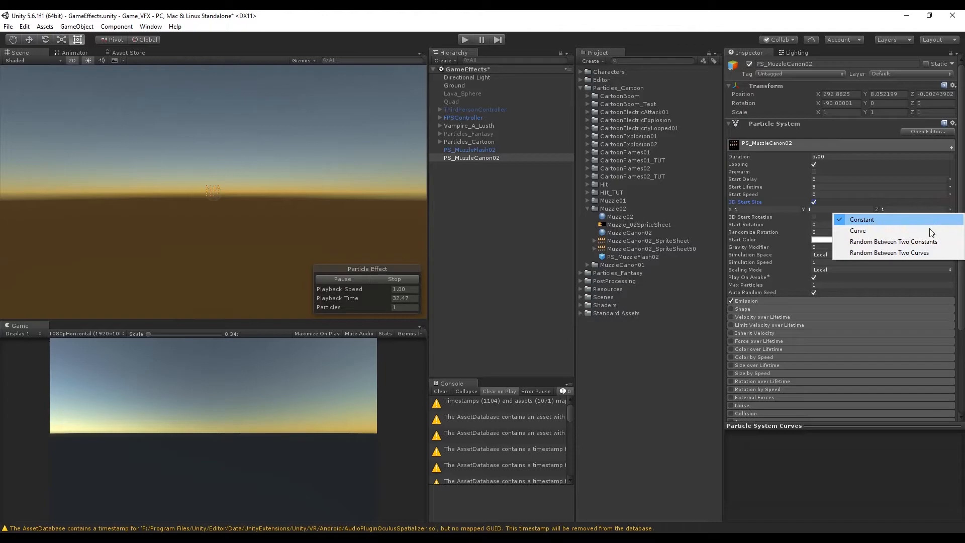
pyautogui.click(862, 219)
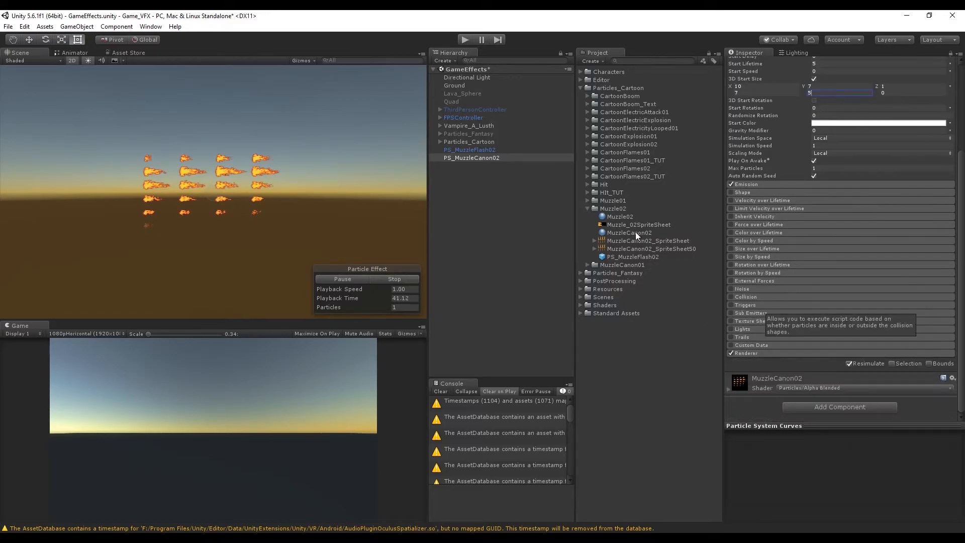
pyautogui.doubleClick(648, 241)
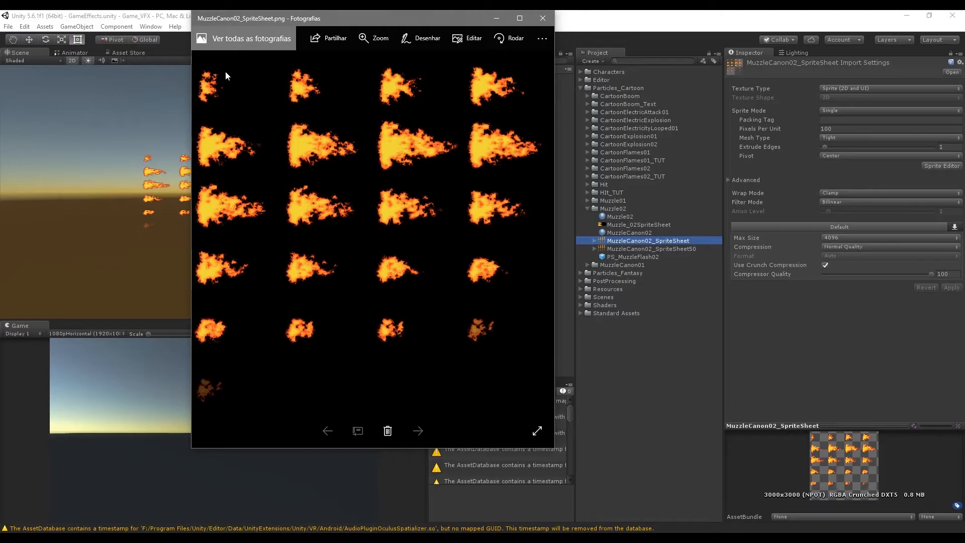
pyautogui.moveTo(499, 82)
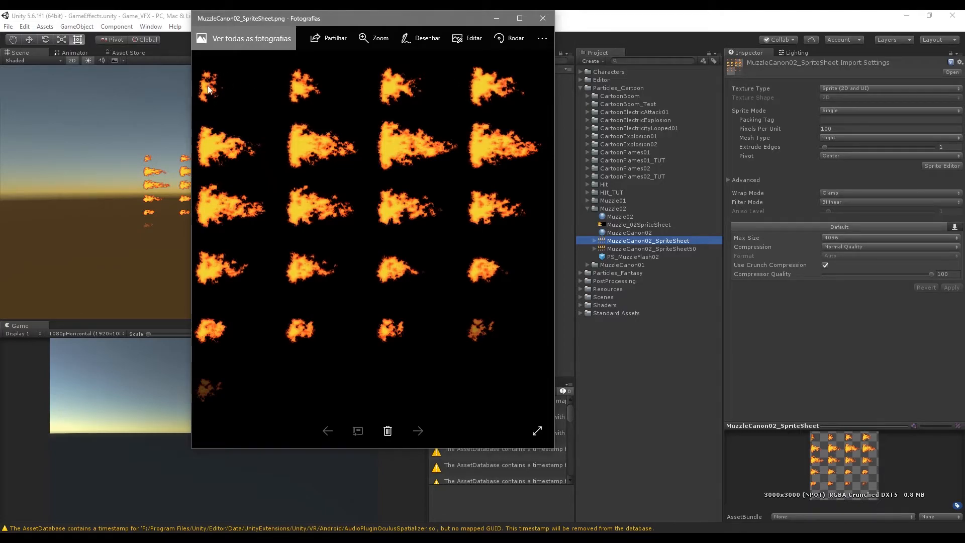
pyautogui.moveTo(208, 128)
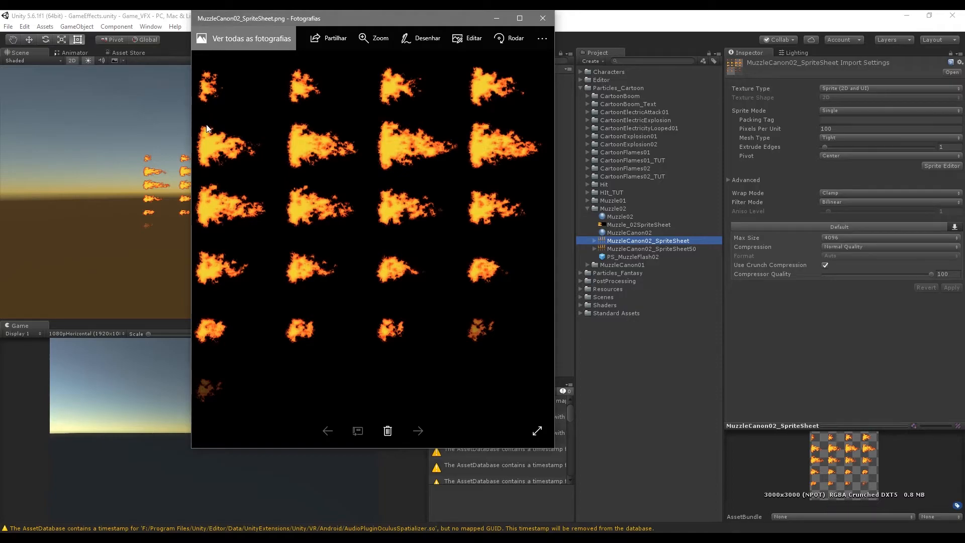
pyautogui.moveTo(203, 185)
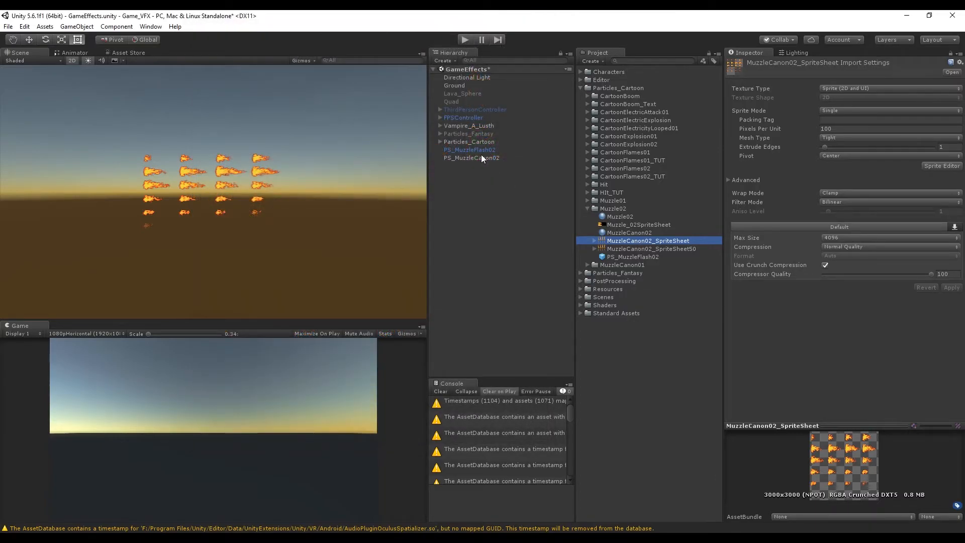
# Step: Enable Texture Sheet Animation on PS_MuzzleCanon02 with Tiles X 4 and Y 6
pyautogui.click(471, 157)
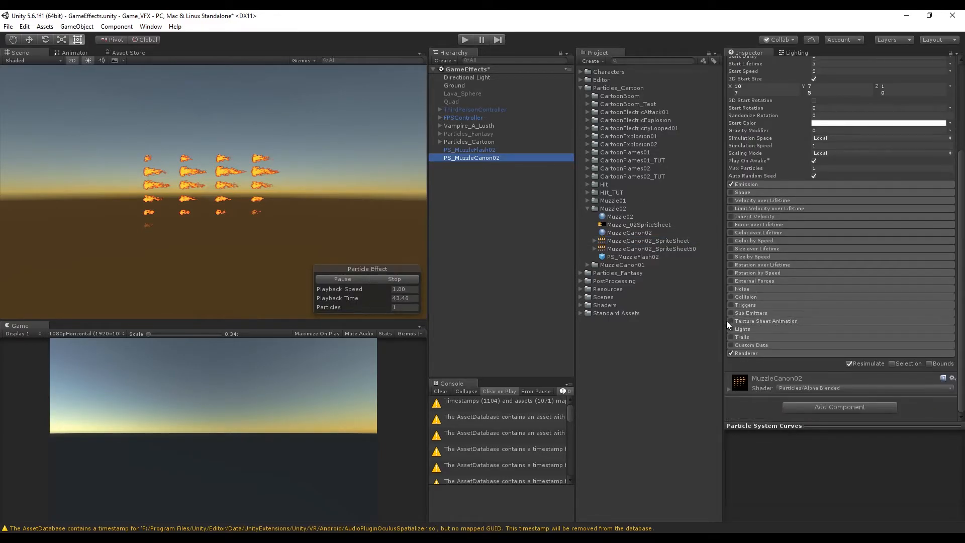
pyautogui.click(732, 321)
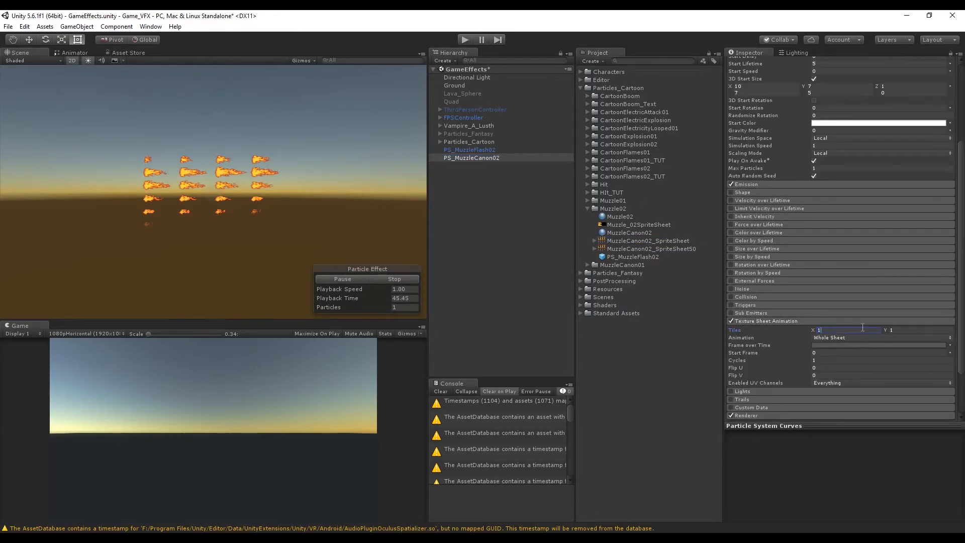
pyautogui.write('4')
pyautogui.click(918, 329)
pyautogui.write('6')
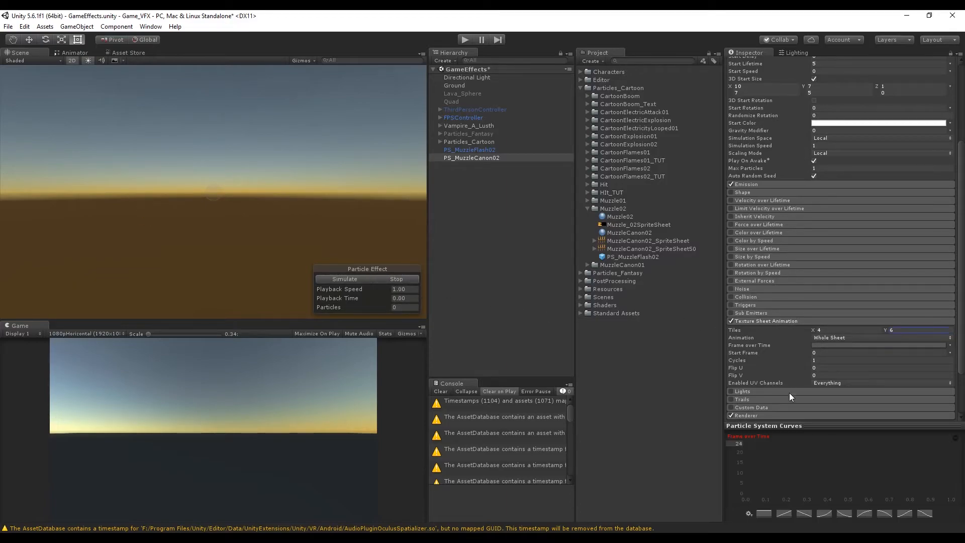
# Step: Simulate the flash to check the single animated flame burst plays correctly
pyautogui.click(344, 279)
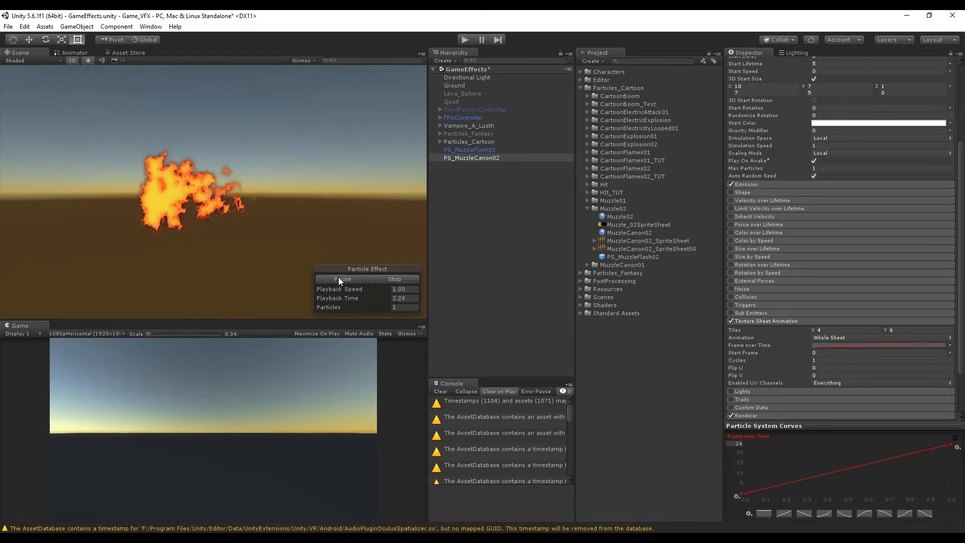
pyautogui.click(339, 279)
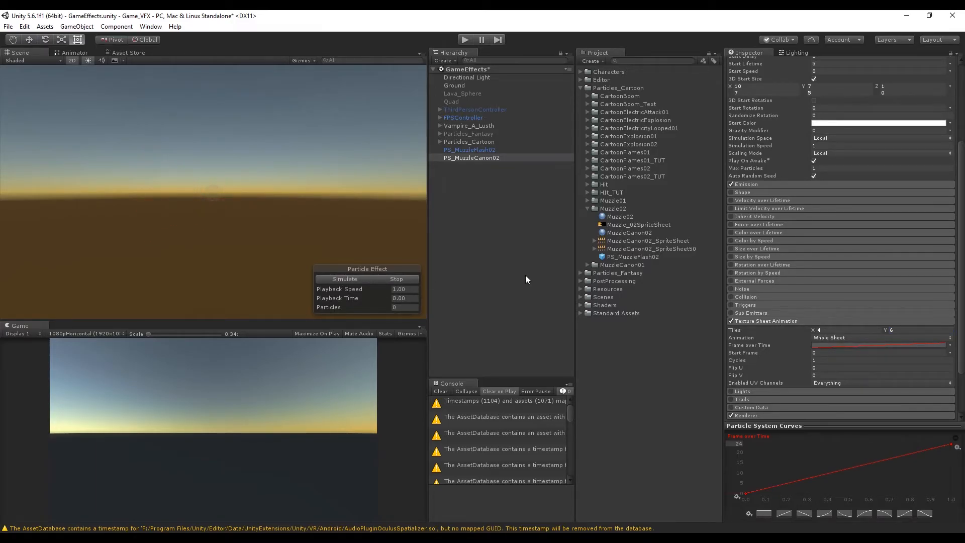
pyautogui.click(344, 279)
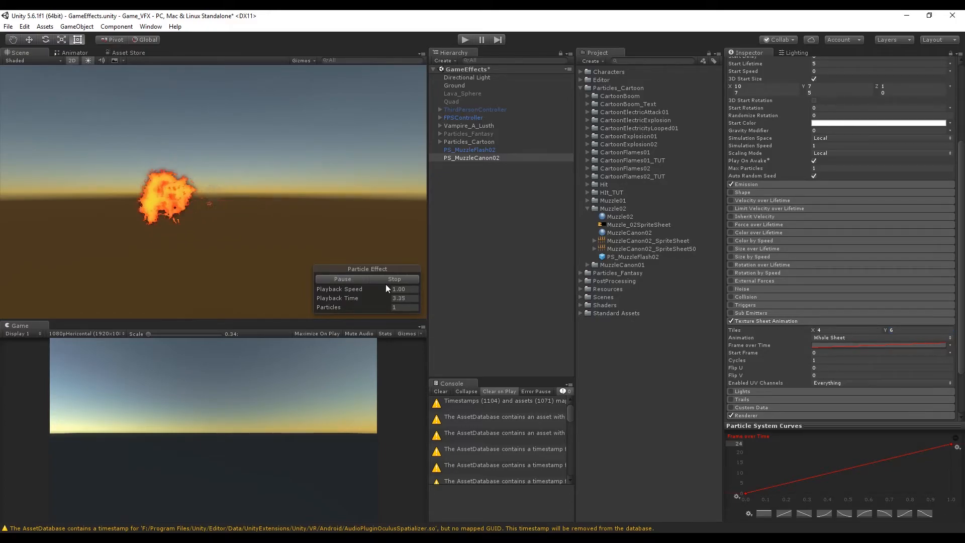
# Step: Make PS_MuzzleCanon02 a 1-second non-looping effect with 0.4–0.6 start lifetime
pyautogui.click(471, 157)
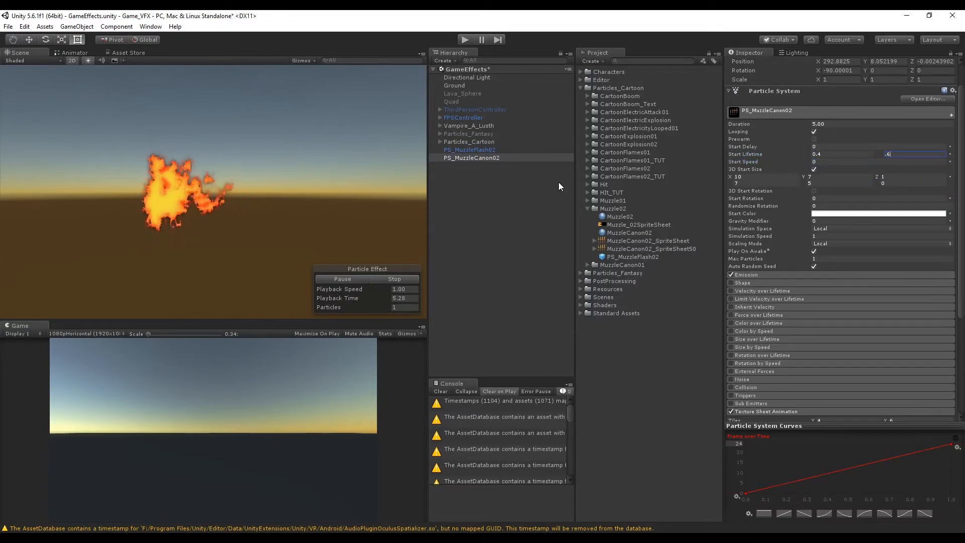
pyautogui.click(880, 124)
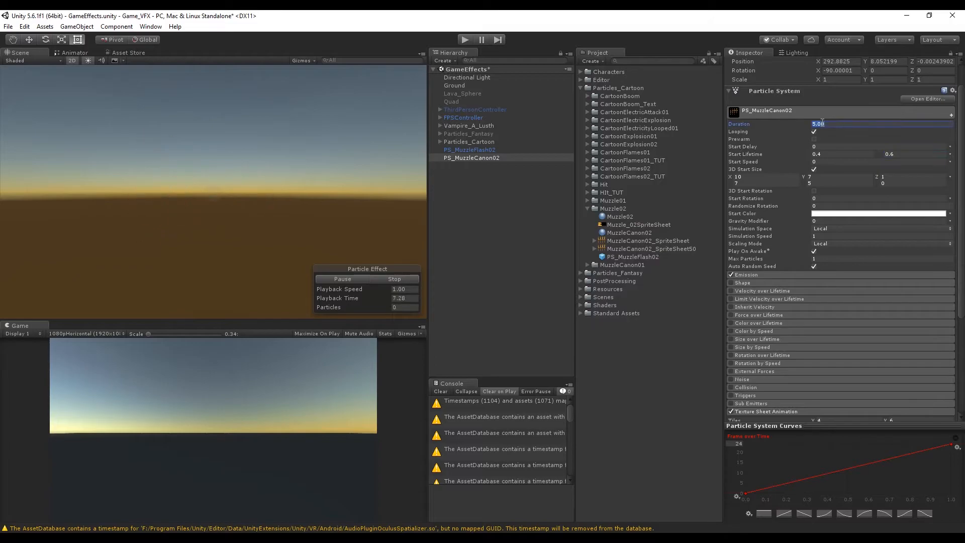
pyautogui.write('1.00')
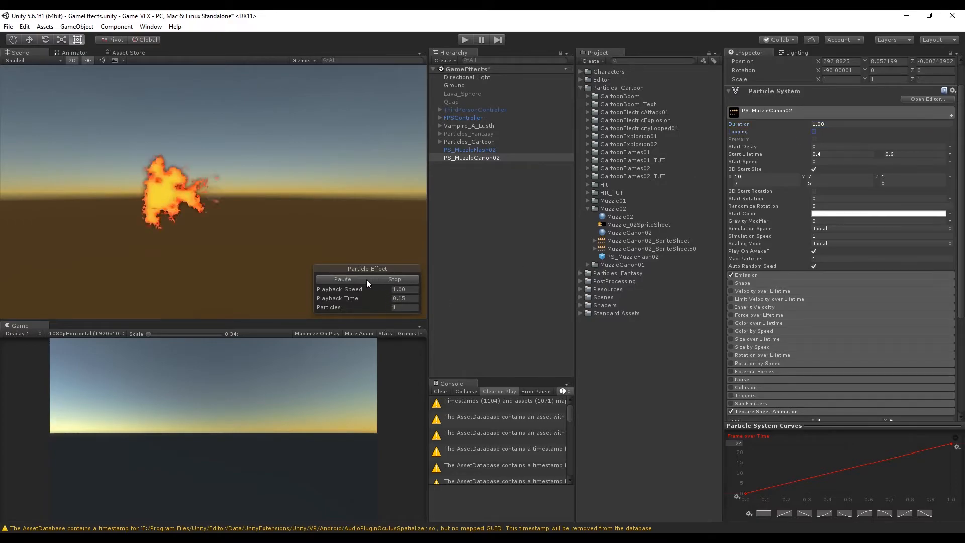
# Step: Replace the constant emission rate with a single burst and preview the flash
pyautogui.click(342, 279)
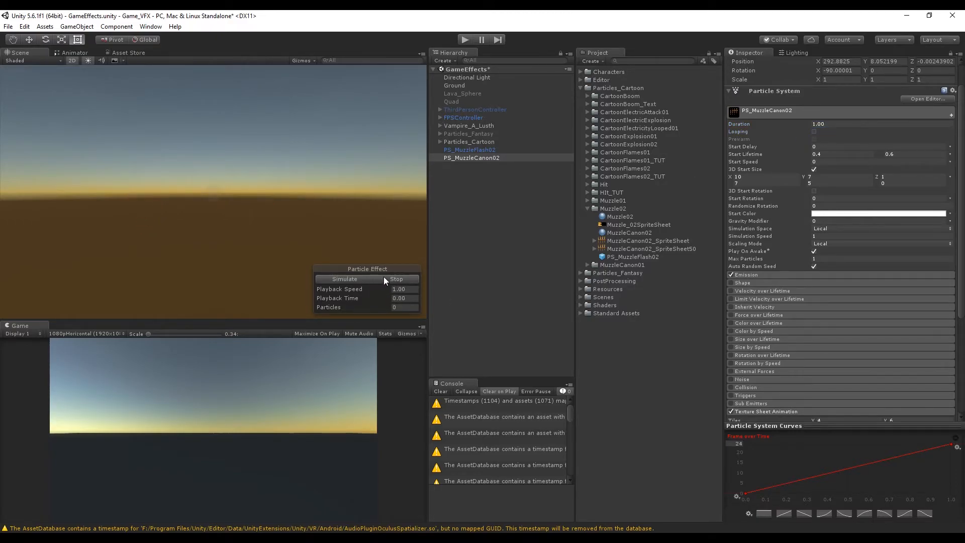
pyautogui.click(343, 279)
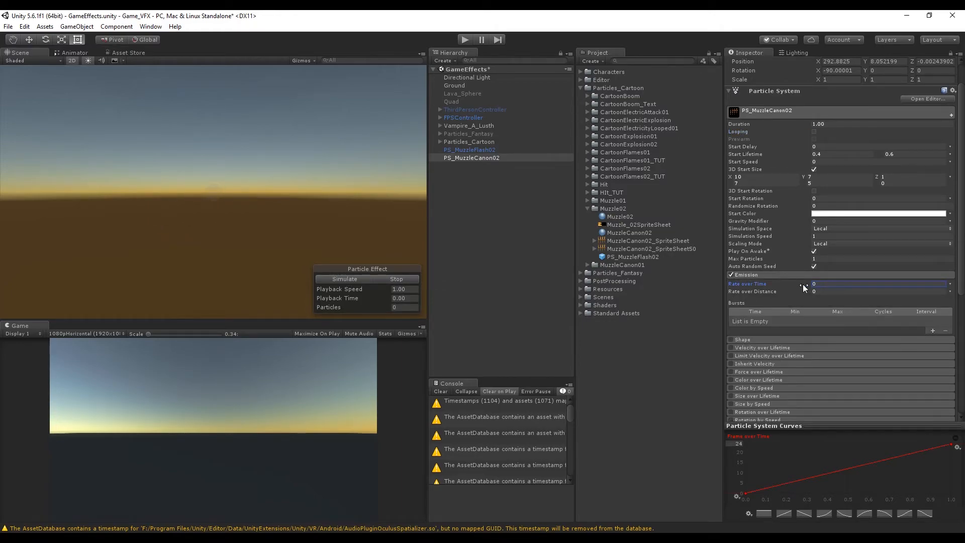
pyautogui.click(932, 330)
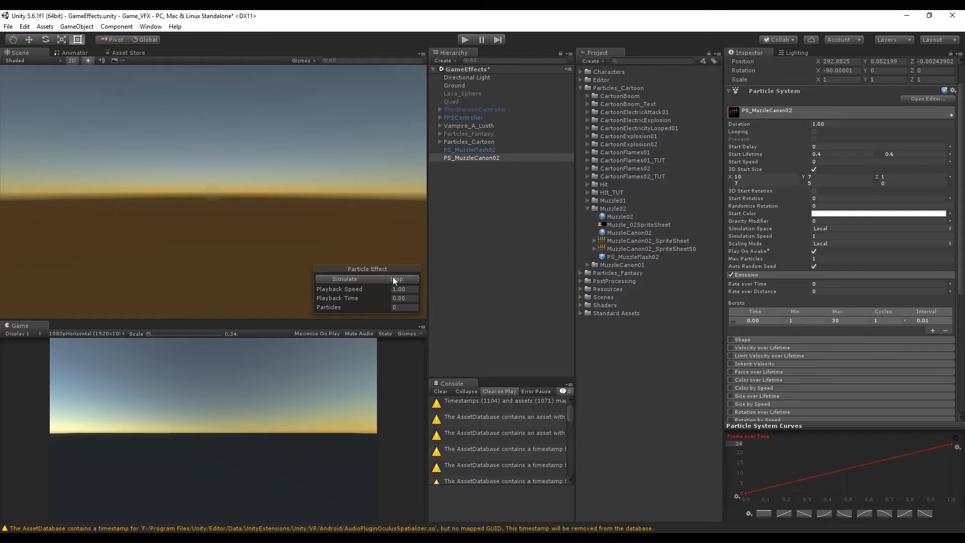
pyautogui.click(343, 278)
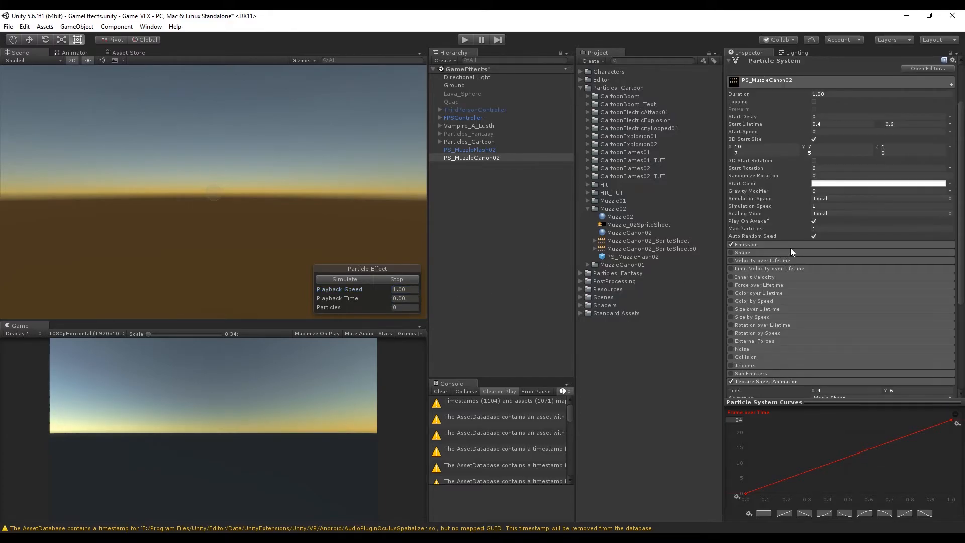
# Step: Add a child particle system named Particles under PS_MuzzleCanon02 and select it
pyautogui.scroll(-3)
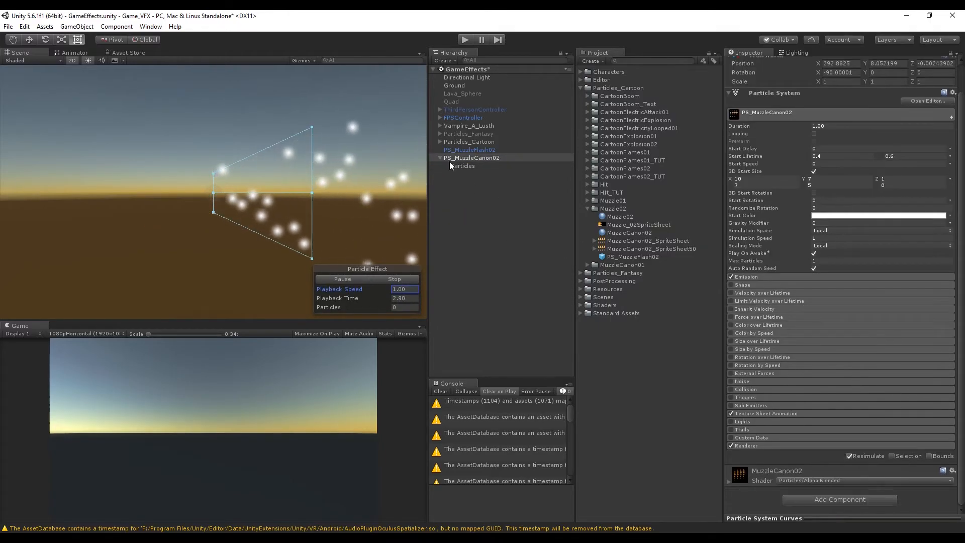
pyautogui.click(463, 165)
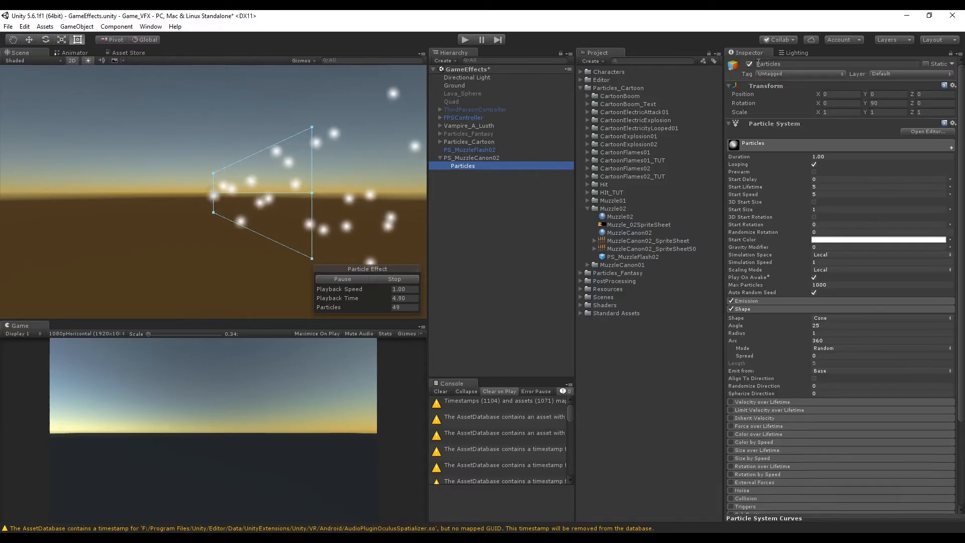
pyautogui.click(472, 158)
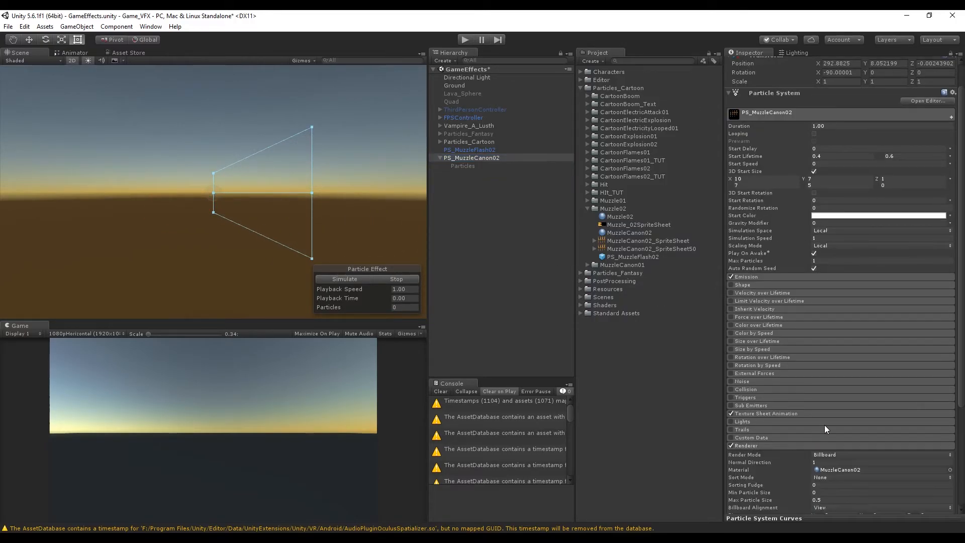
# Step: Give the muzzle flash renderer local billboard alignment with Pivot X 0.3
pyautogui.scroll(-3)
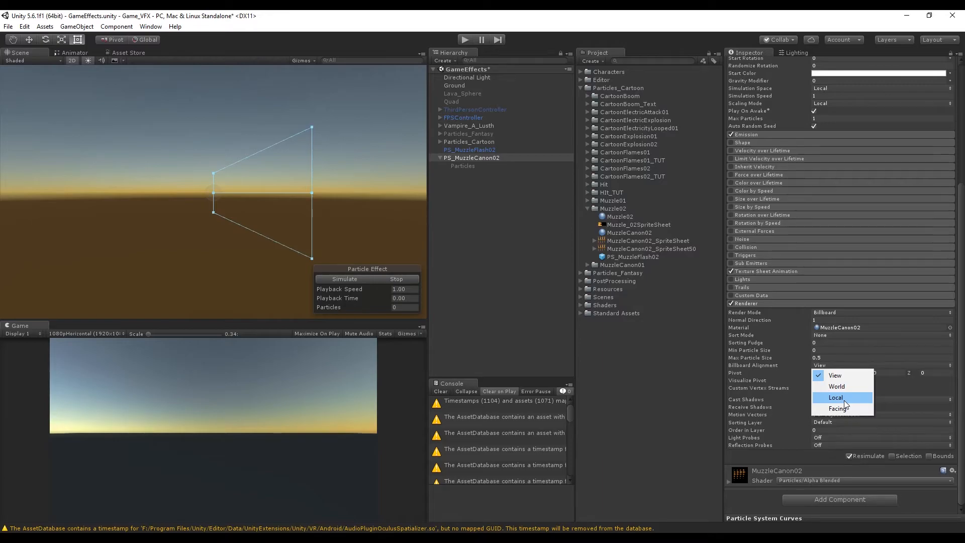
pyautogui.click(836, 397)
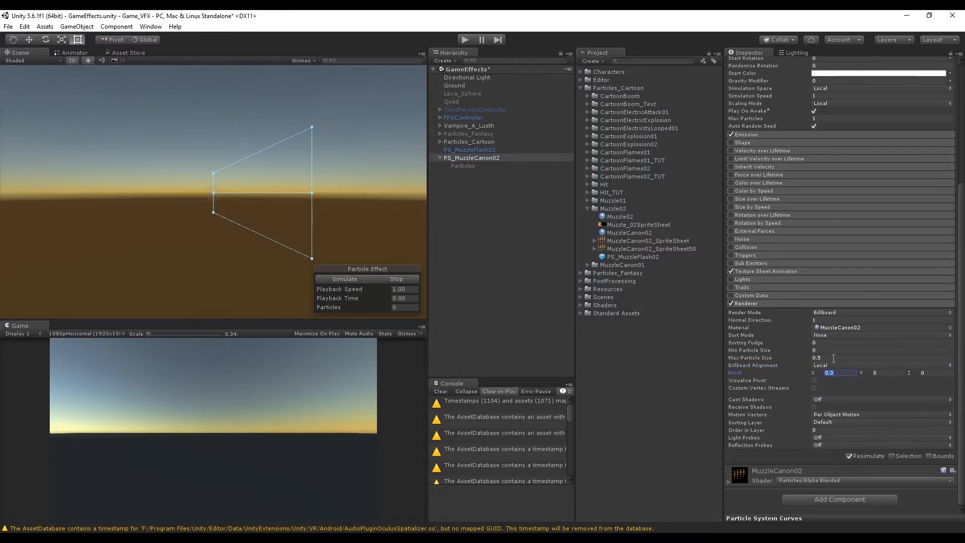
pyautogui.click(343, 279)
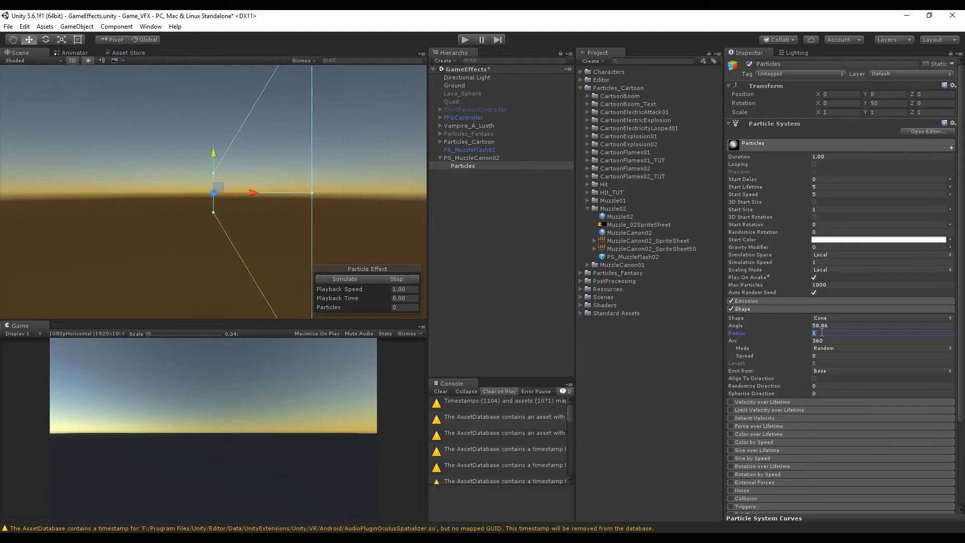
# Step: Set the cone radius to 0.5 and emit one non-looping burst of 30–150 particles
pyautogui.write('0.5')
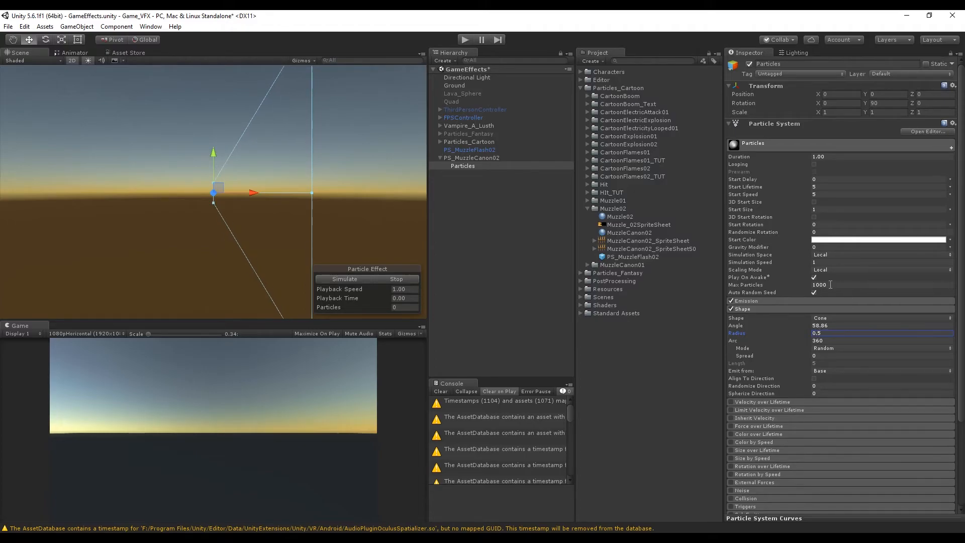
pyautogui.click(745, 300)
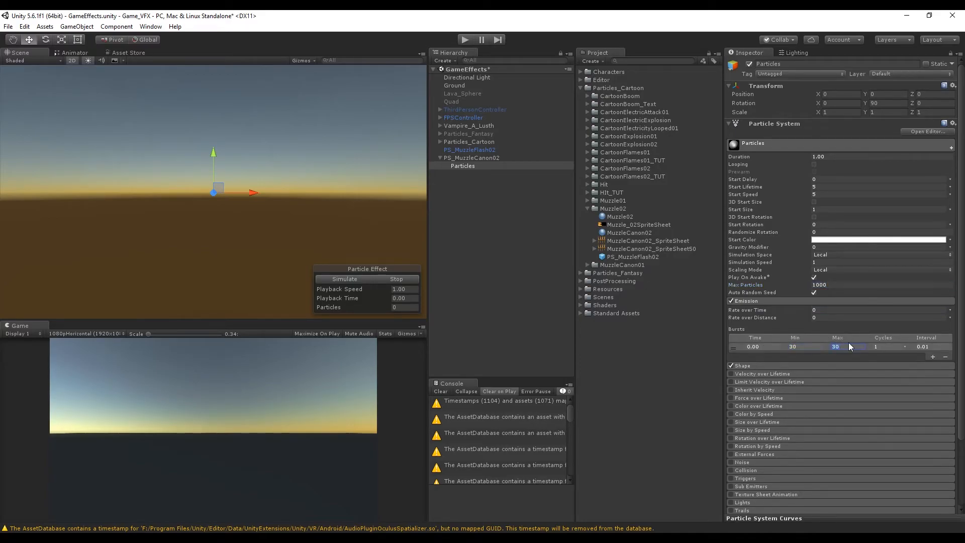
pyautogui.write('150')
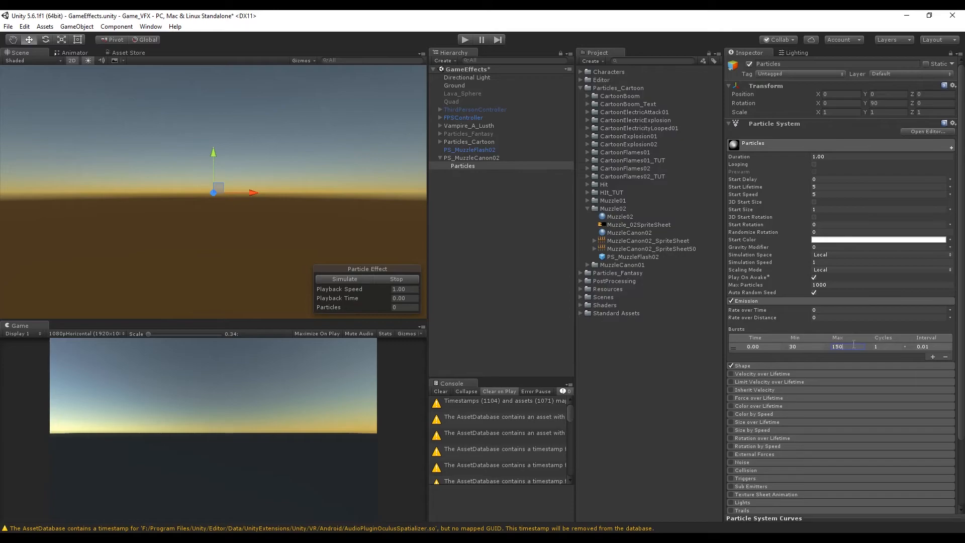
# Step: Cap the Particles system at 150 max particles and preview the spray
pyautogui.click(881, 285)
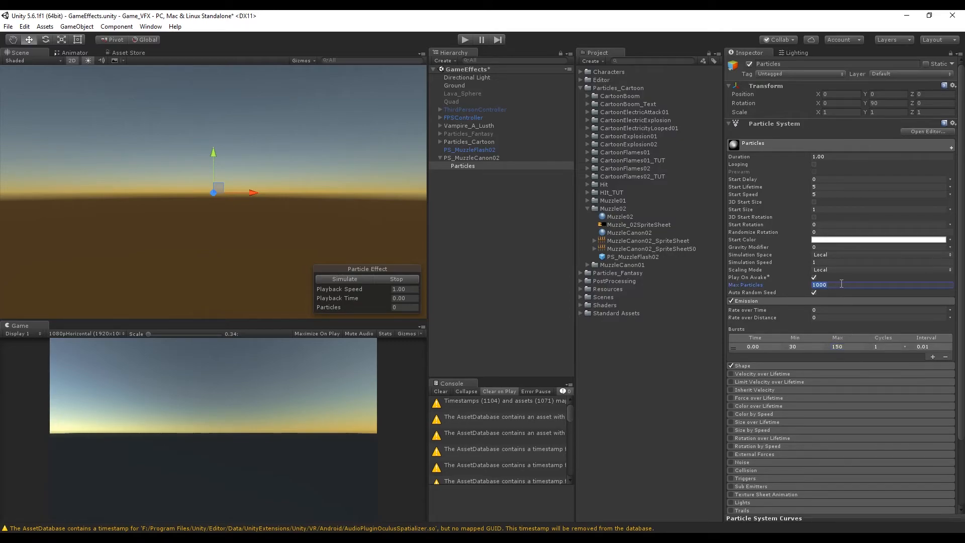
pyautogui.write('150')
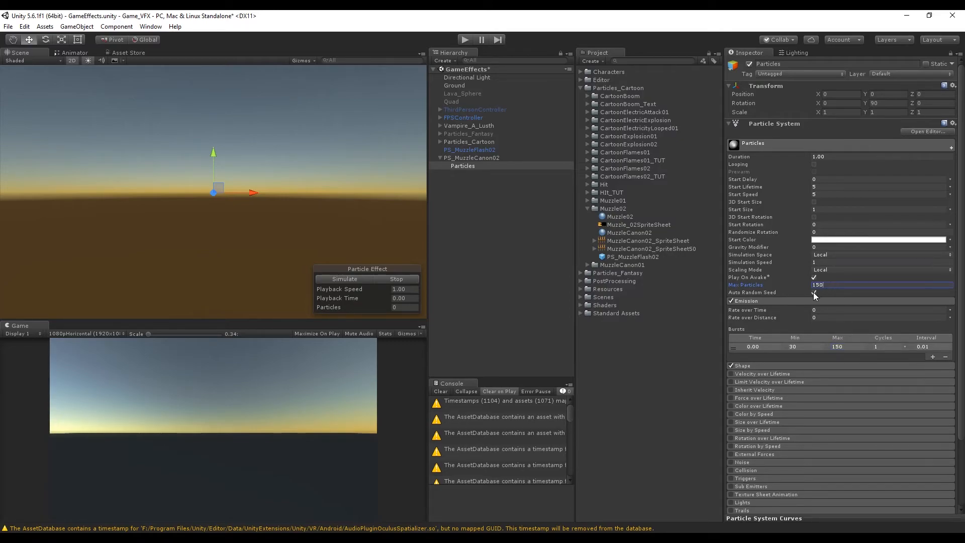
pyautogui.click(343, 279)
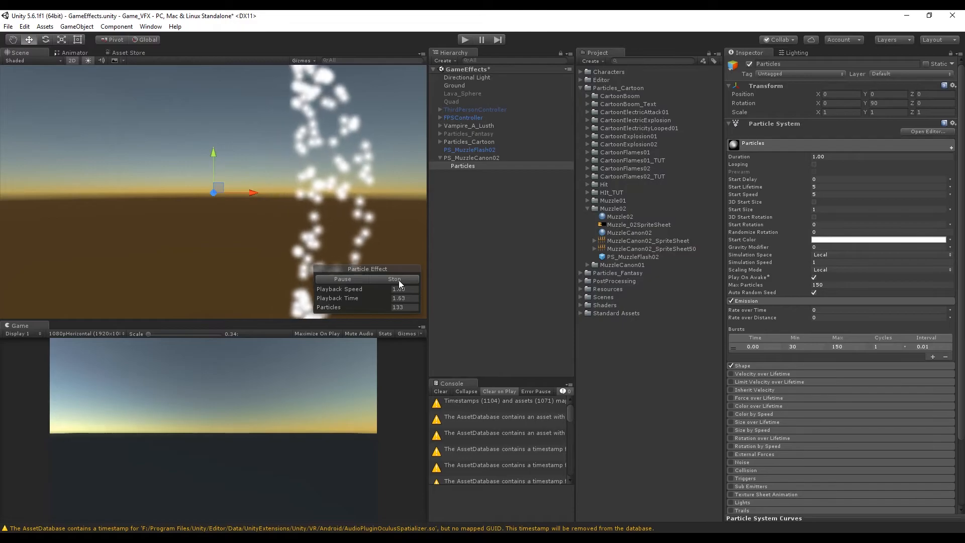
# Step: Randomise spark lifetime 0.3–0.8, start speed 4–15 and start size 0.01–0.2, then preview
pyautogui.click(394, 279)
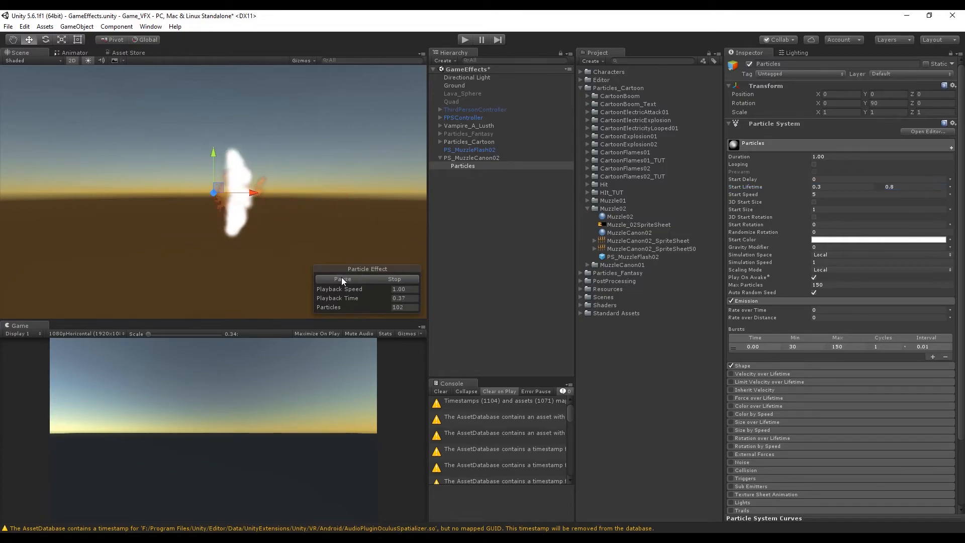
pyautogui.click(340, 279)
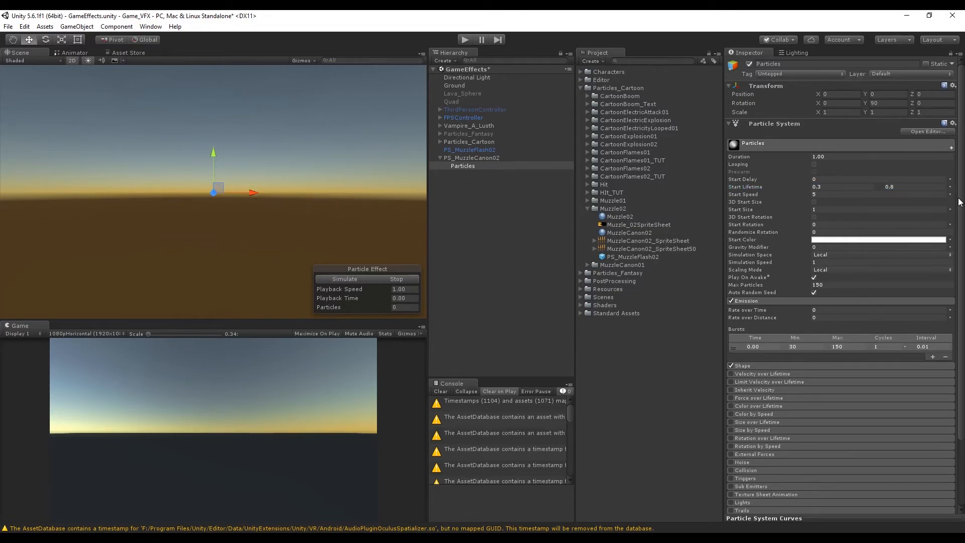
pyautogui.click(911, 194)
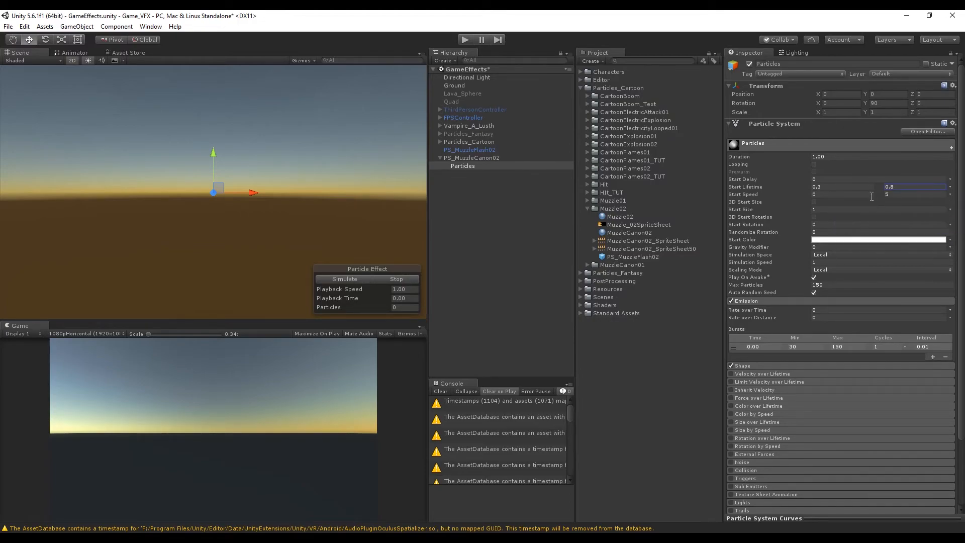
pyautogui.click(842, 194)
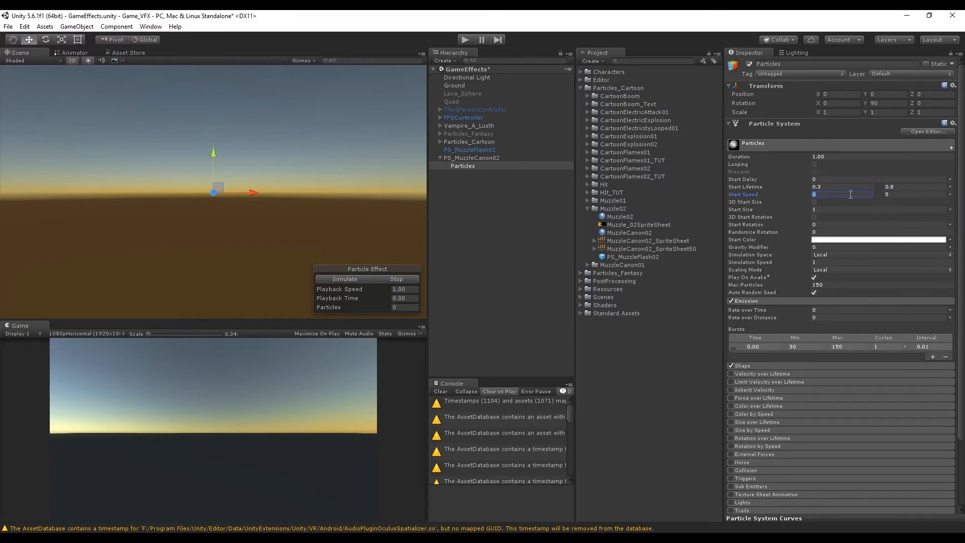
pyautogui.write('15')
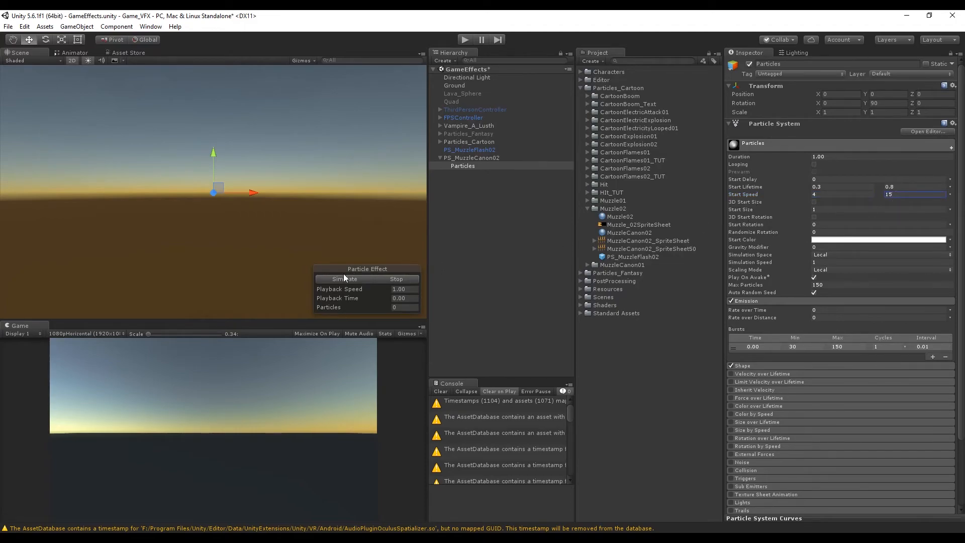
pyautogui.click(342, 279)
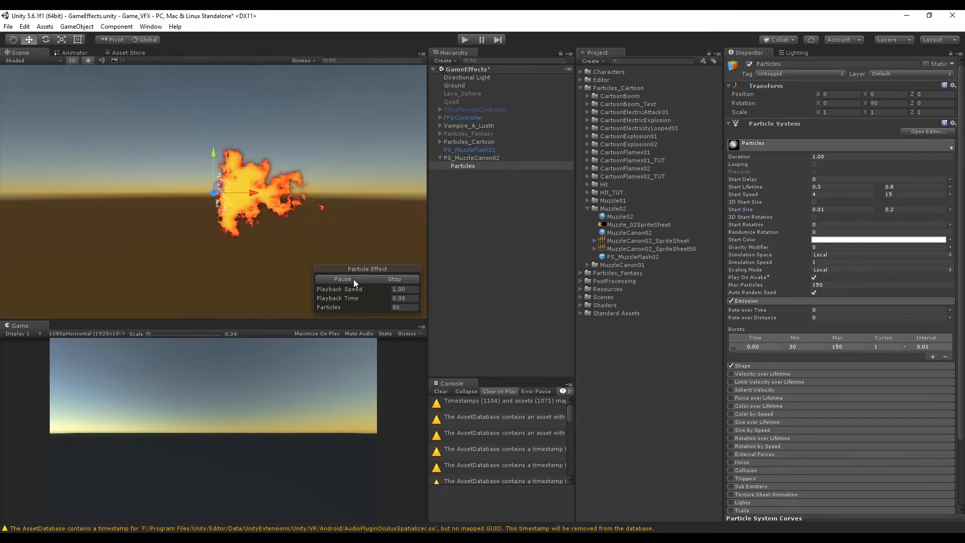
pyautogui.click(342, 279)
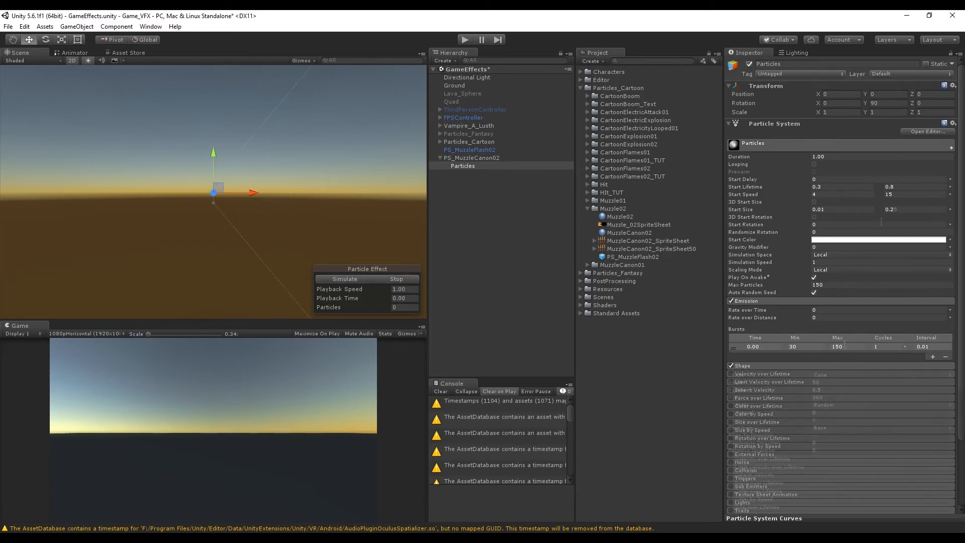
# Step: Set start size 0.02–0.25 and a random orange-to-red start colour
pyautogui.click(878, 240)
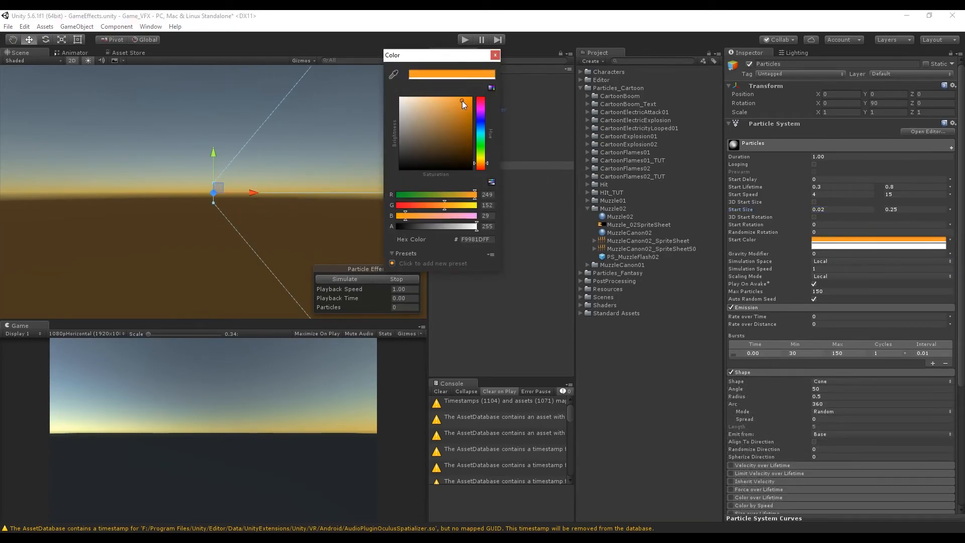
pyautogui.click(449, 102)
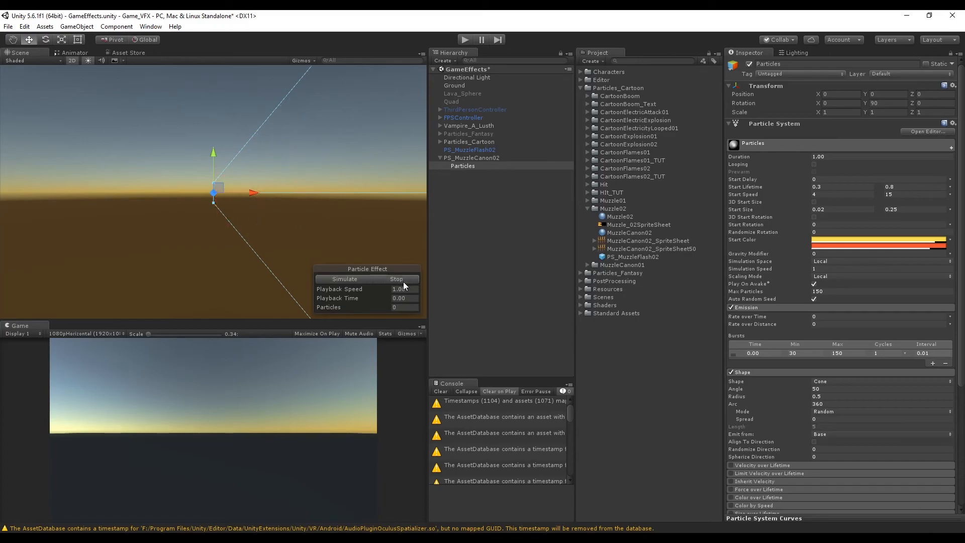
pyautogui.scroll(-3)
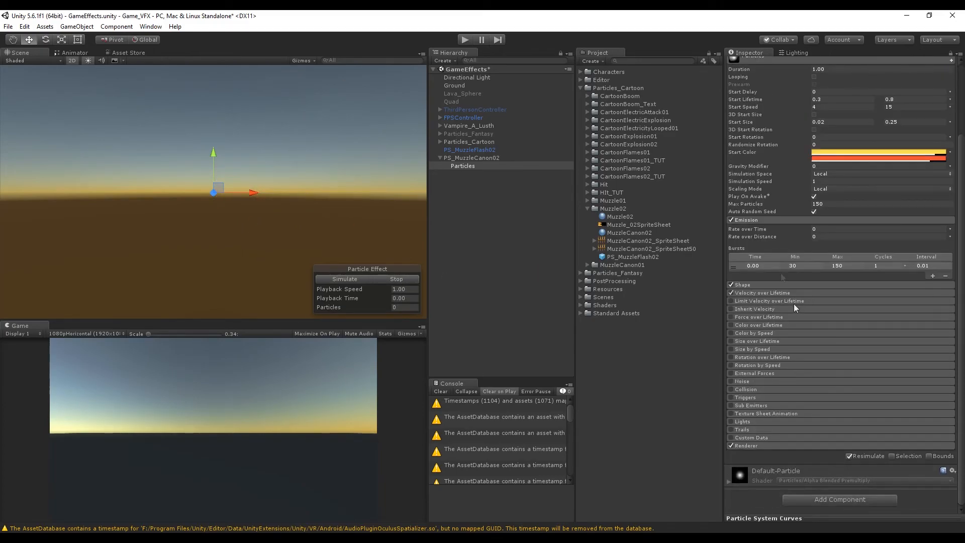
# Step: Enable Velocity, Color (alpha fade-out gradient) and Size over Lifetime modules
pyautogui.click(880, 334)
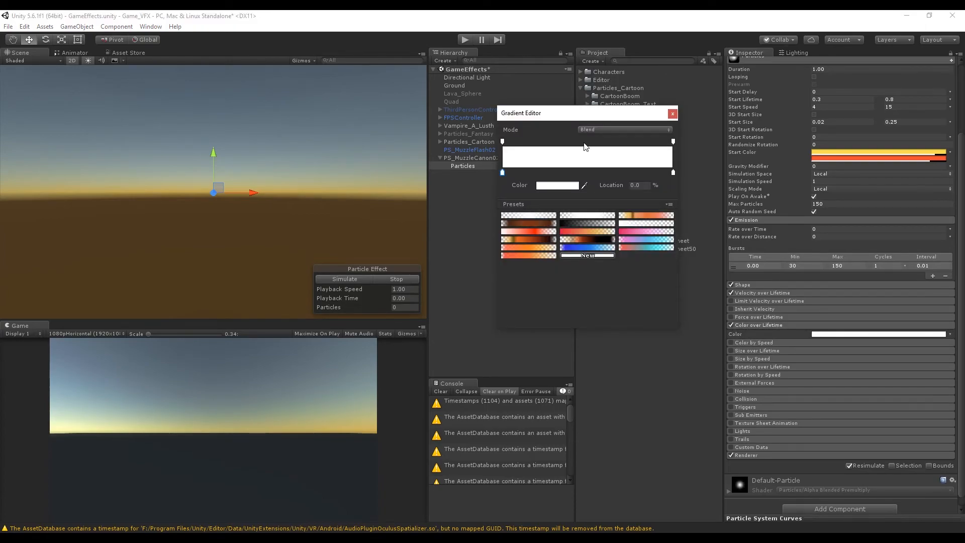
pyautogui.click(583, 141)
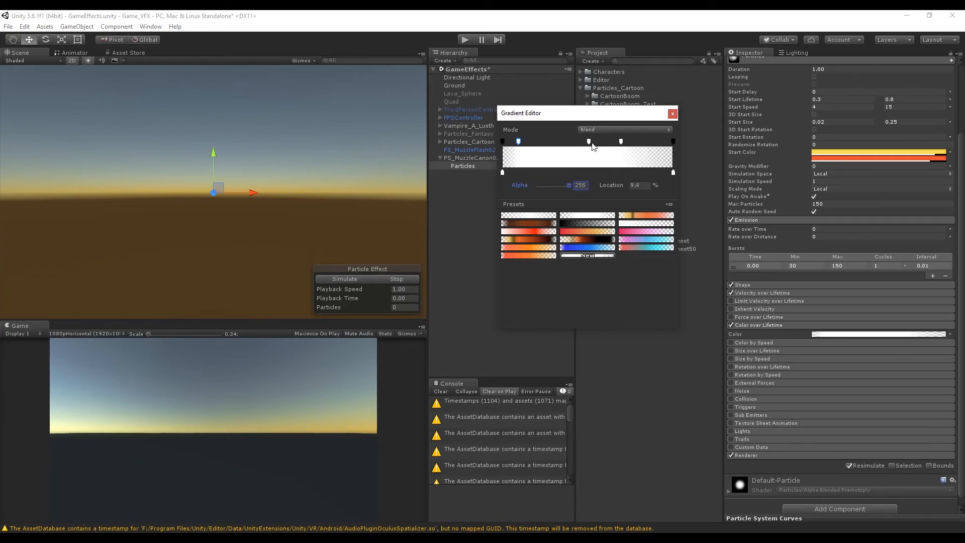
pyautogui.click(672, 113)
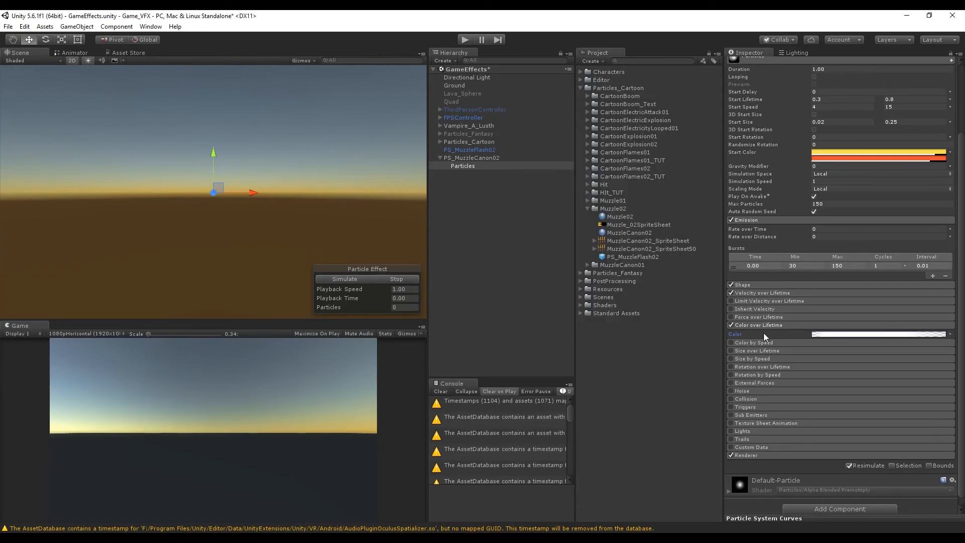
pyautogui.click(344, 279)
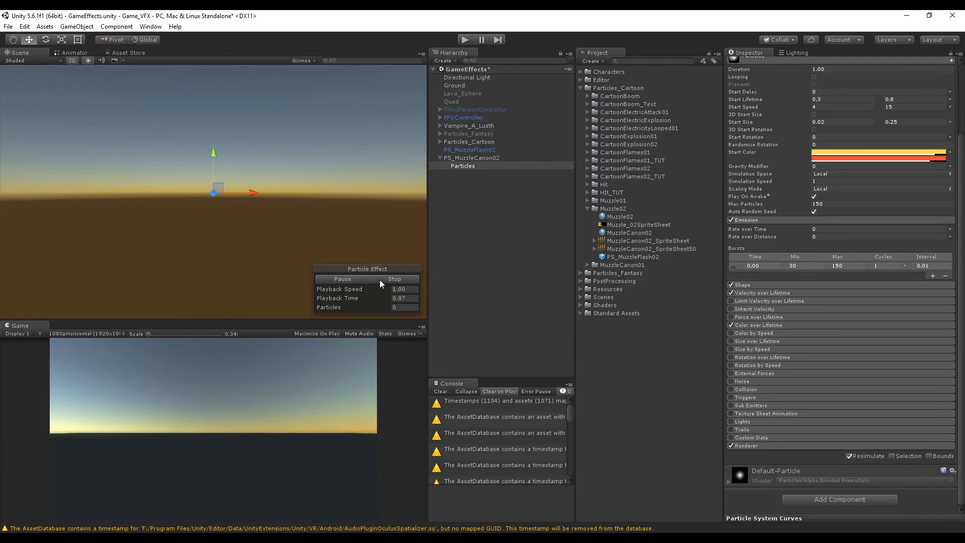
pyautogui.click(342, 279)
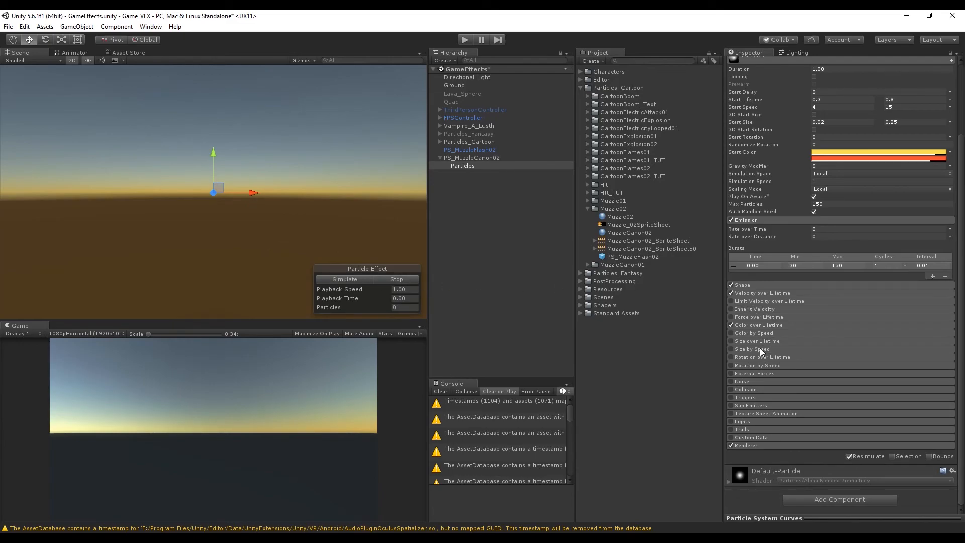
pyautogui.scroll(-3)
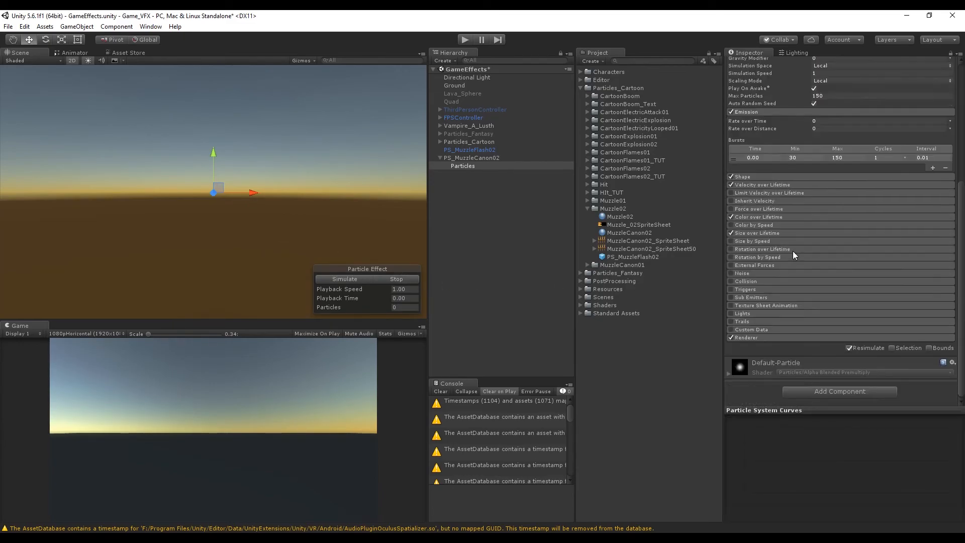
# Step: Render sparks as stretched billboards, speed scale 0.1, length scale 2, max 80 particles
pyautogui.click(730, 363)
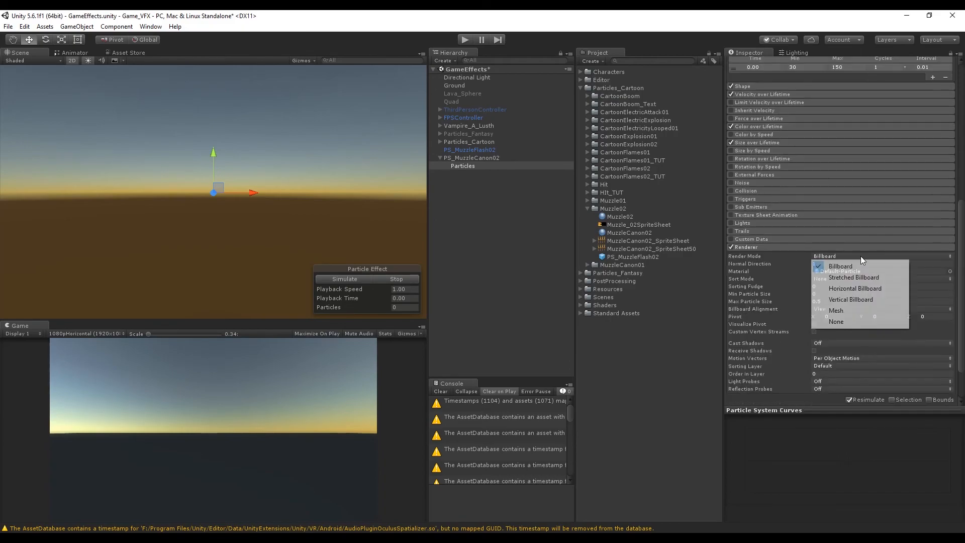
pyautogui.moveTo(856, 288)
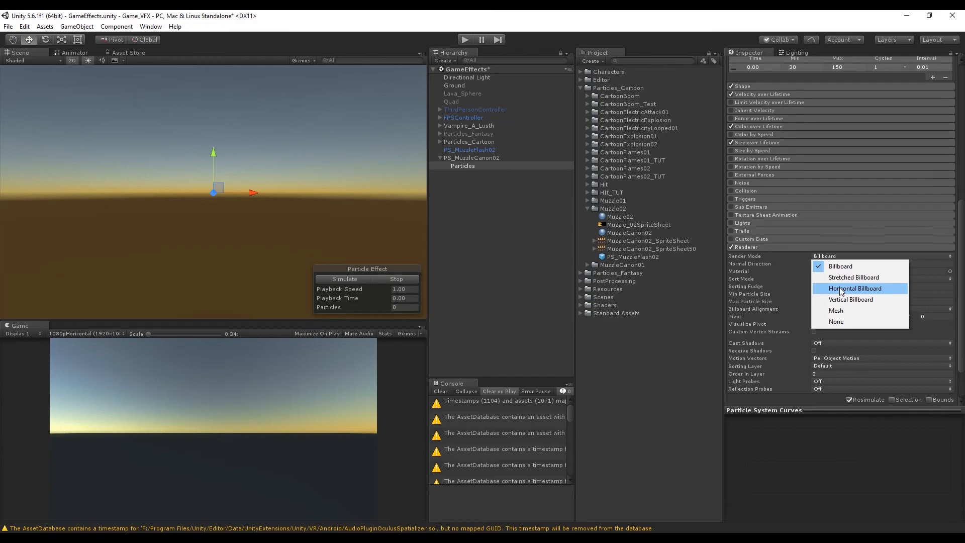
pyautogui.moveTo(853, 277)
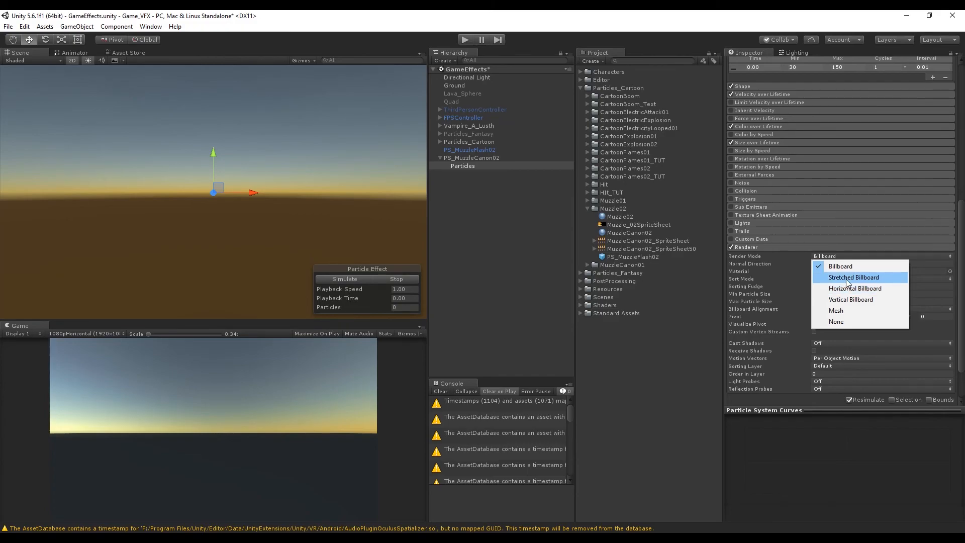
pyautogui.click(853, 277)
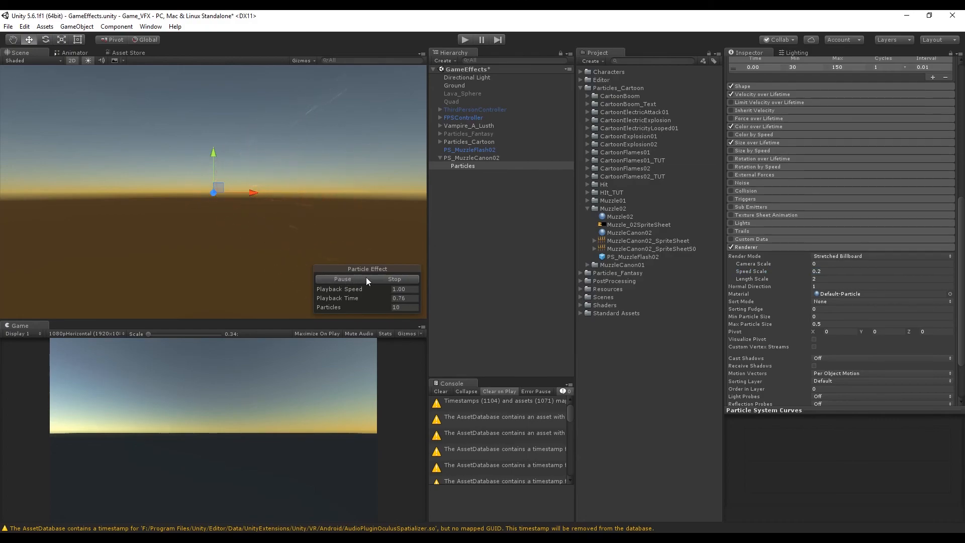
pyautogui.click(880, 271)
pyautogui.write('0.1')
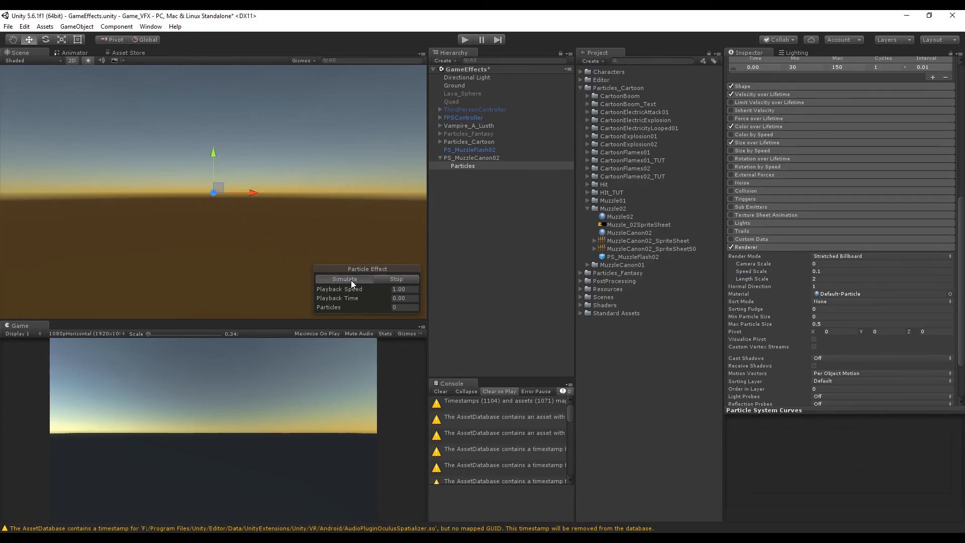
pyautogui.click(344, 279)
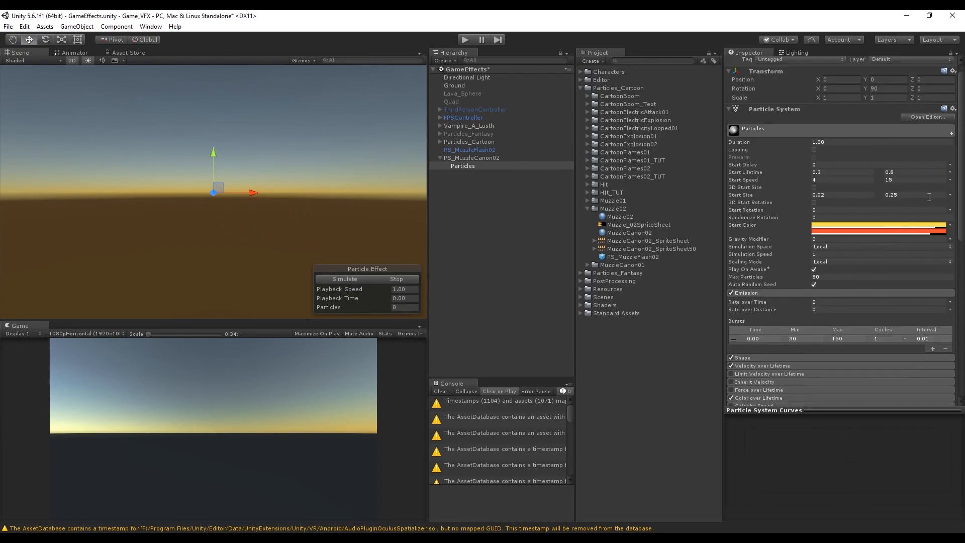
pyautogui.moveTo(885, 175)
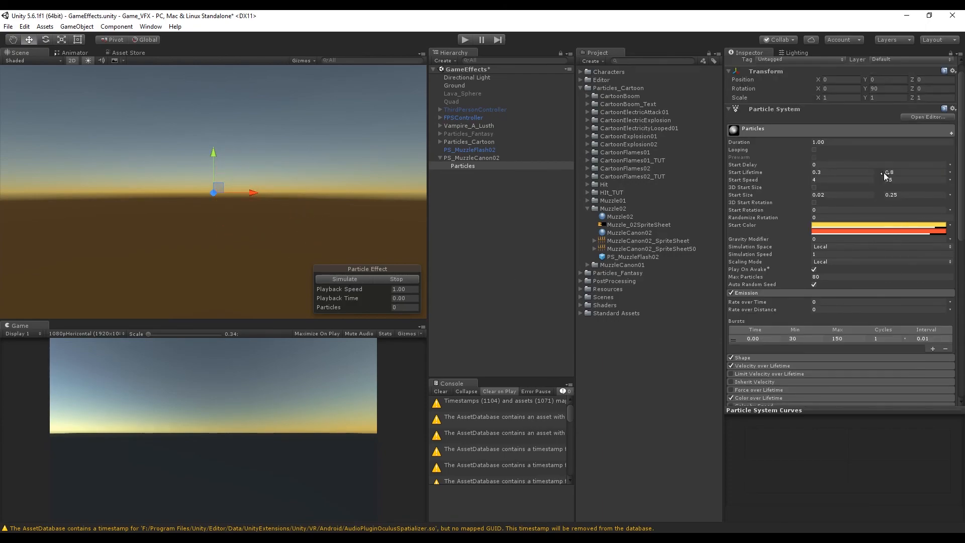
# Step: Raise the sparks' minimum start speed to 10 for a 10–15 range
pyautogui.scroll(-3)
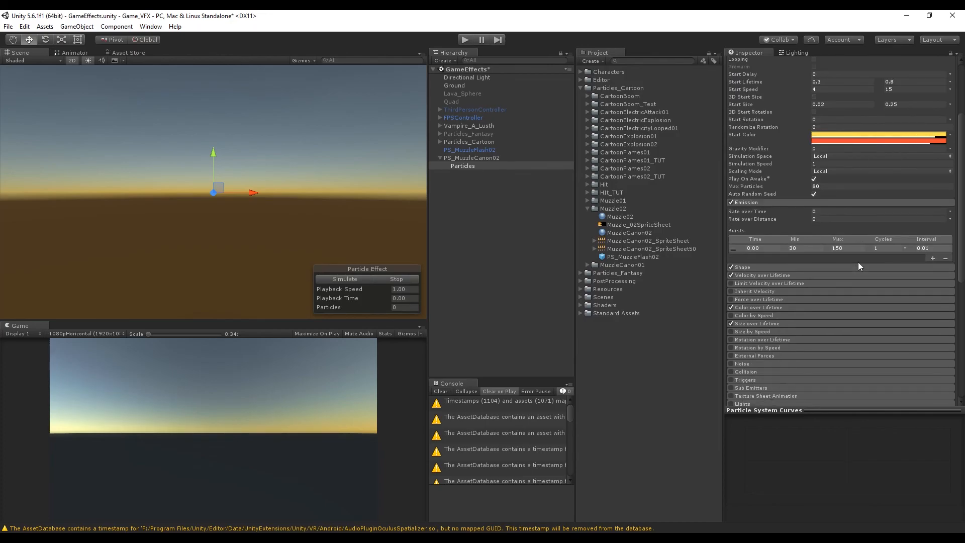
pyautogui.click(344, 279)
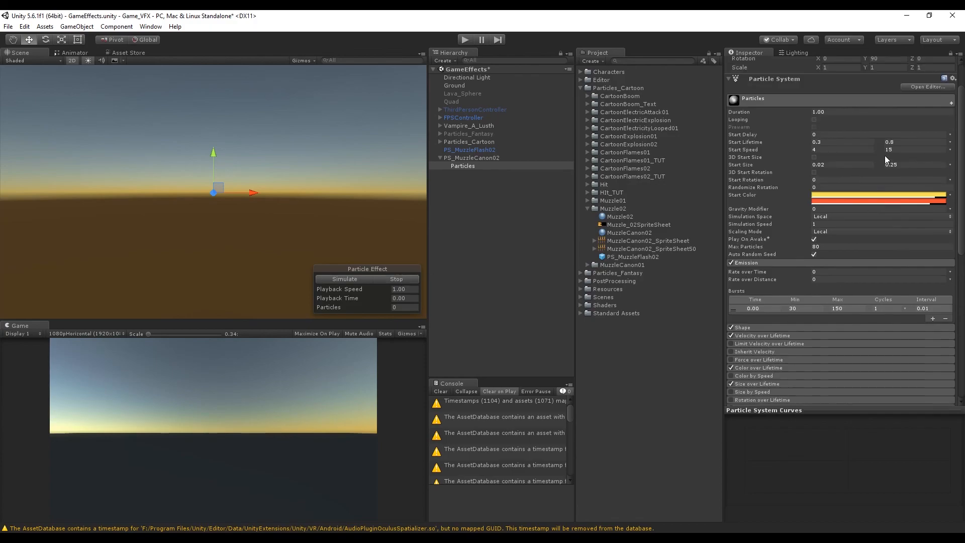
pyautogui.click(843, 150)
pyautogui.write('5')
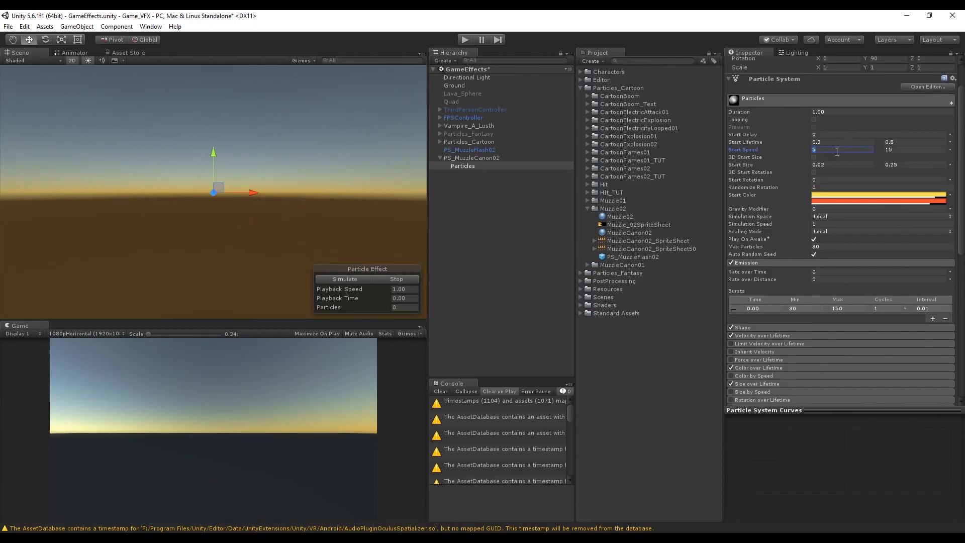
pyautogui.write('10')
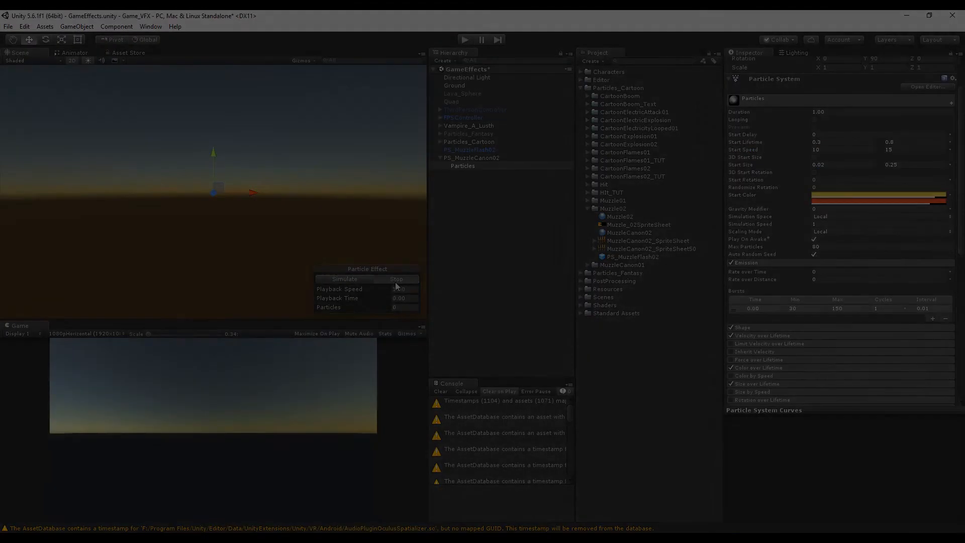